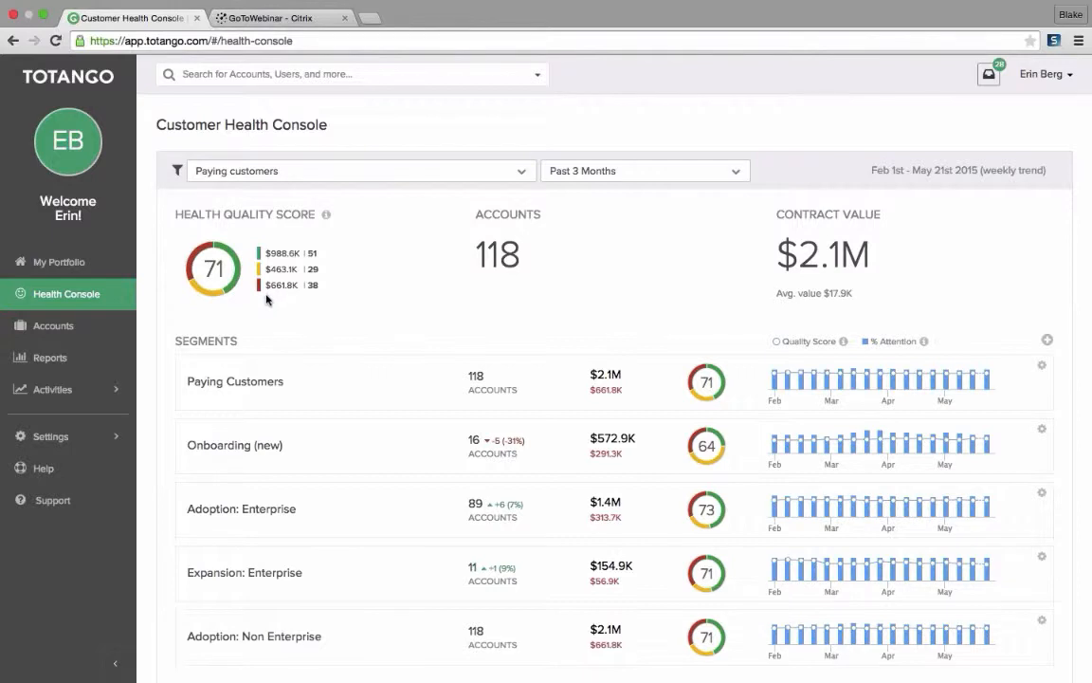
pyautogui.moveTo(220, 263)
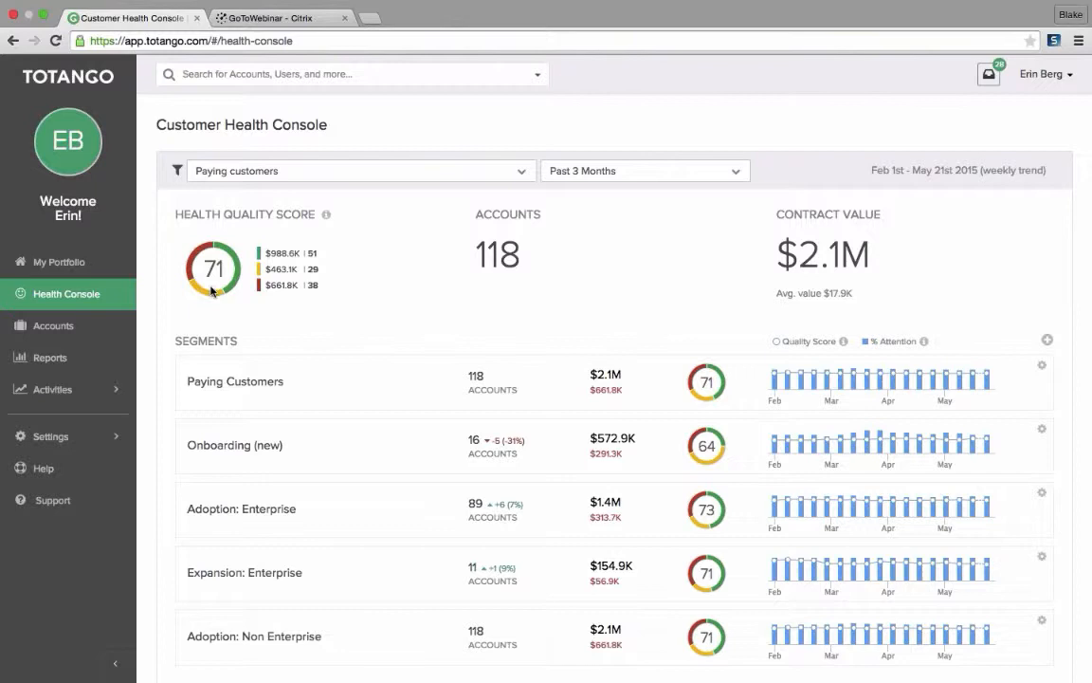
pyautogui.moveTo(233, 295)
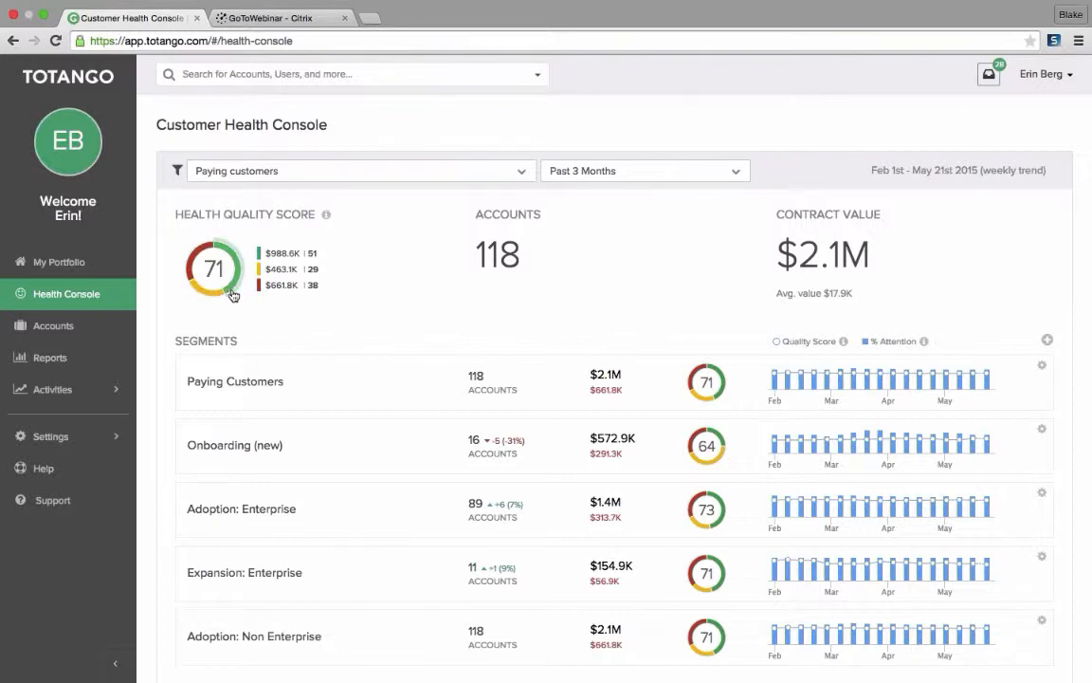
pyautogui.moveTo(239, 288)
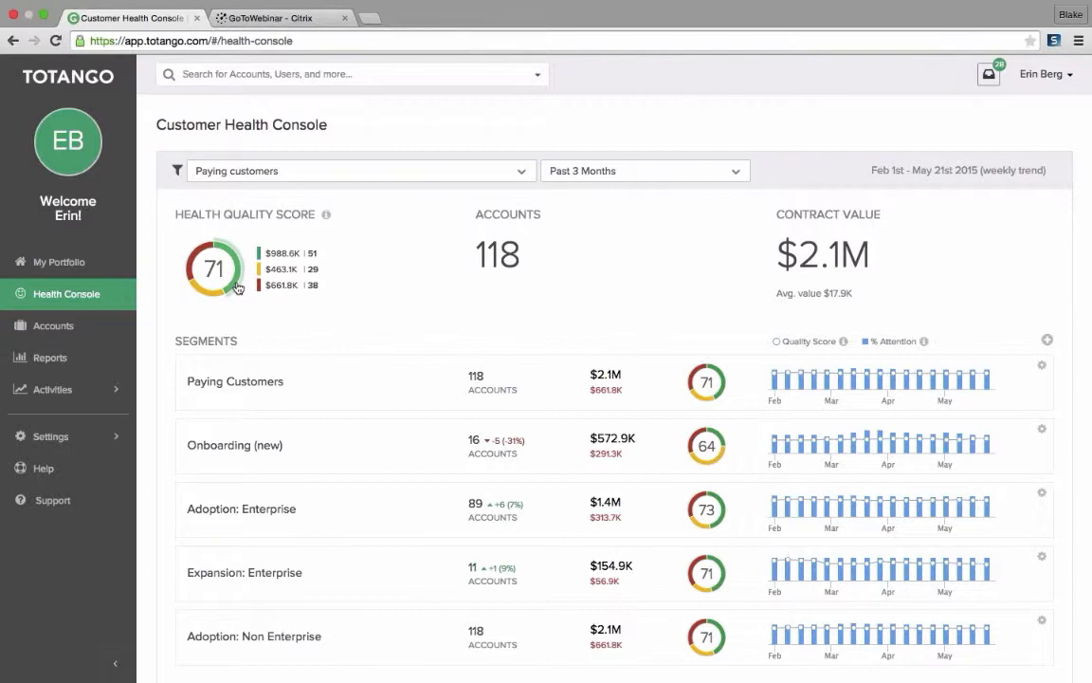
pyautogui.moveTo(225, 280)
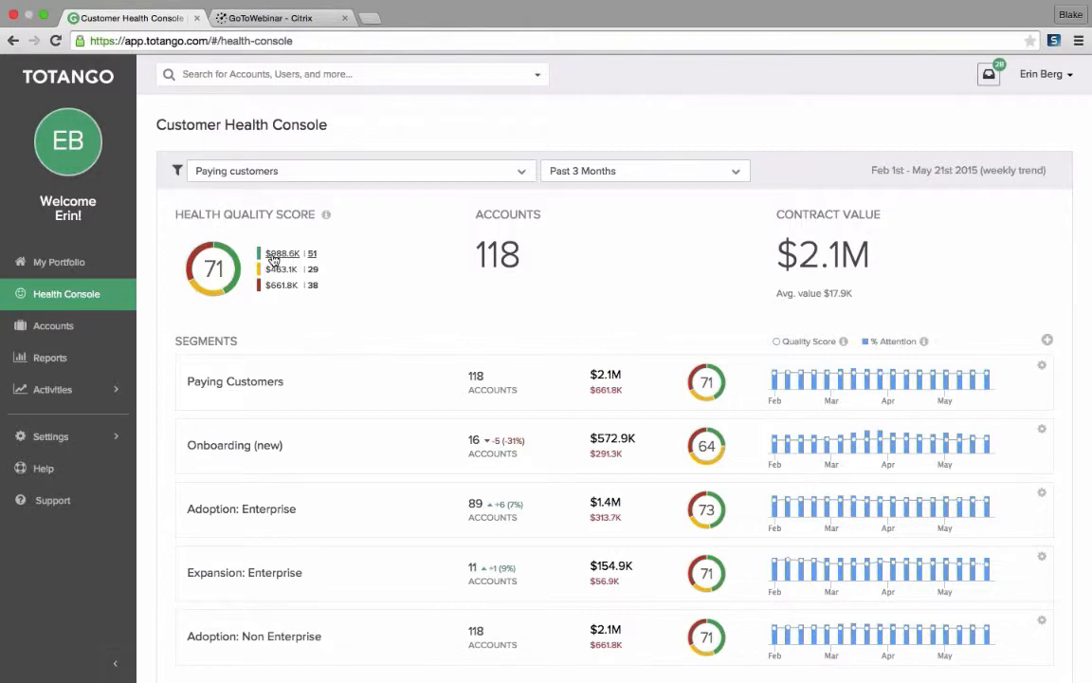
pyautogui.moveTo(306, 258)
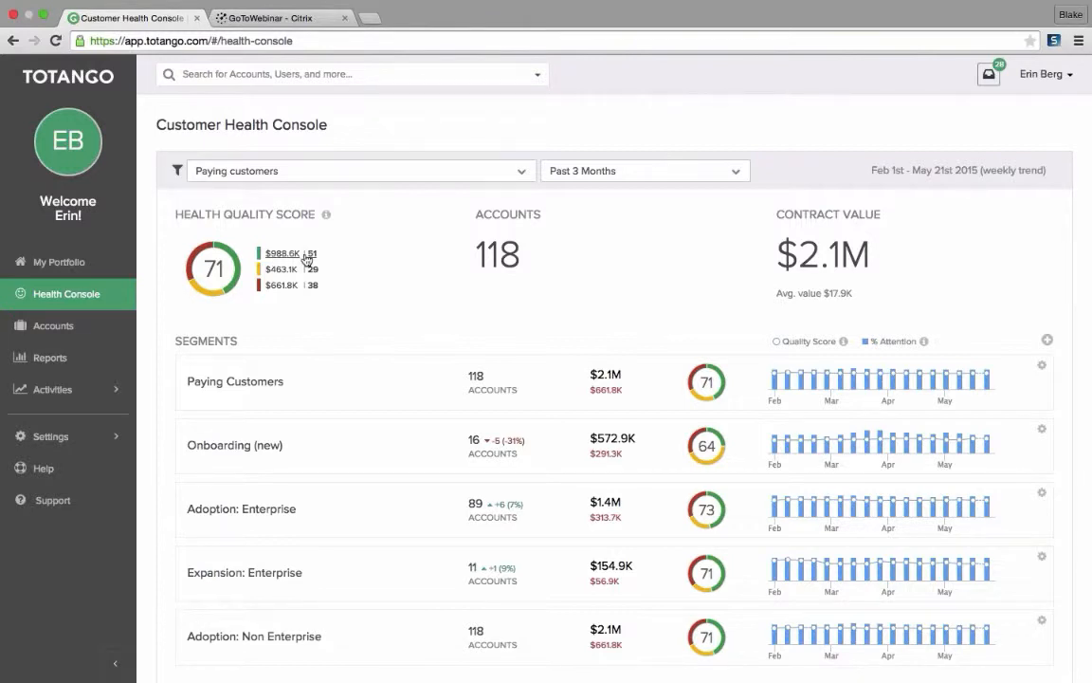
pyautogui.moveTo(315, 260)
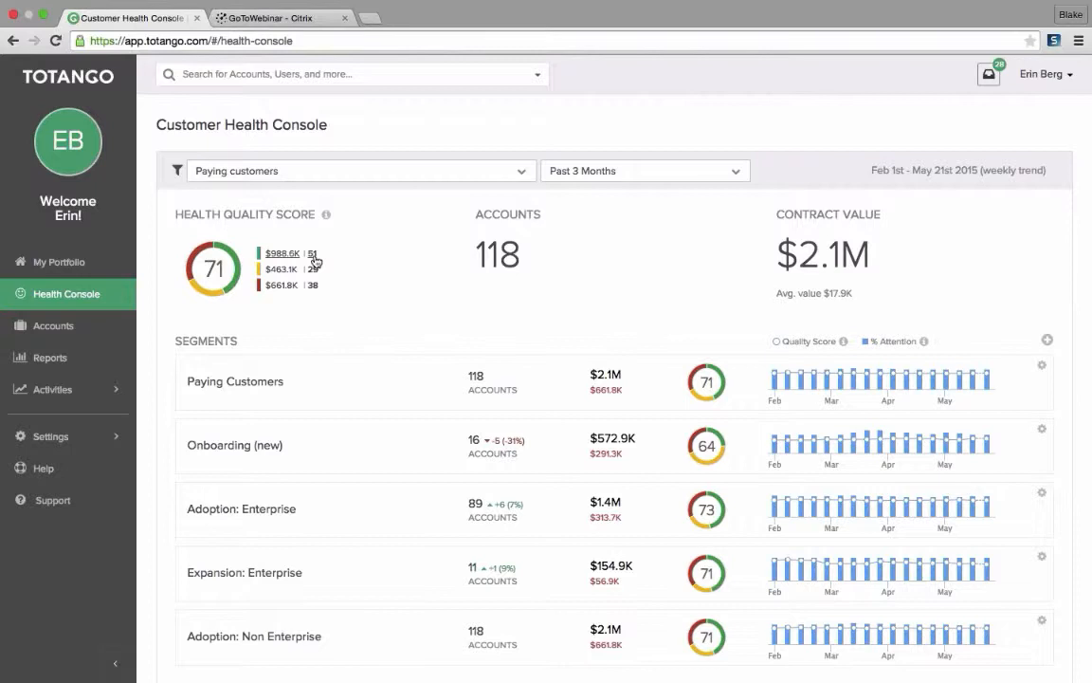
pyautogui.moveTo(279, 296)
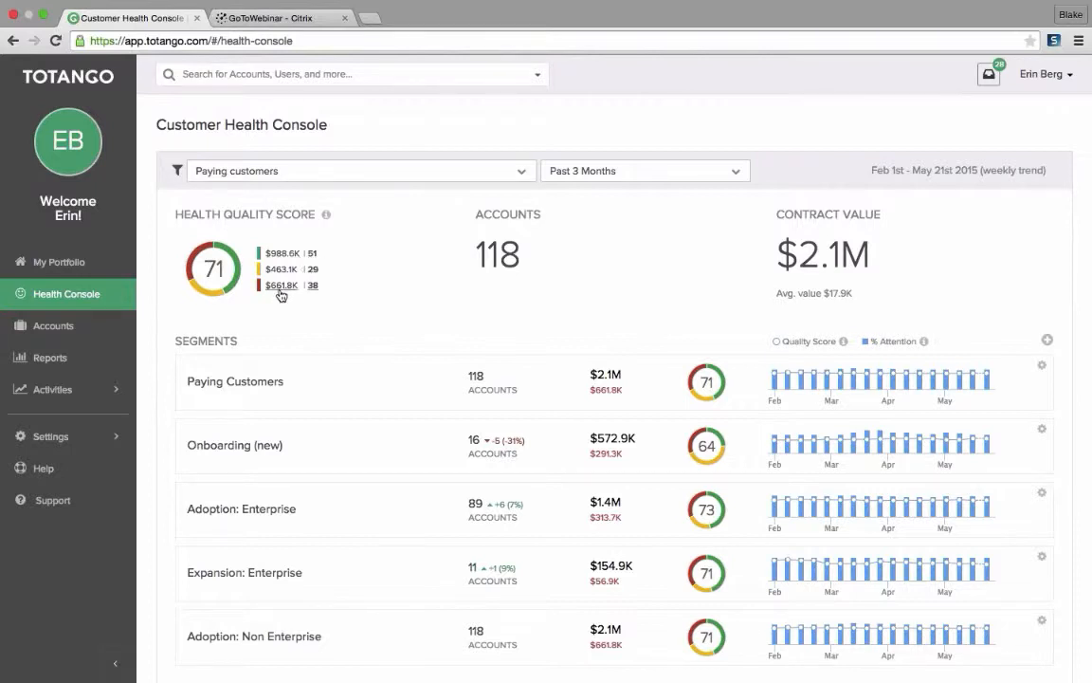
pyautogui.moveTo(286, 293)
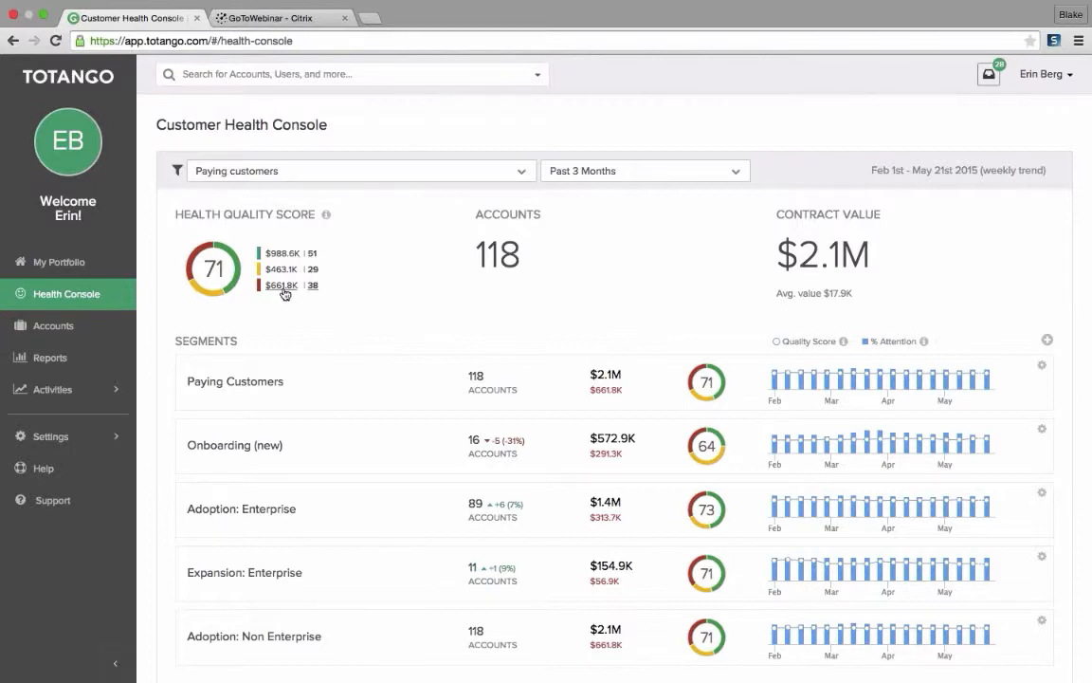
pyautogui.moveTo(317, 291)
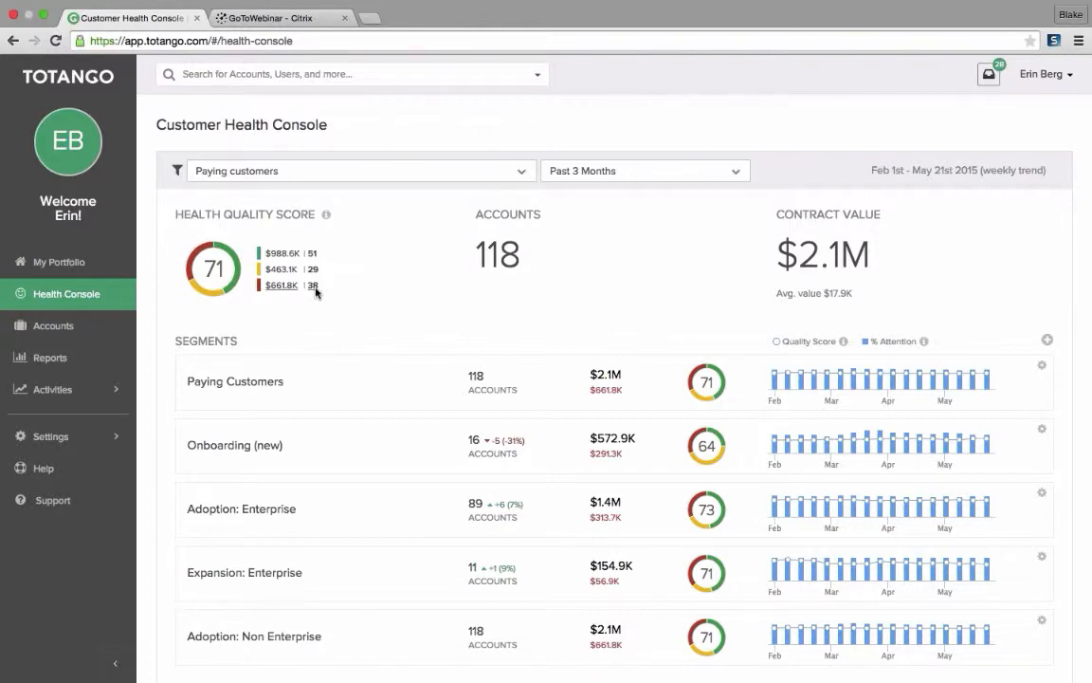
pyautogui.moveTo(292, 291)
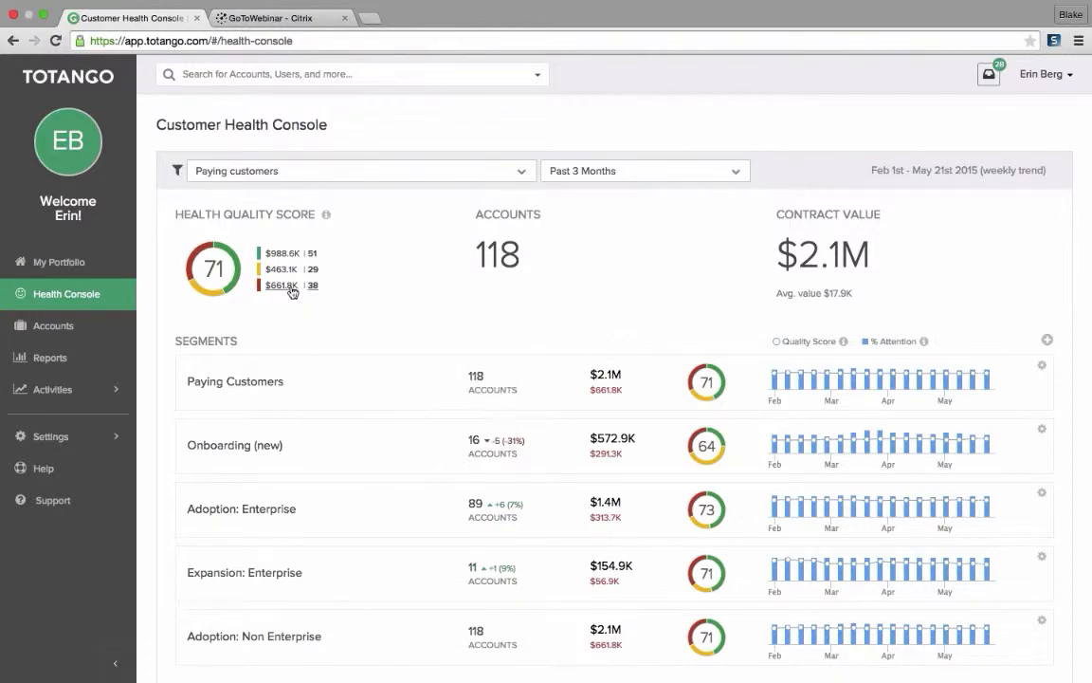
# Review and close the poor-health and Onboarding (new) account lists.
pyautogui.click(292, 288)
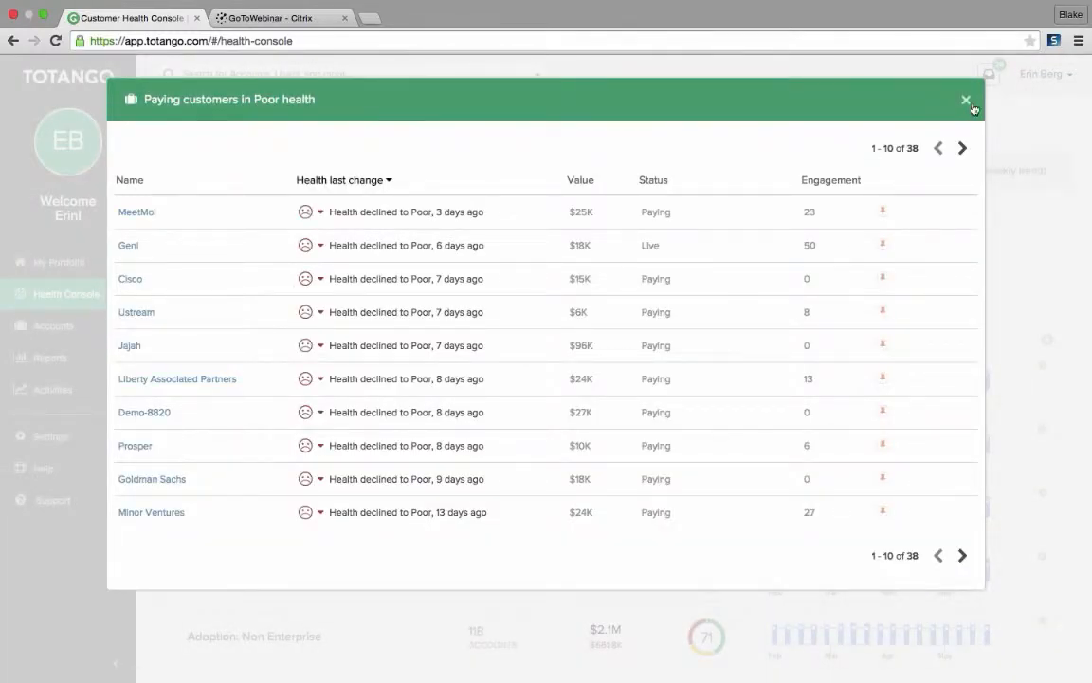
pyautogui.click(965, 99)
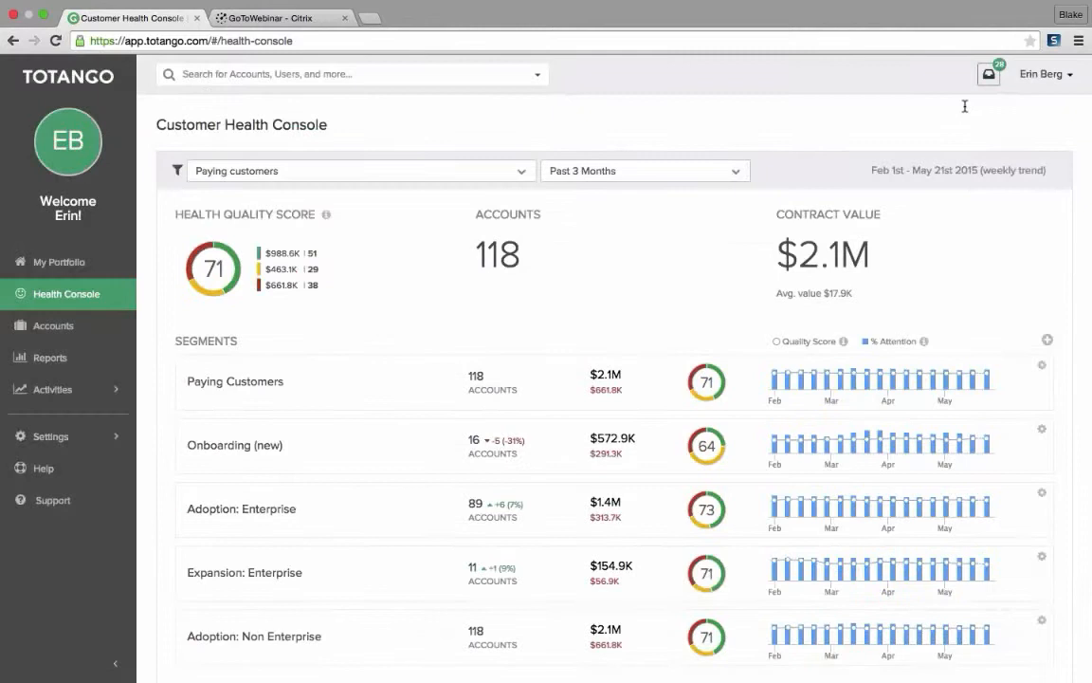
pyautogui.moveTo(588, 259)
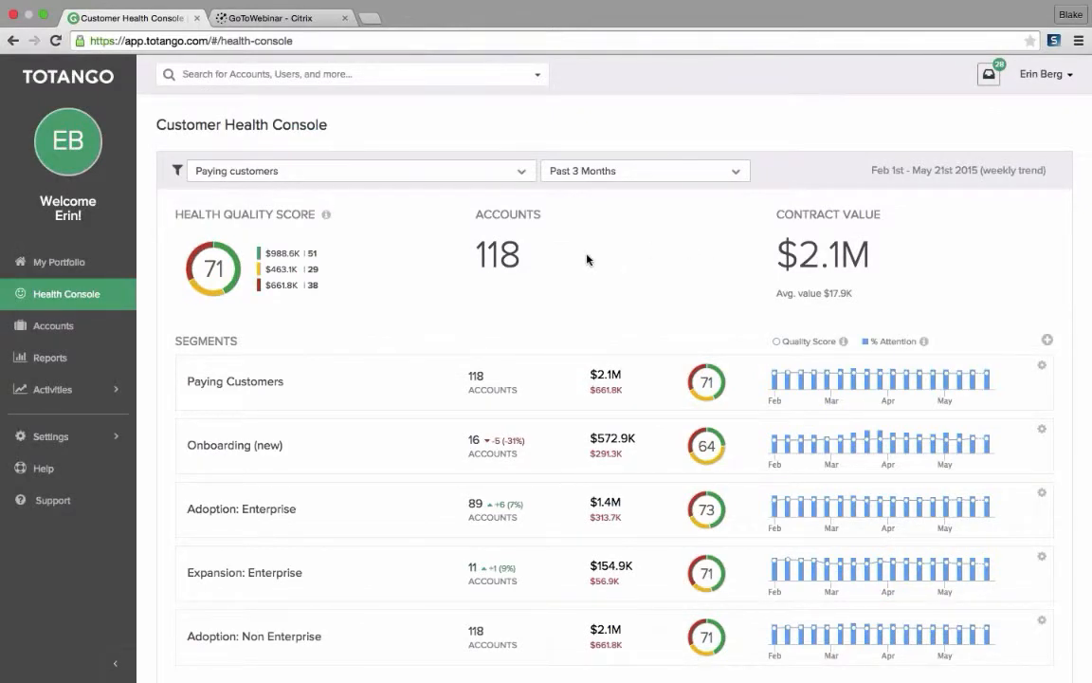
pyautogui.moveTo(515, 263)
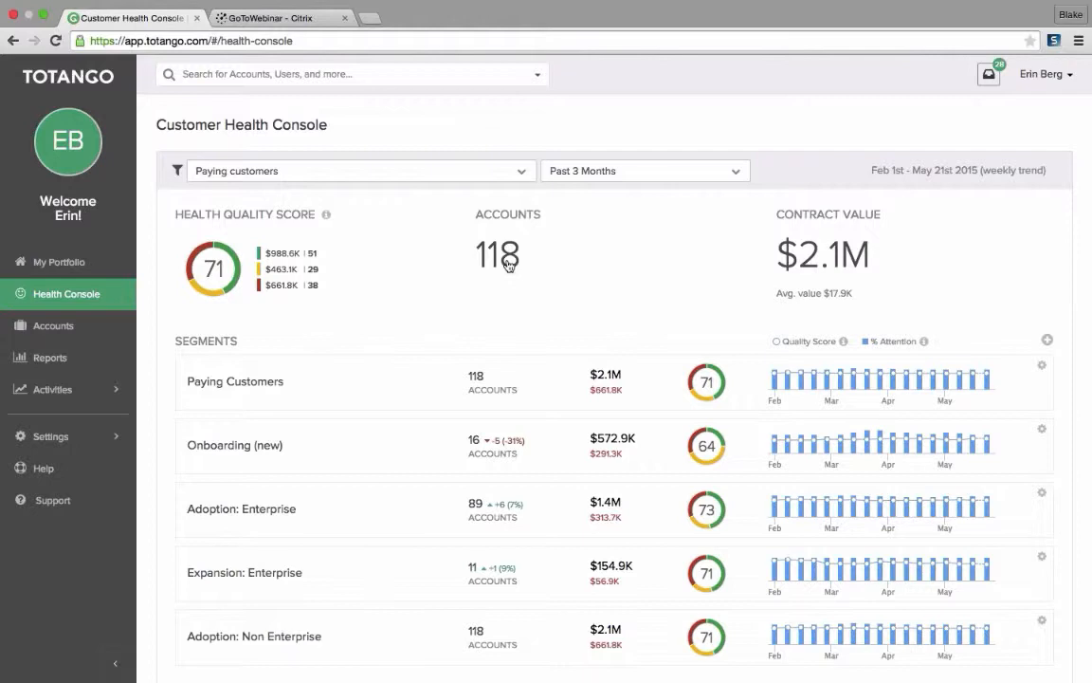
pyautogui.moveTo(518, 258)
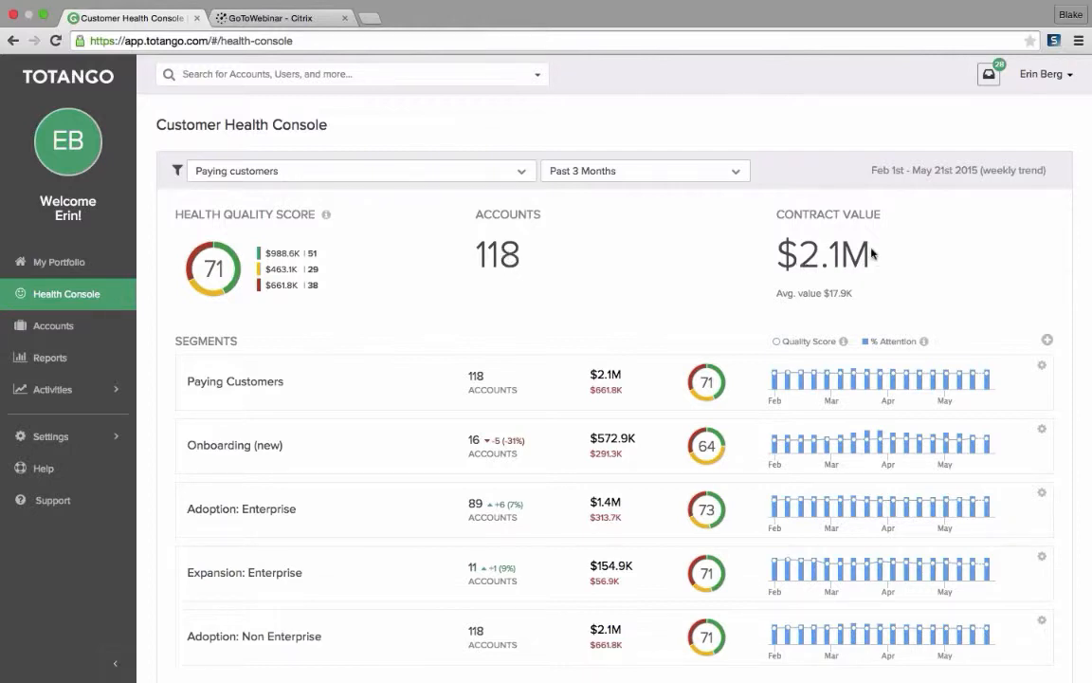
pyautogui.moveTo(697, 347)
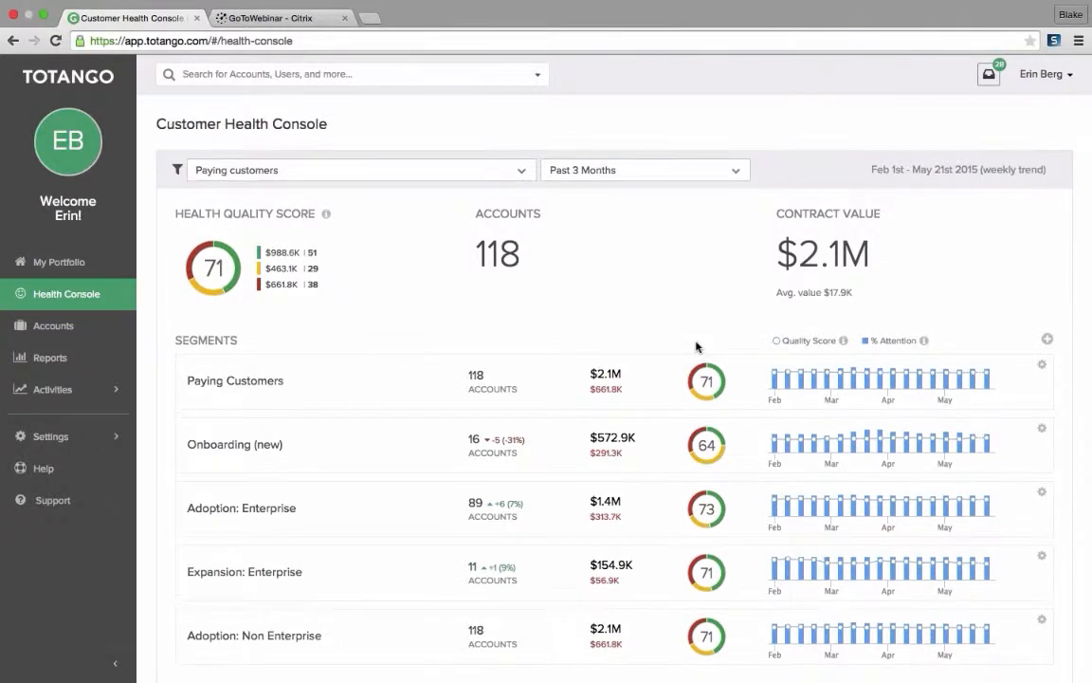
pyautogui.scroll(-3)
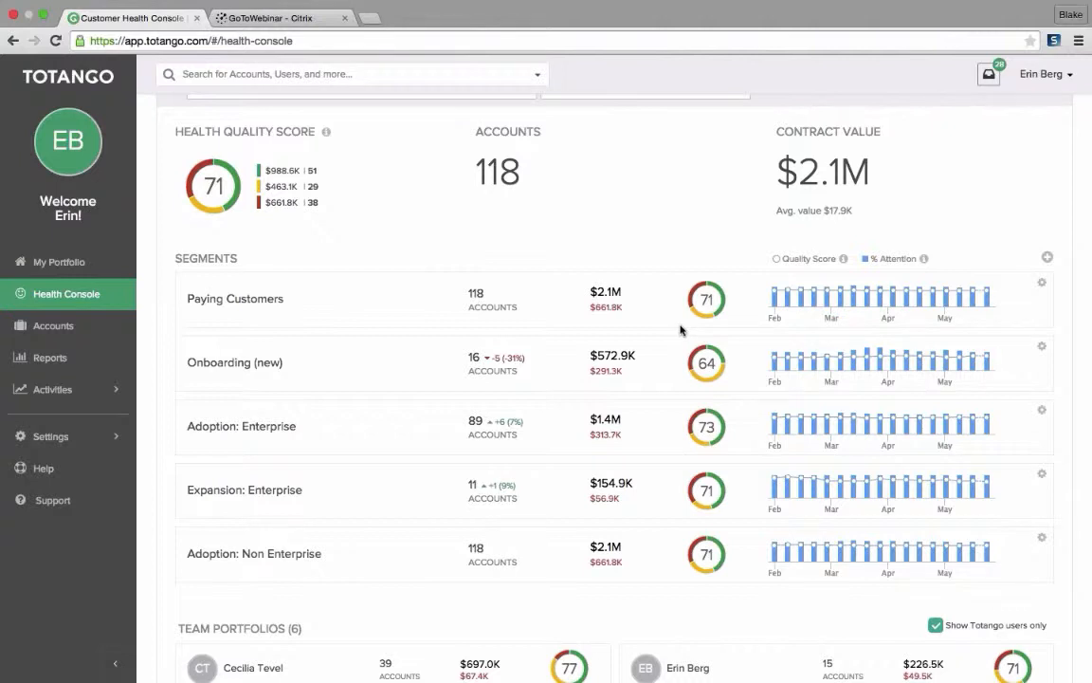
pyautogui.moveTo(596, 372)
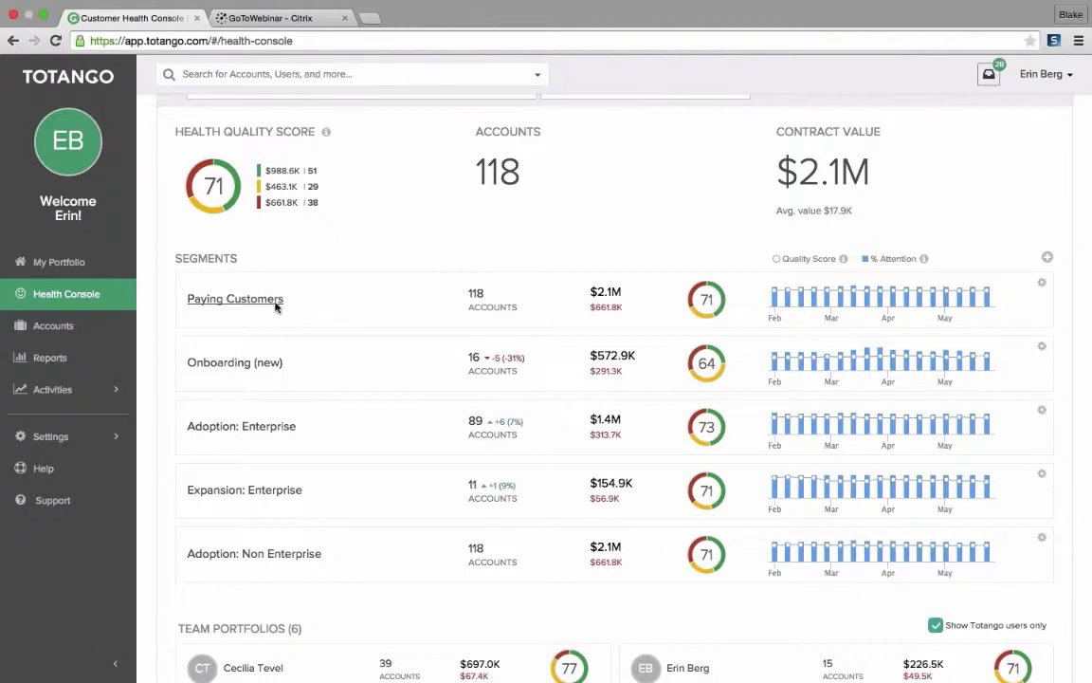
pyautogui.moveTo(485, 310)
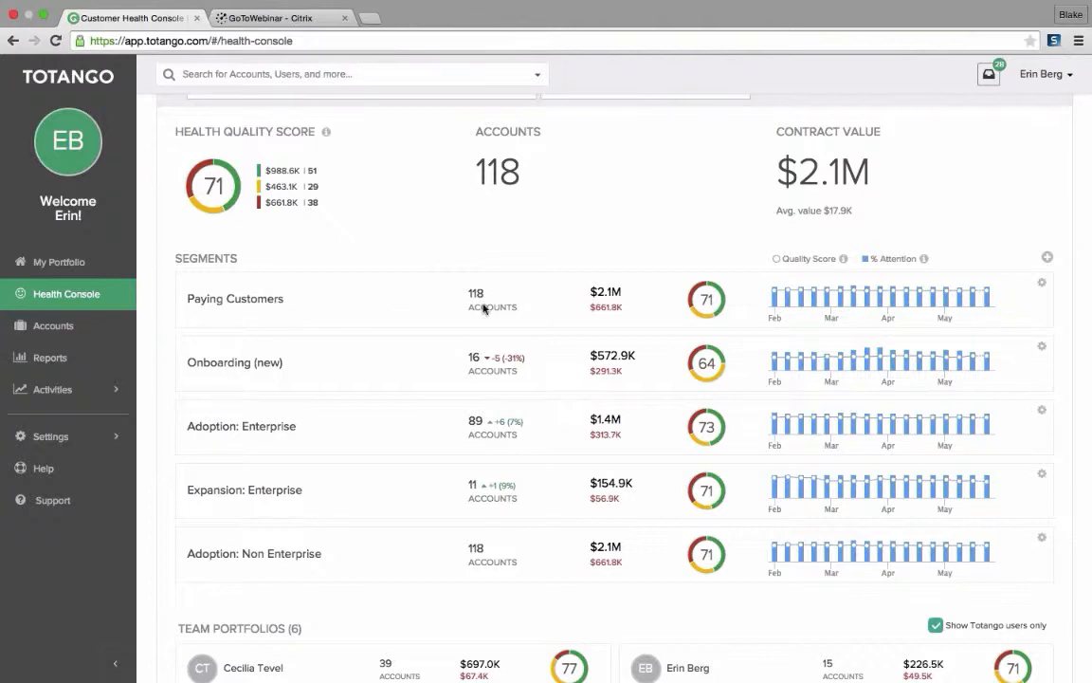
pyautogui.moveTo(474, 364)
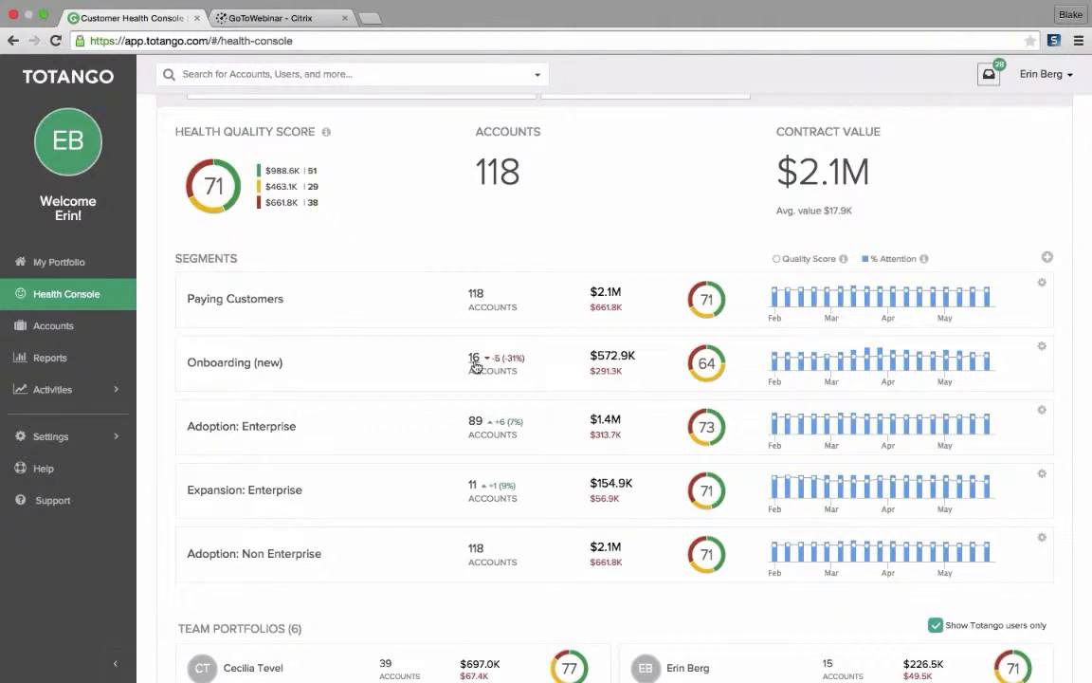
pyautogui.moveTo(476, 363)
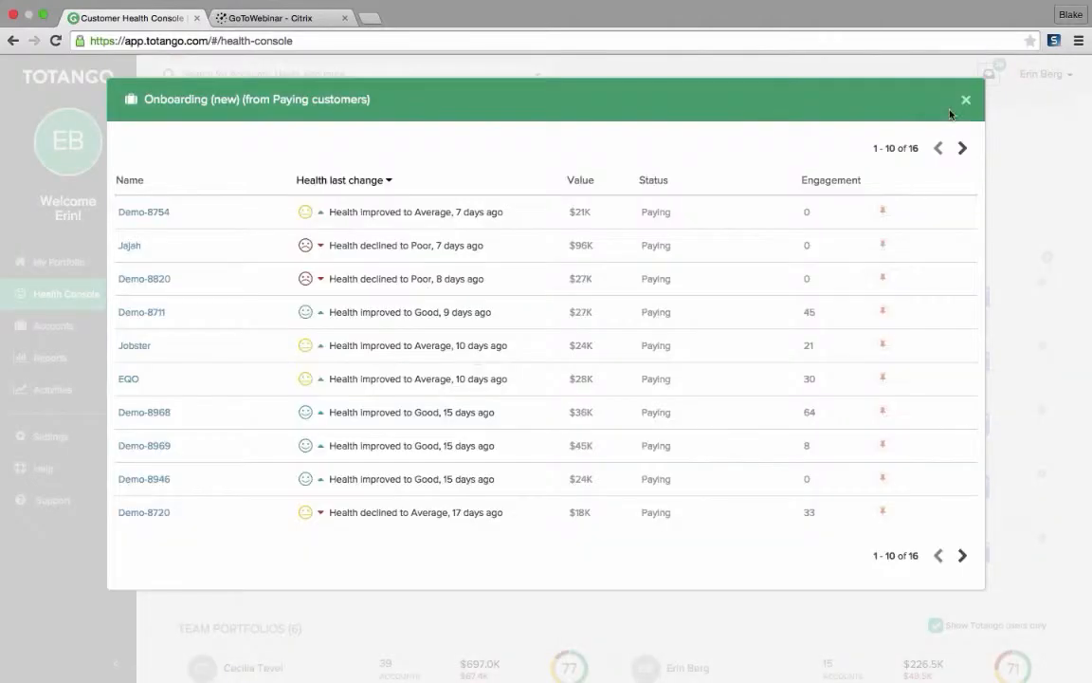
pyautogui.click(964, 100)
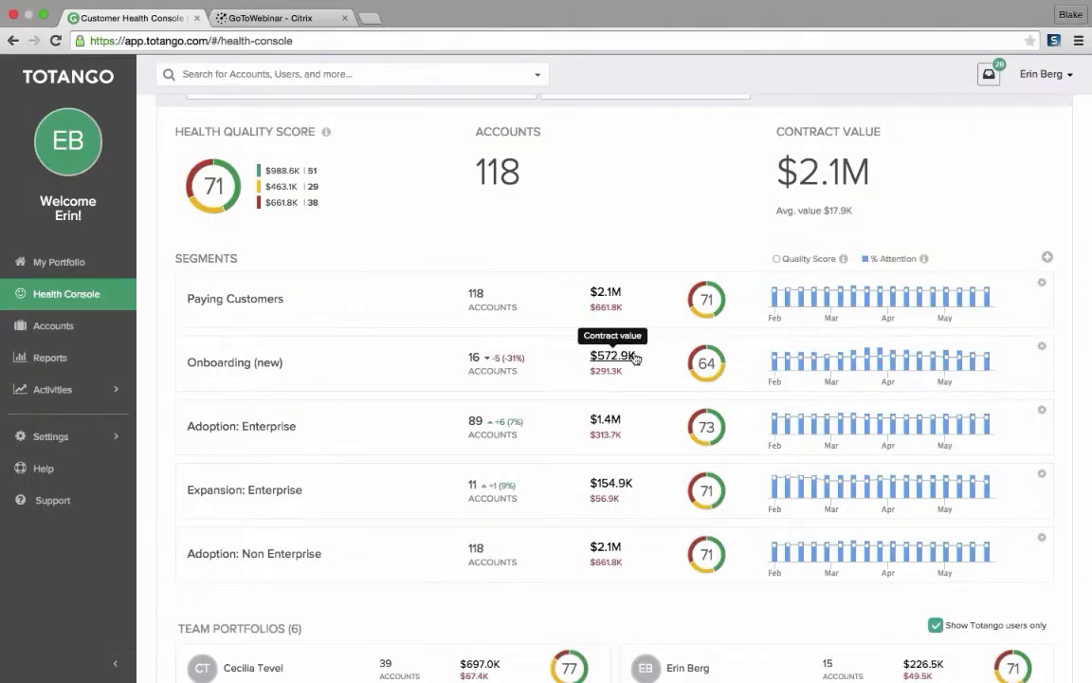
pyautogui.moveTo(625, 369)
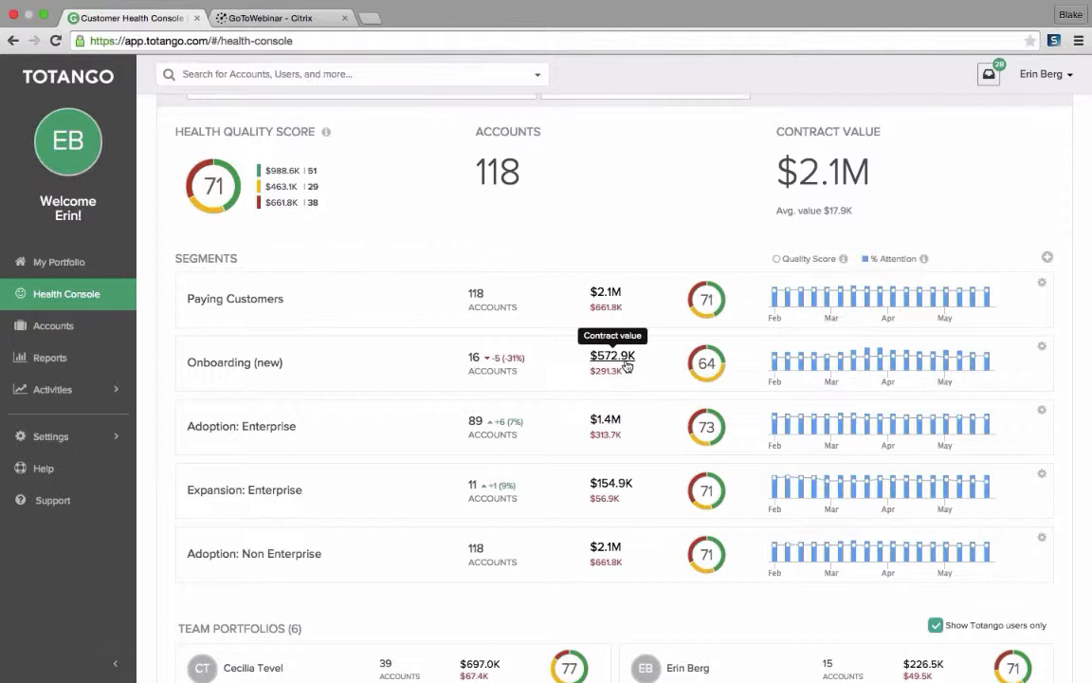
pyautogui.moveTo(610, 378)
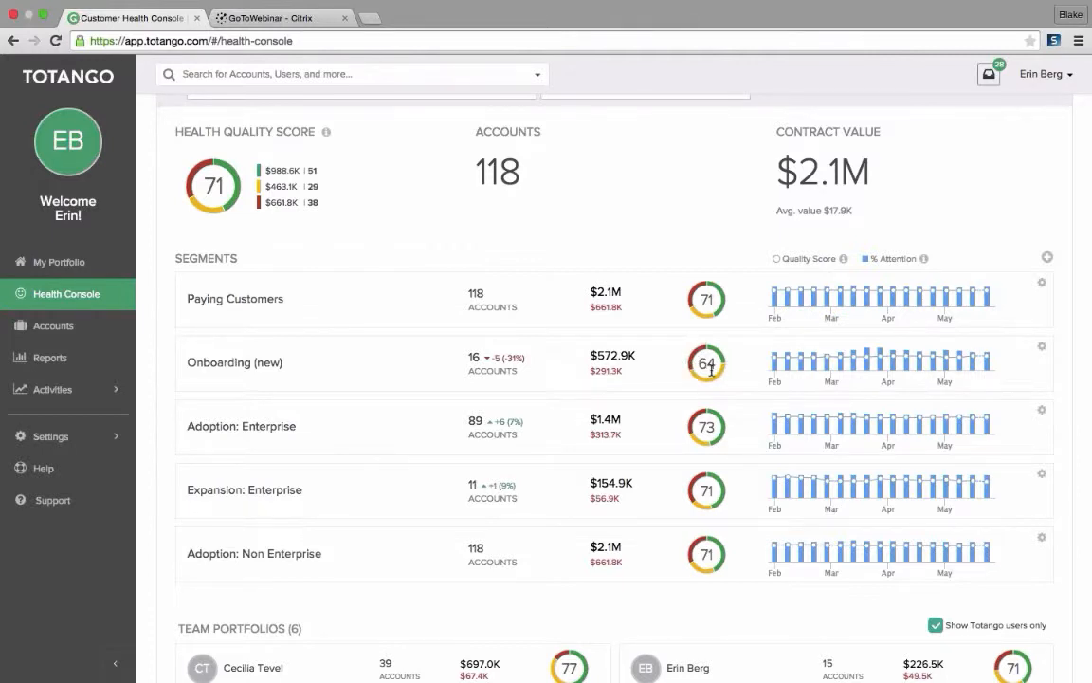
pyautogui.moveTo(786, 375)
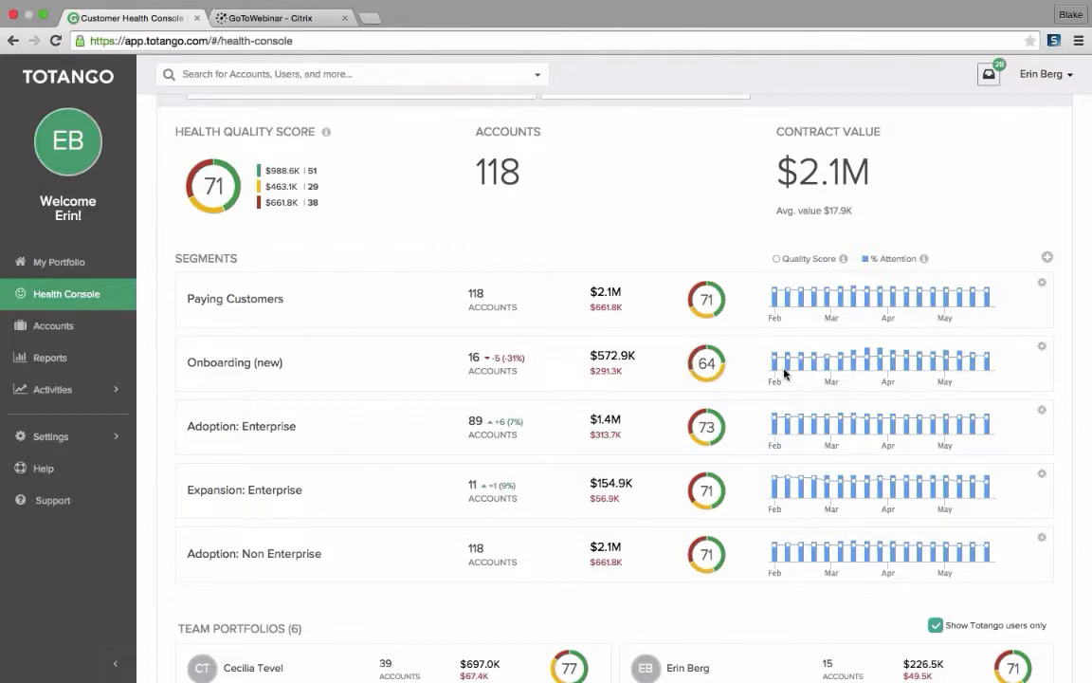
pyautogui.moveTo(819, 368)
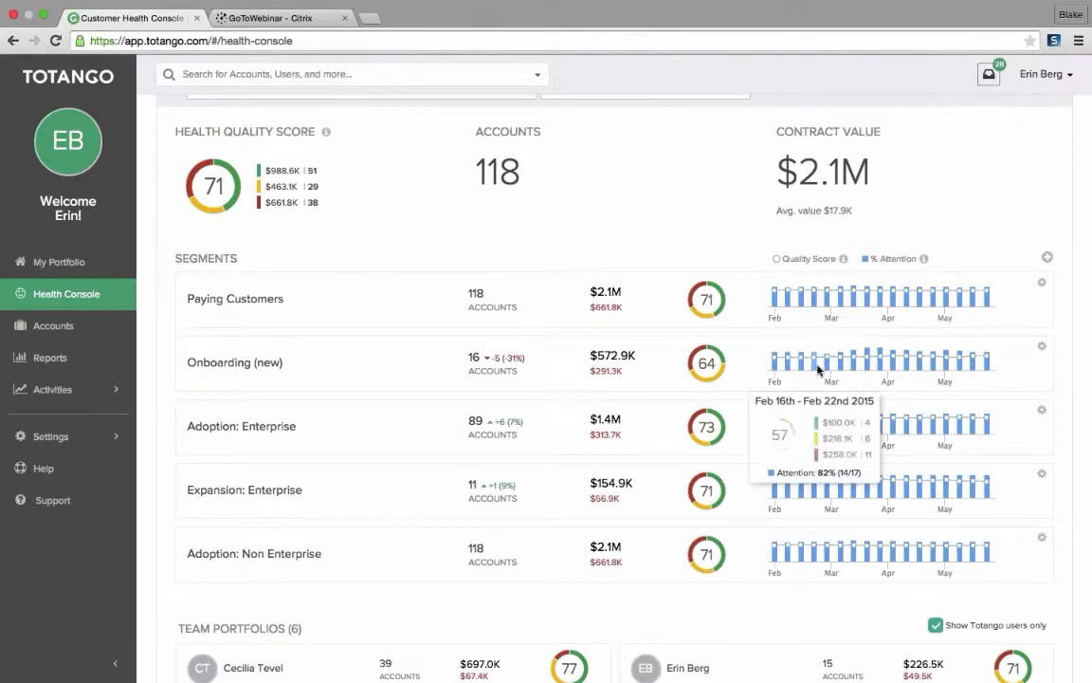
pyautogui.moveTo(829, 368)
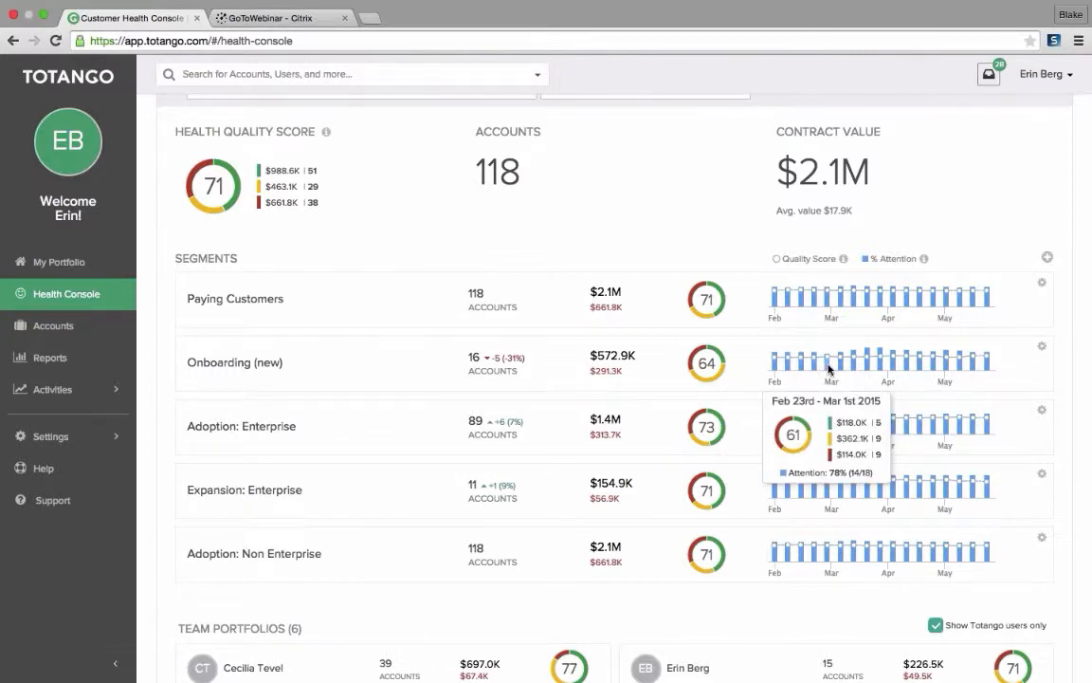
pyautogui.moveTo(839, 364)
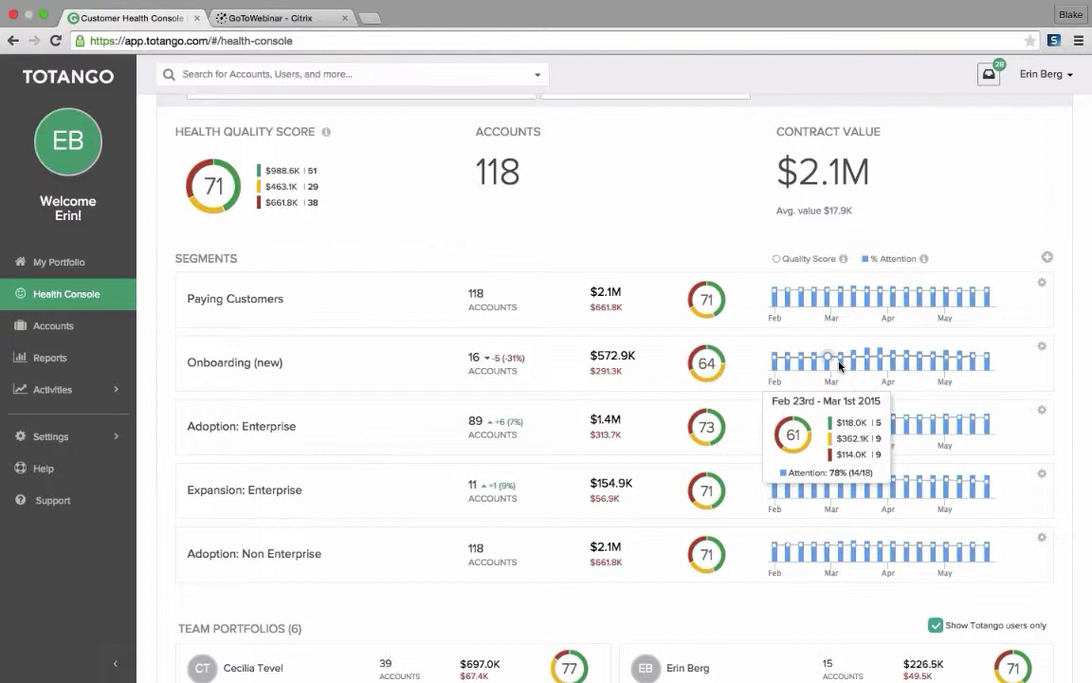
pyautogui.moveTo(851, 364)
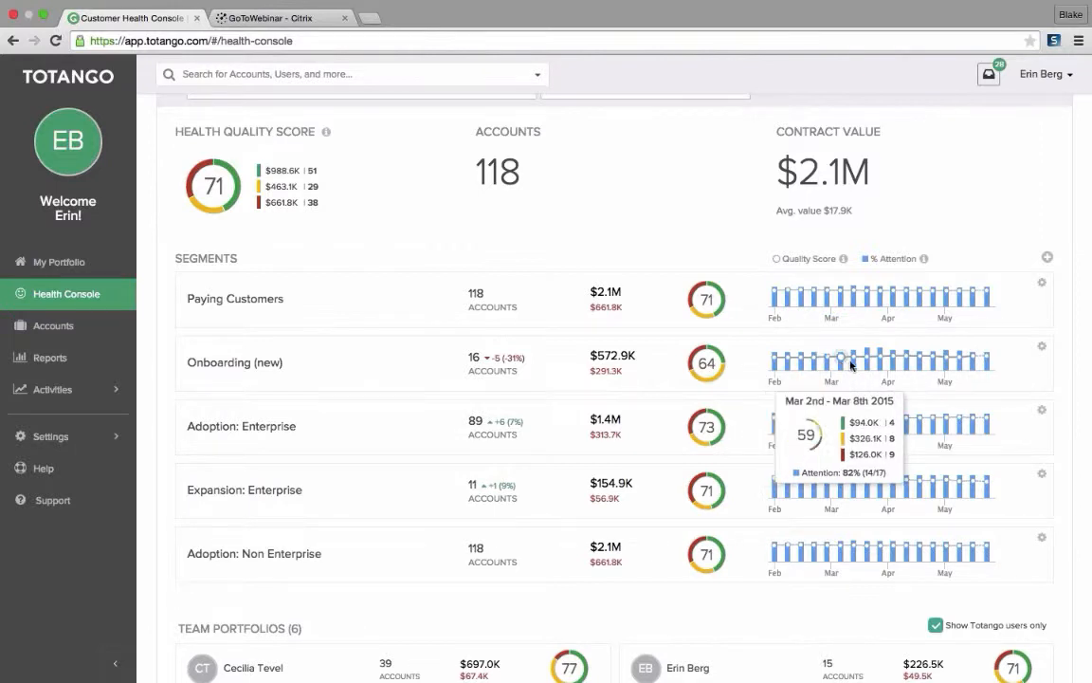
pyautogui.moveTo(919, 363)
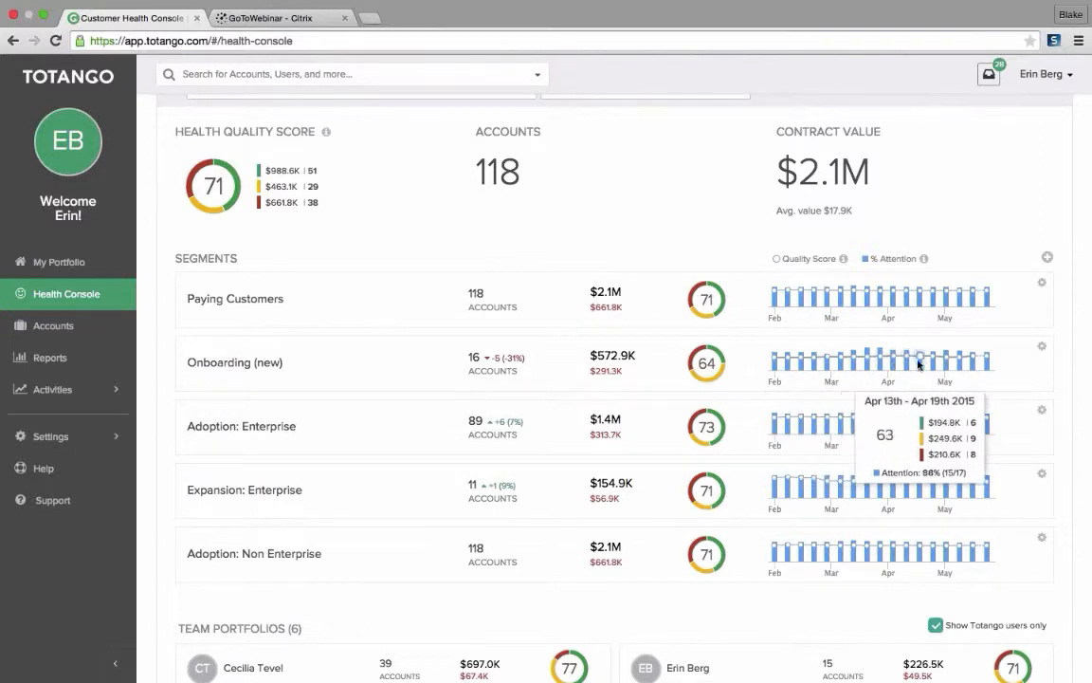
pyautogui.moveTo(882, 365)
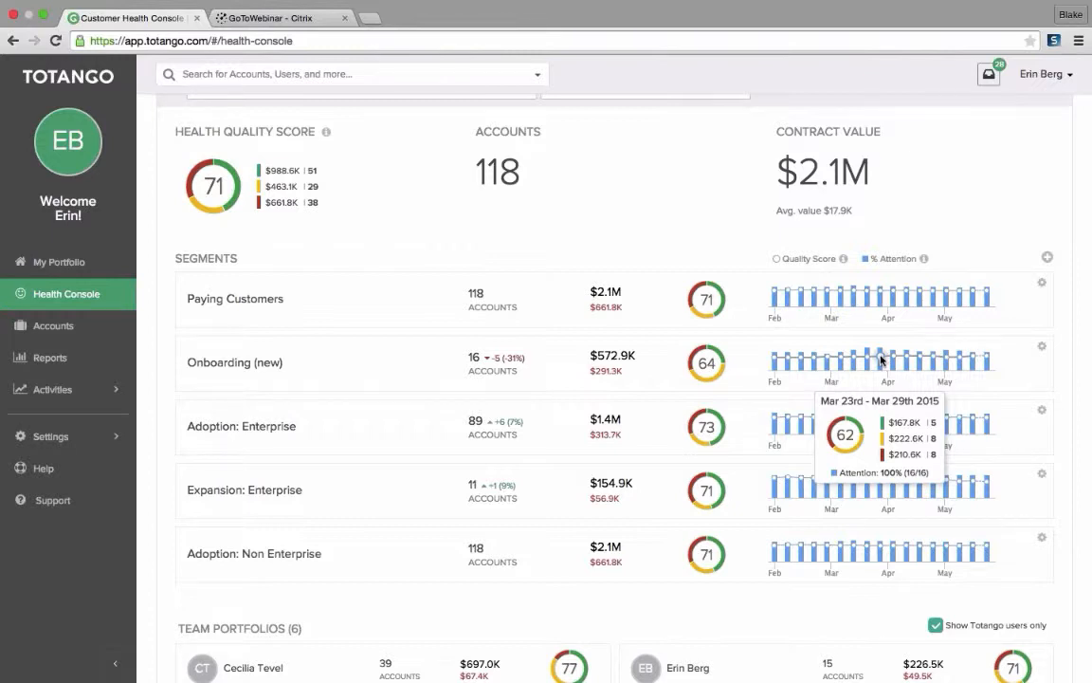
pyautogui.moveTo(1042, 353)
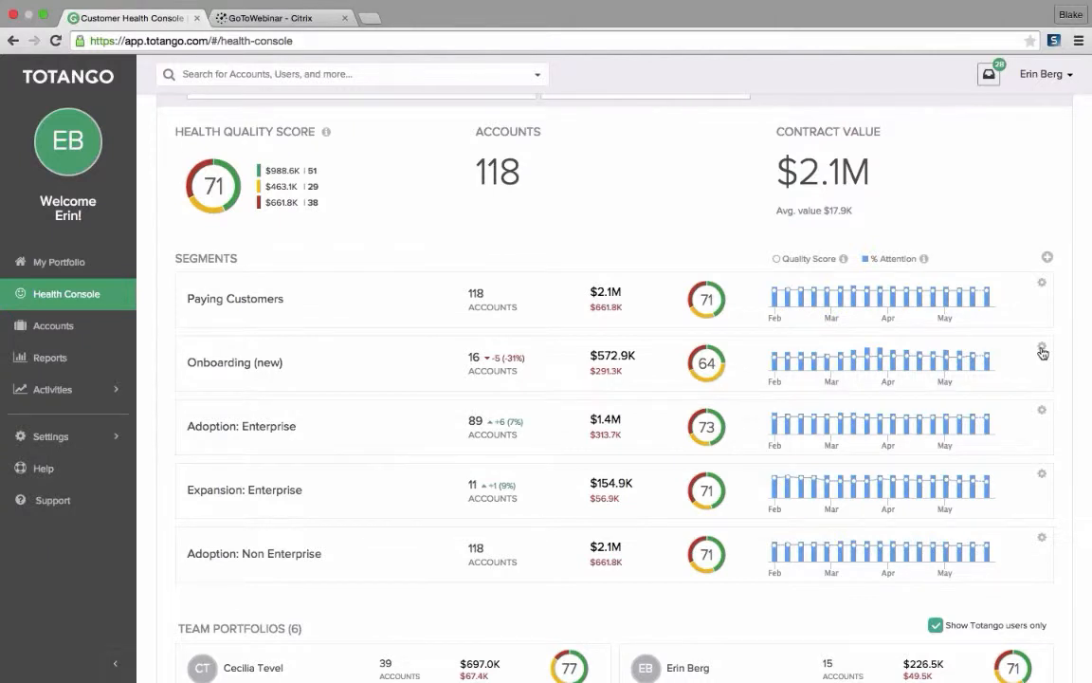
# Choose Add segment from the Segments options to open a blank segment definition.
pyautogui.click(1040, 351)
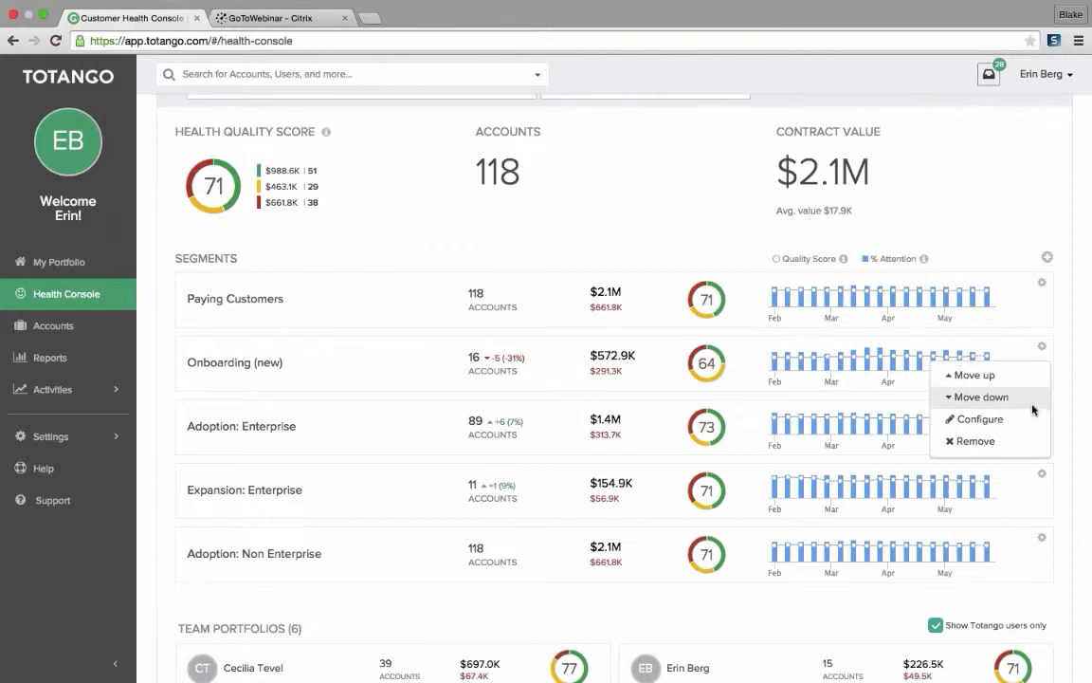
pyautogui.moveTo(979, 420)
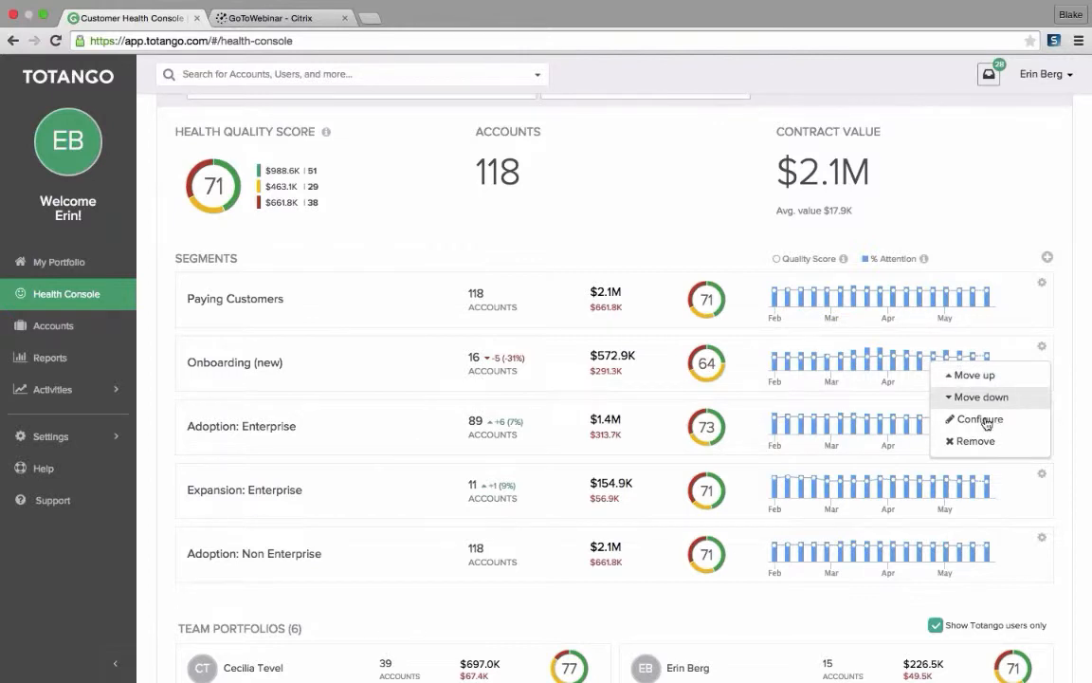
pyautogui.moveTo(1068, 393)
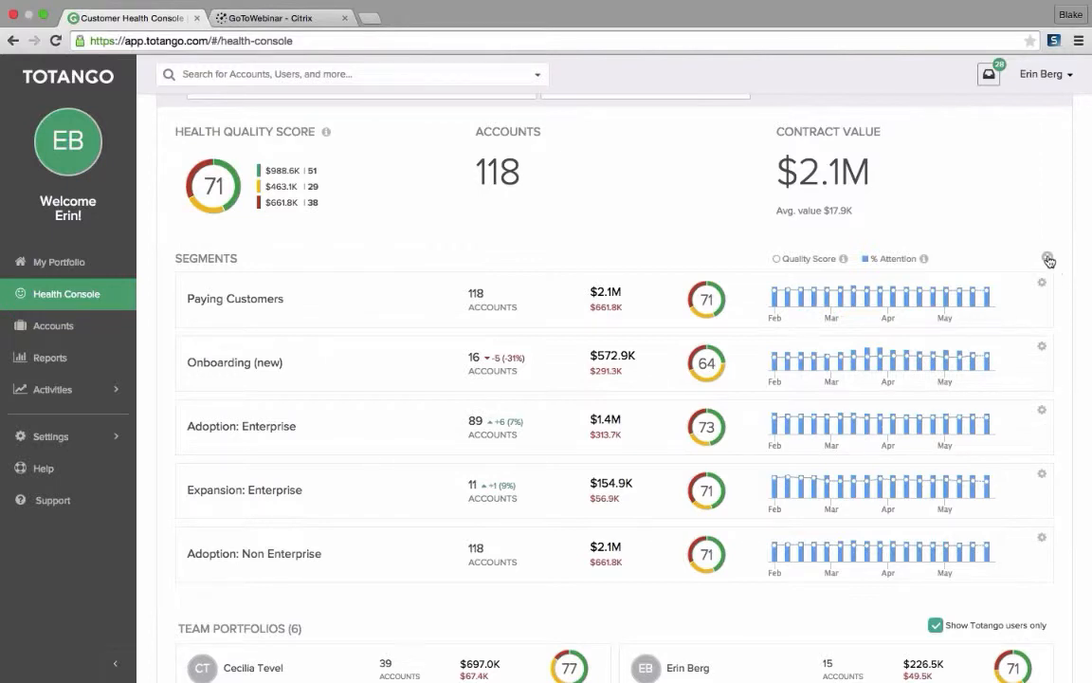
pyautogui.click(1048, 256)
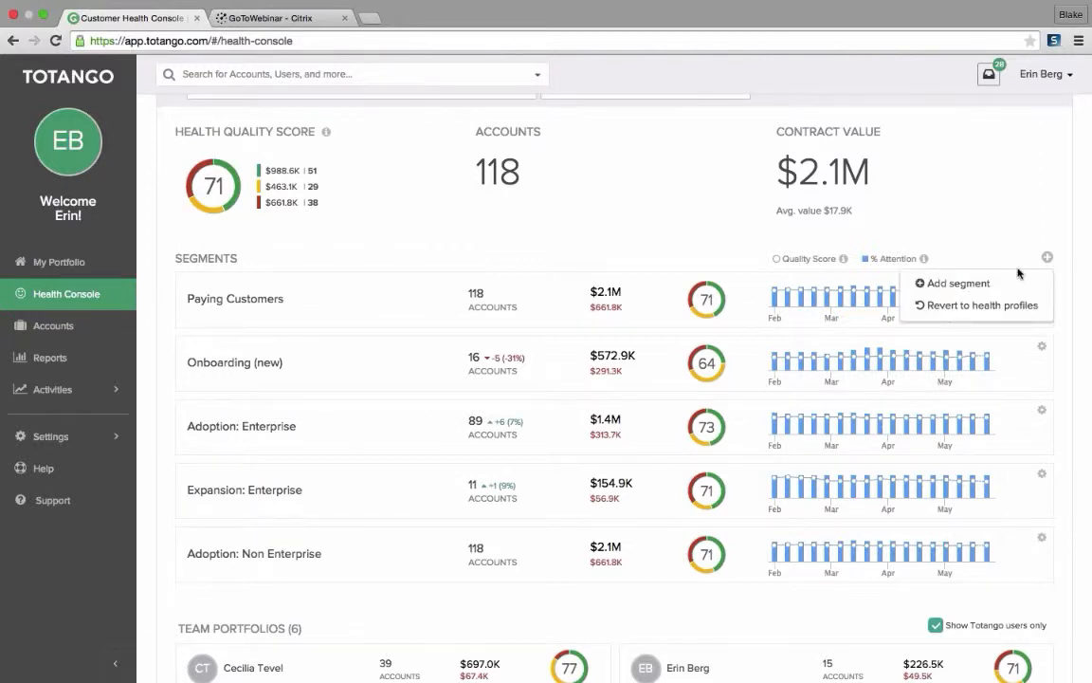
pyautogui.click(957, 283)
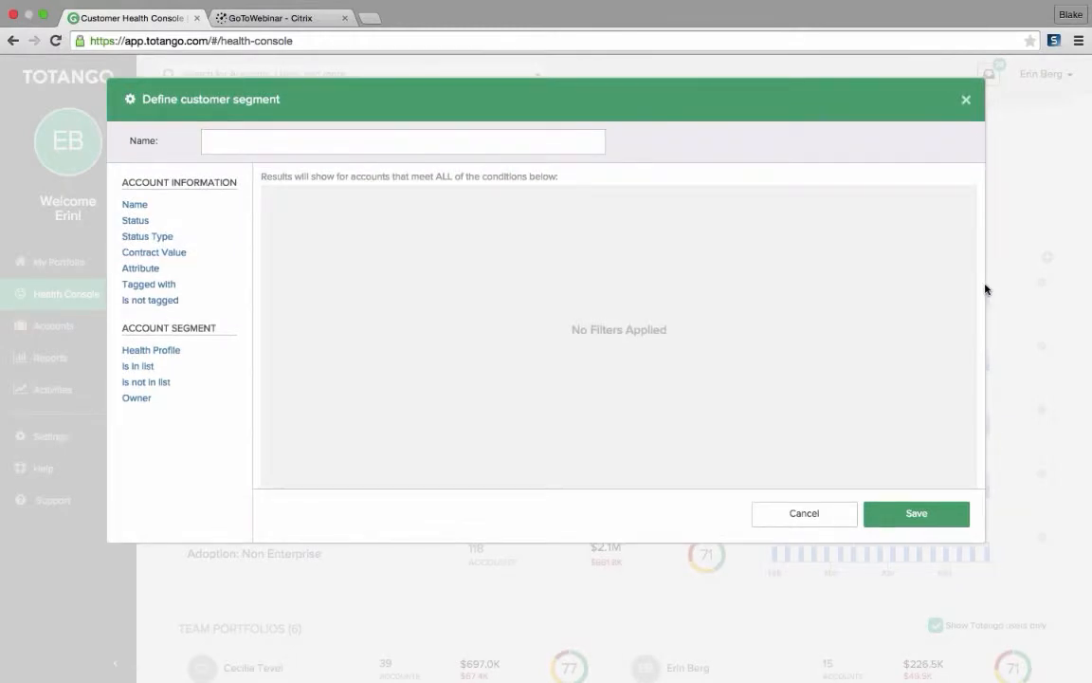
pyautogui.moveTo(948, 287)
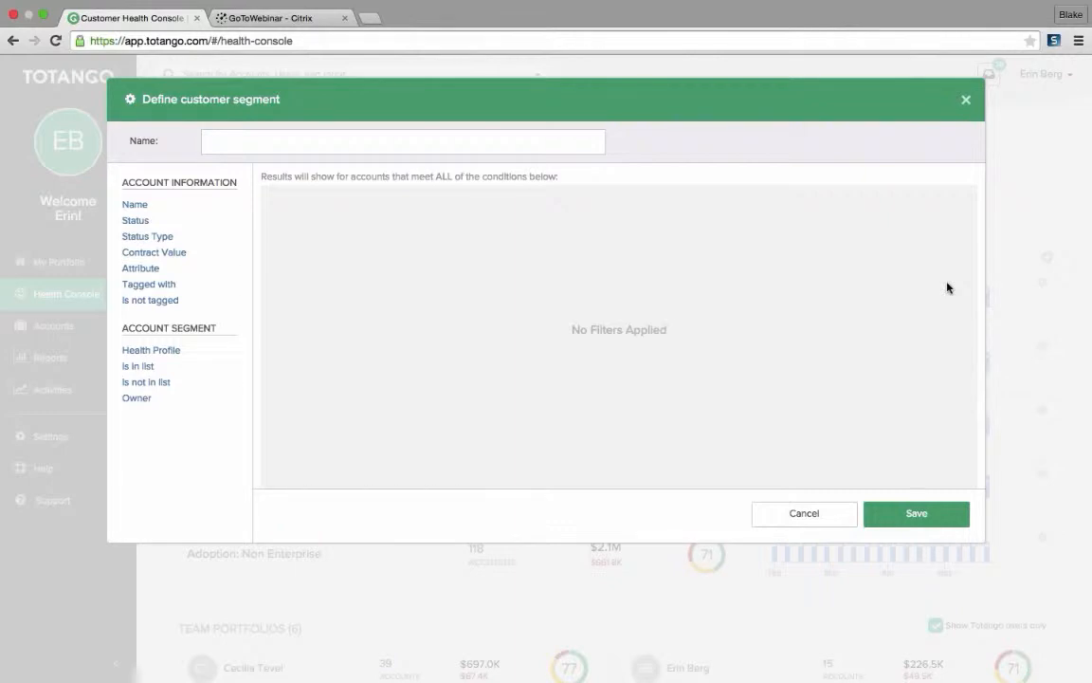
pyautogui.moveTo(605, 221)
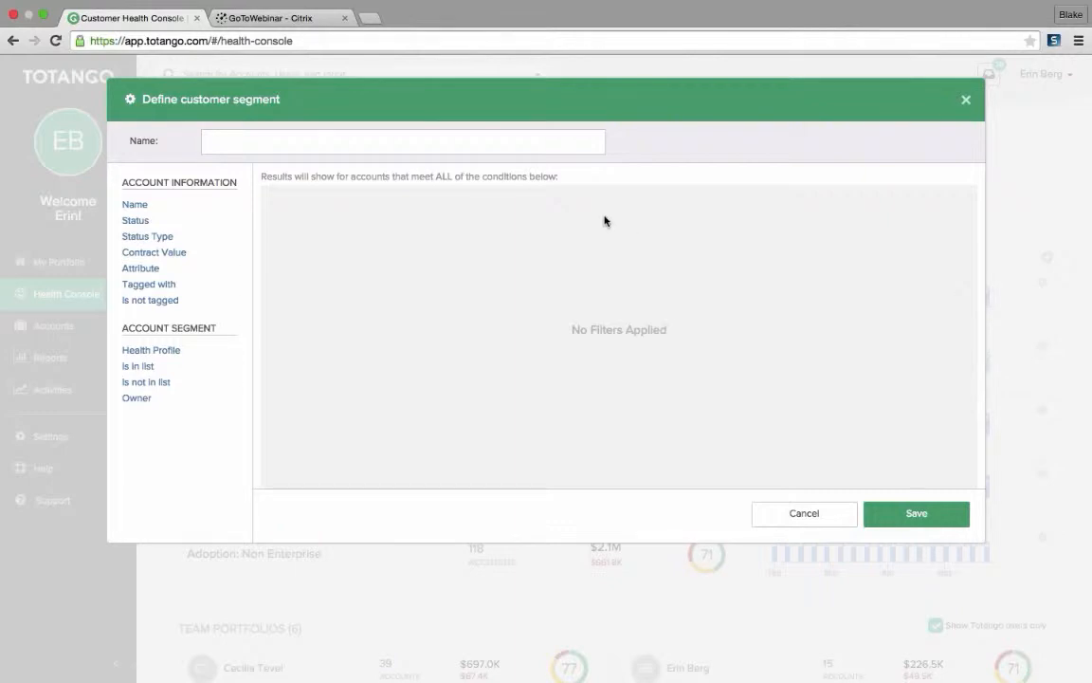
# Enter 'contract value' as the new segment's name.
pyautogui.click(246, 149)
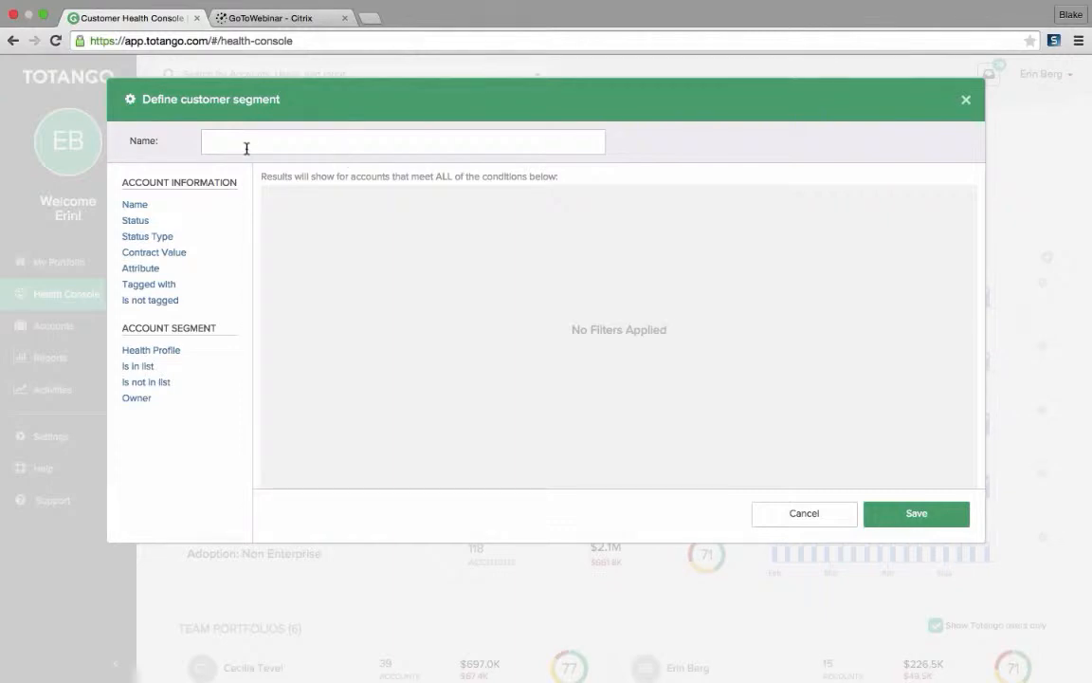
pyautogui.click(247, 140)
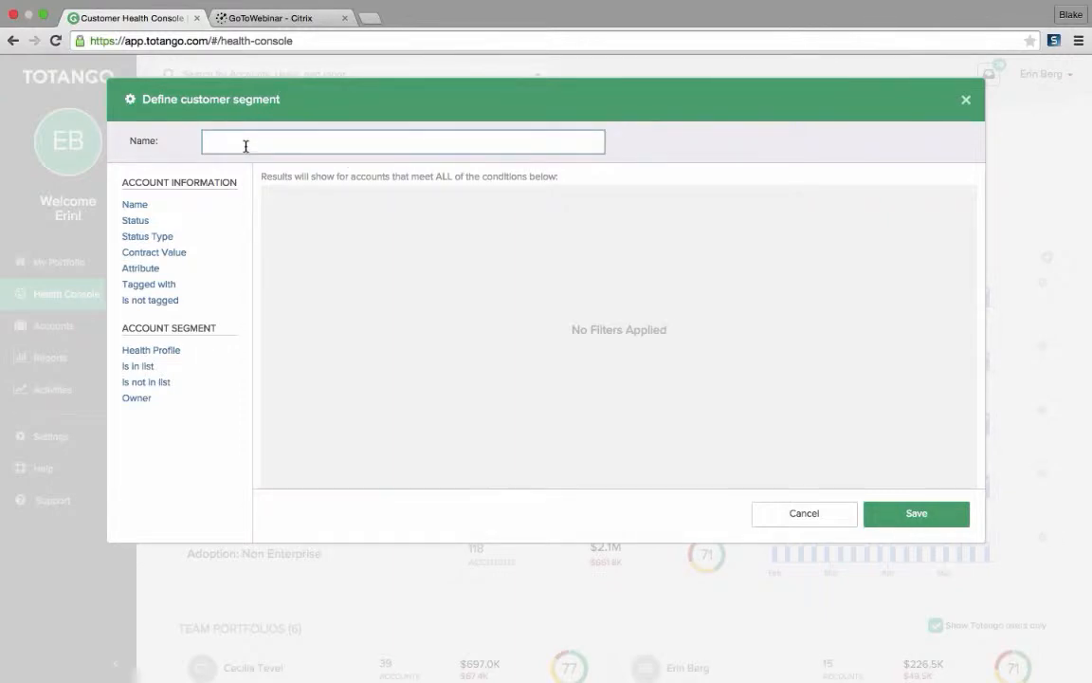
pyautogui.click(403, 140)
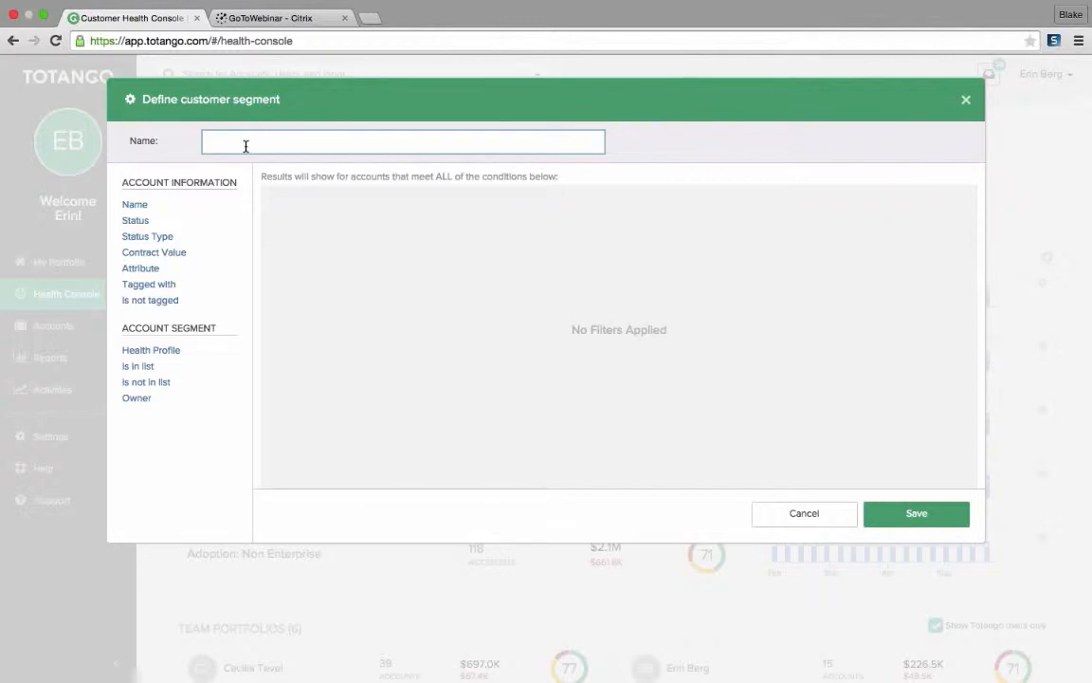
pyautogui.write('co0ntract value')
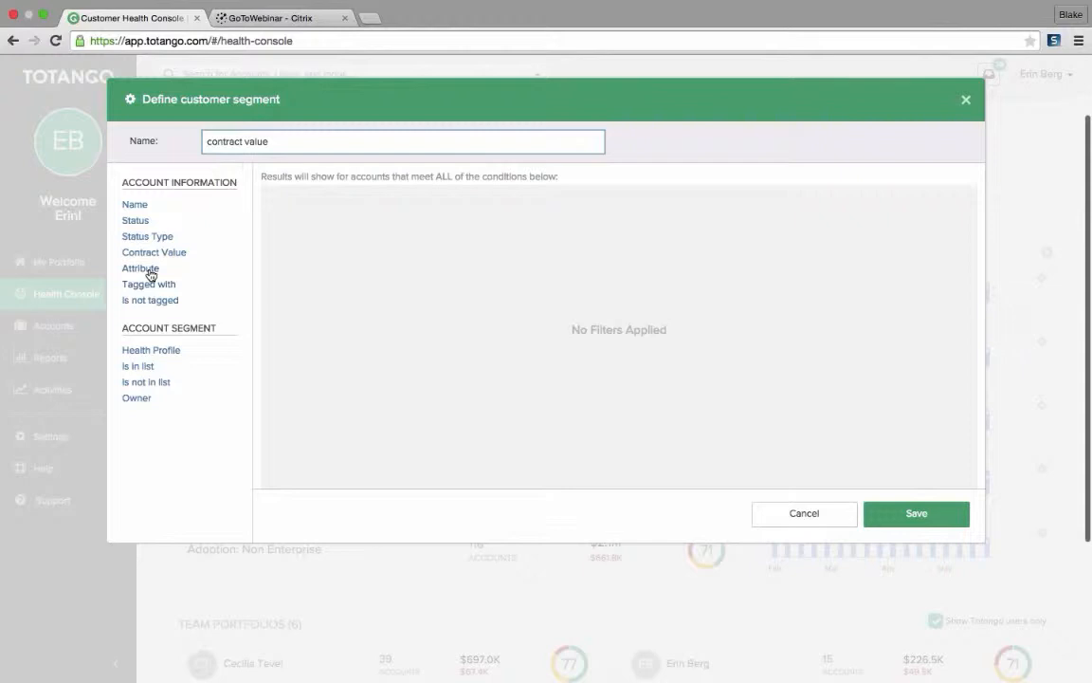
# Add an attribute condition filtering Contract Value more than 5000.
pyautogui.click(140, 267)
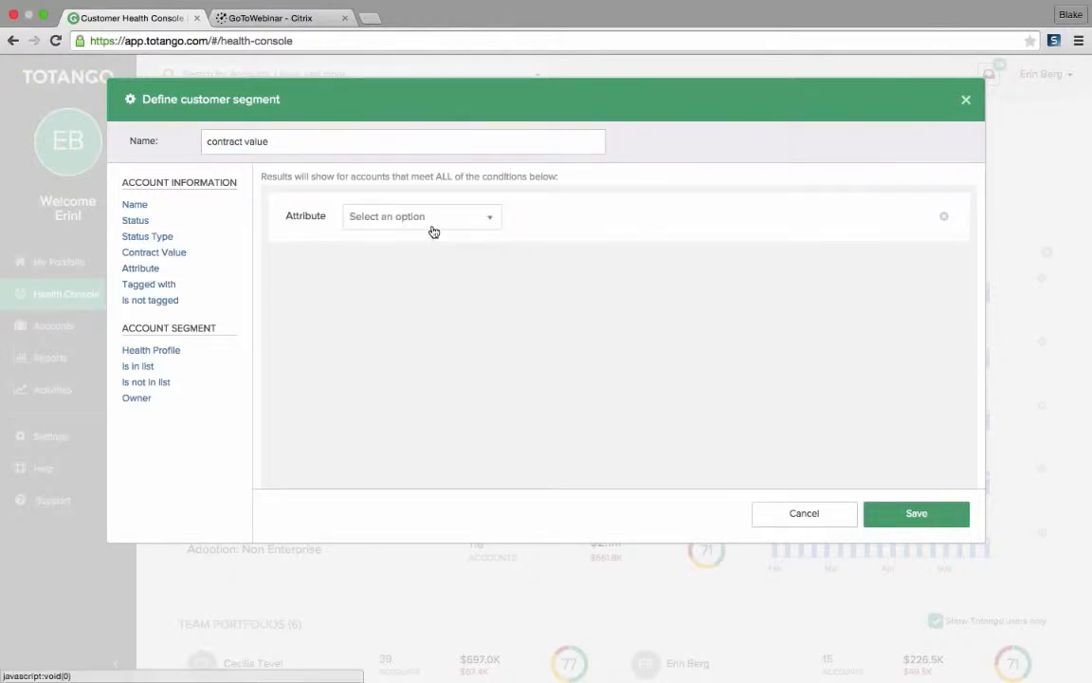
pyautogui.write('contr')
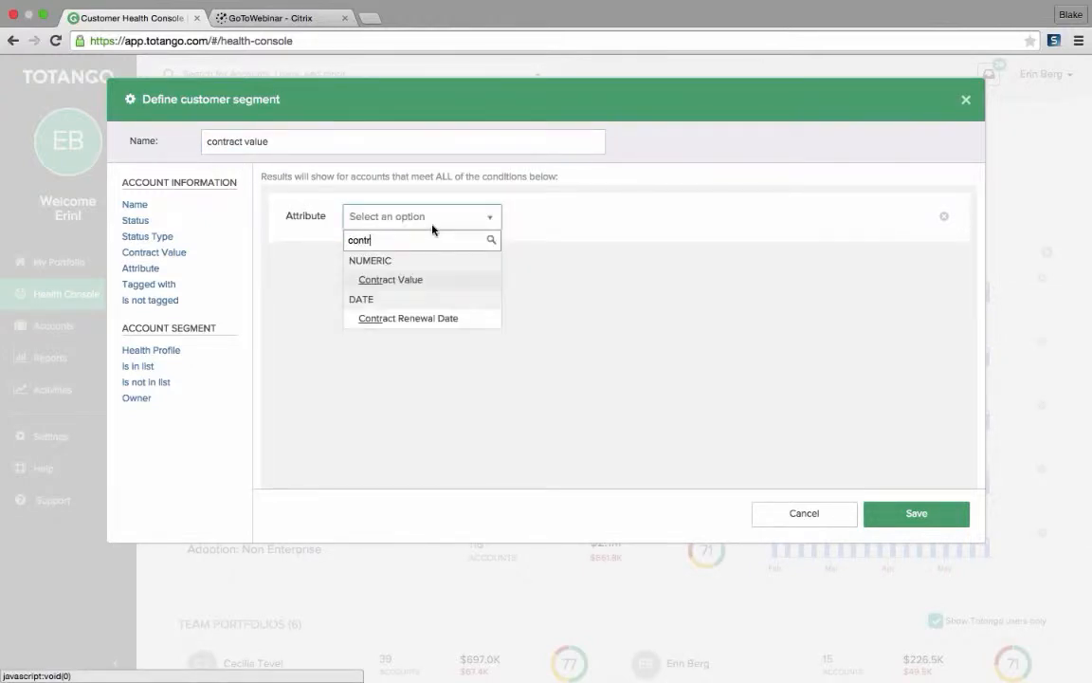
pyautogui.moveTo(408, 322)
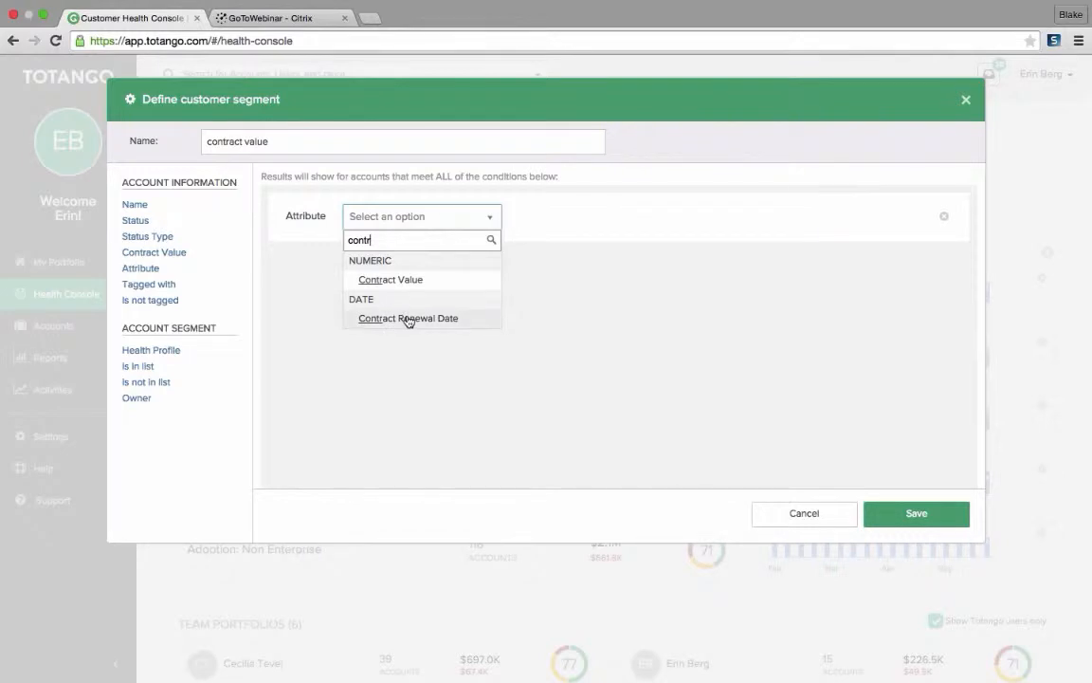
pyautogui.click(390, 278)
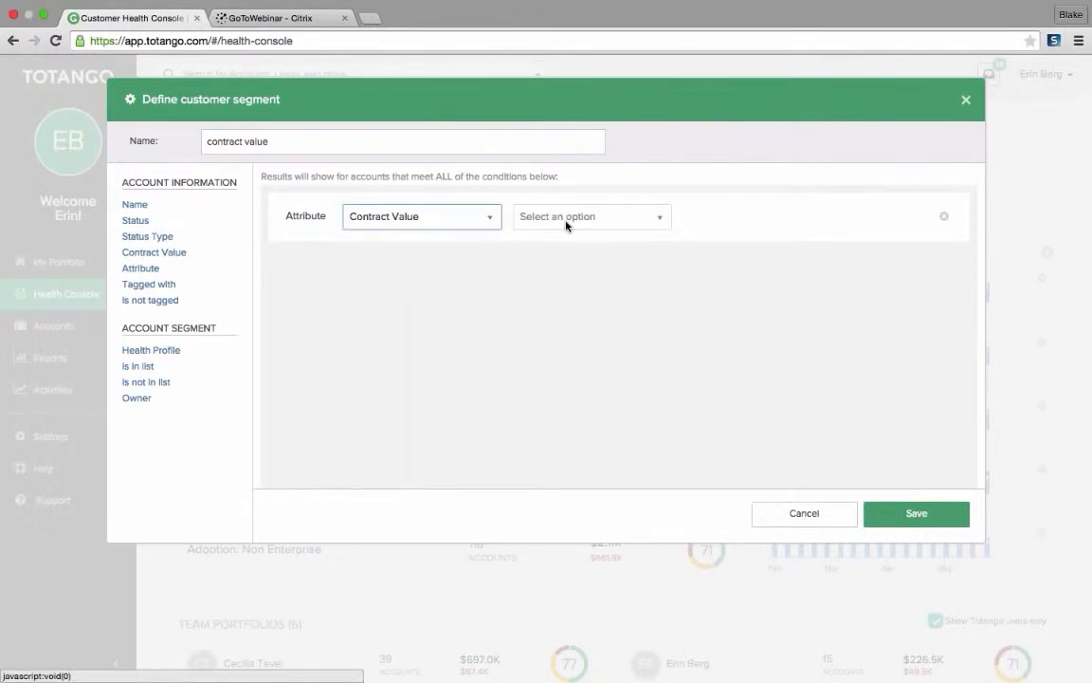
pyautogui.click(591, 217)
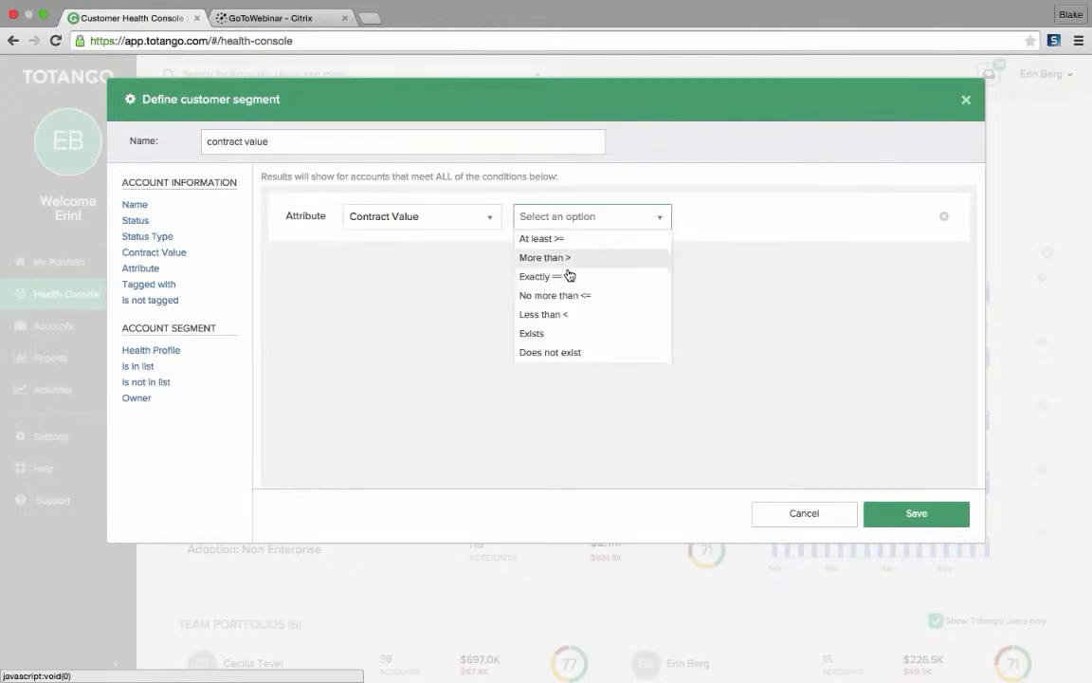
pyautogui.moveTo(566, 276)
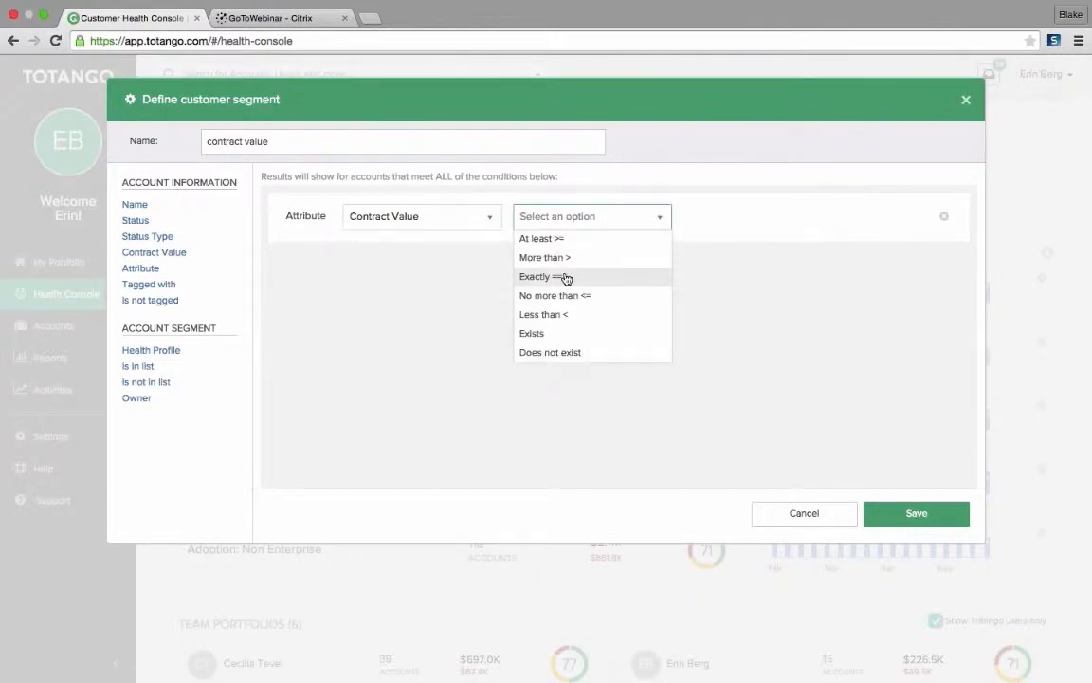
pyautogui.click(545, 257)
pyautogui.write('5000')
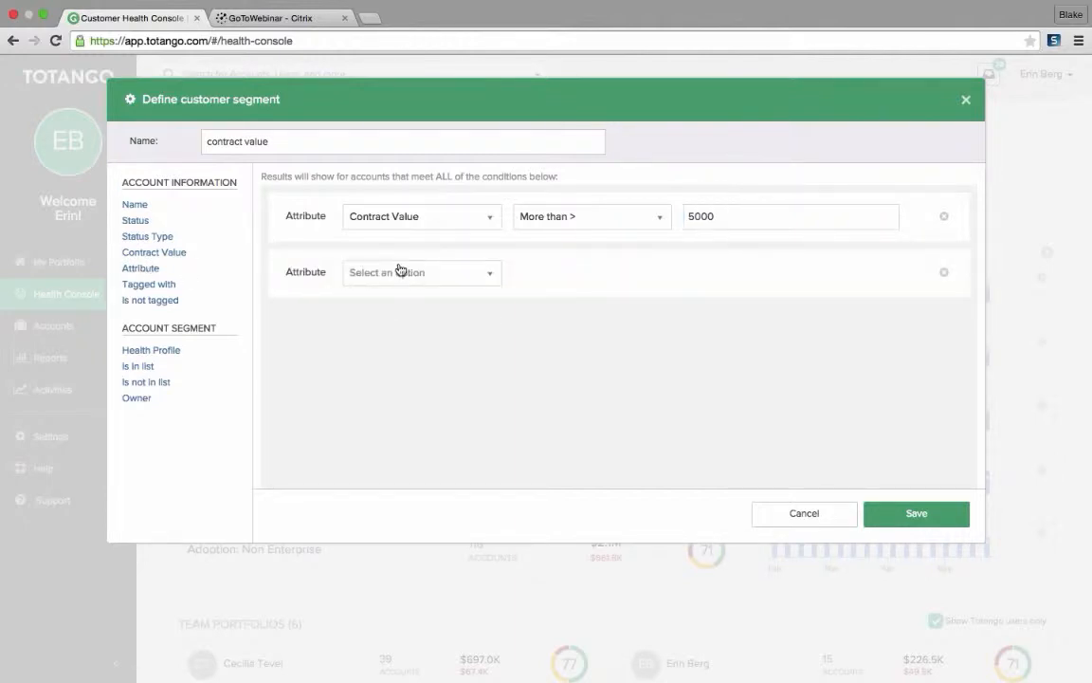
# Add a second condition Contract Value less than 15000 and save the segment.
pyautogui.click(421, 272)
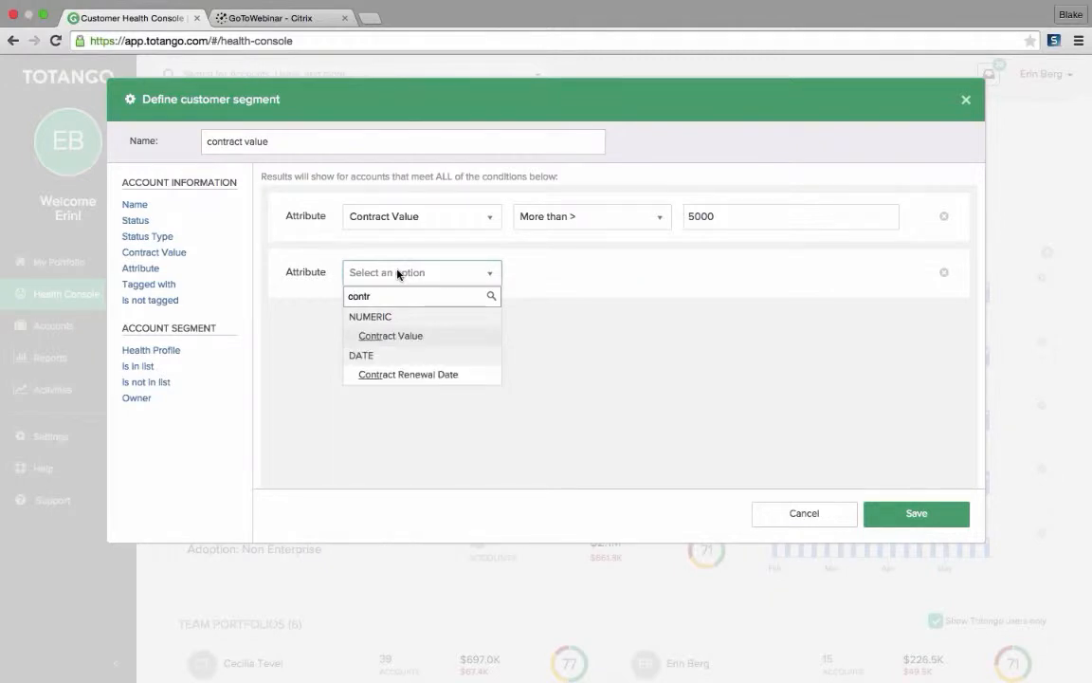
pyautogui.click(390, 336)
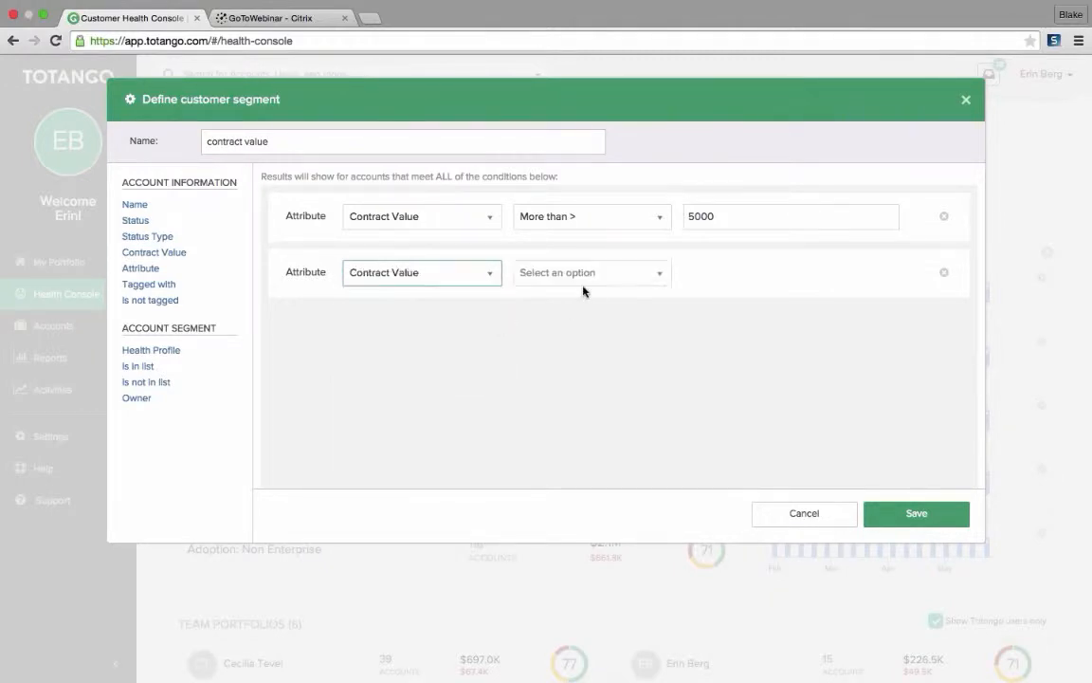
pyautogui.click(590, 272)
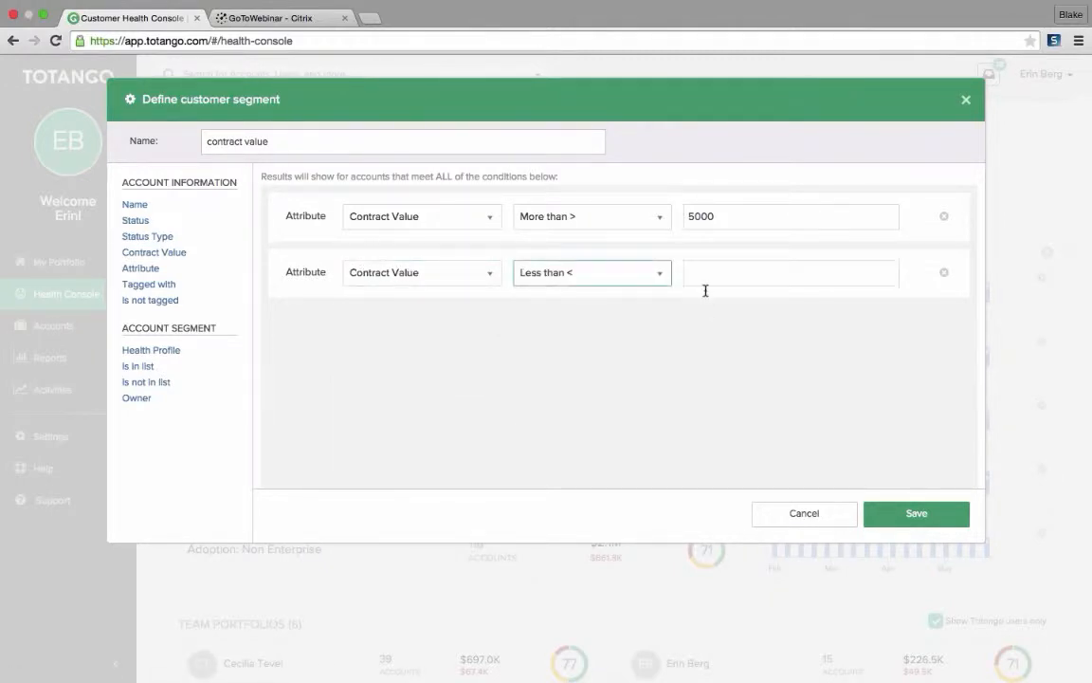
pyautogui.write('1500')
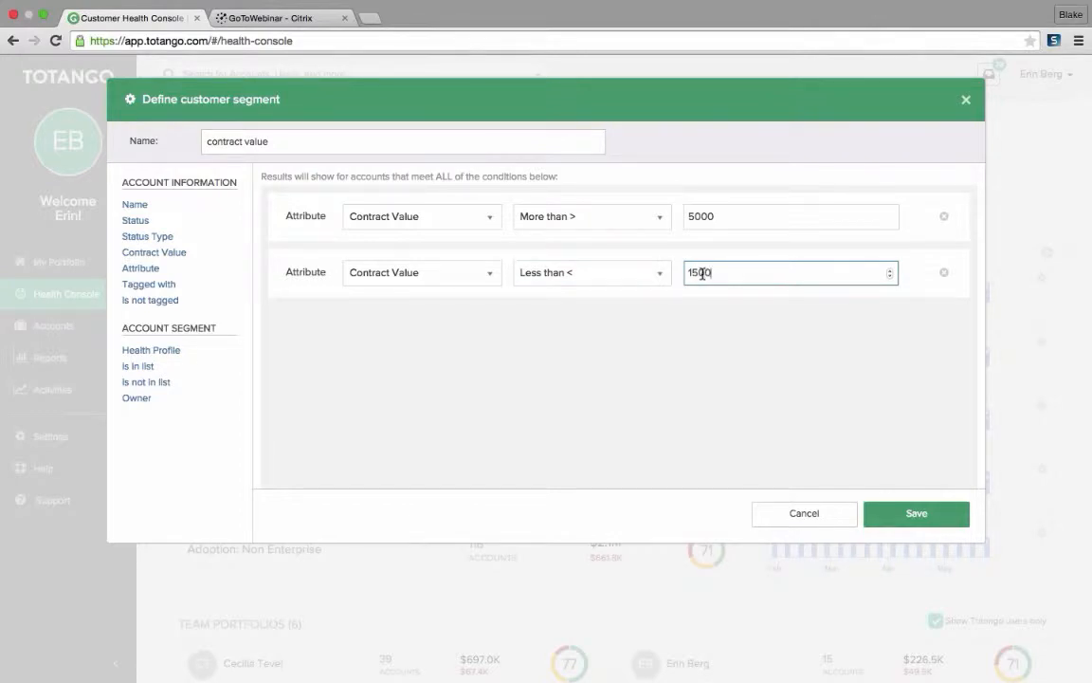
pyautogui.write('15000')
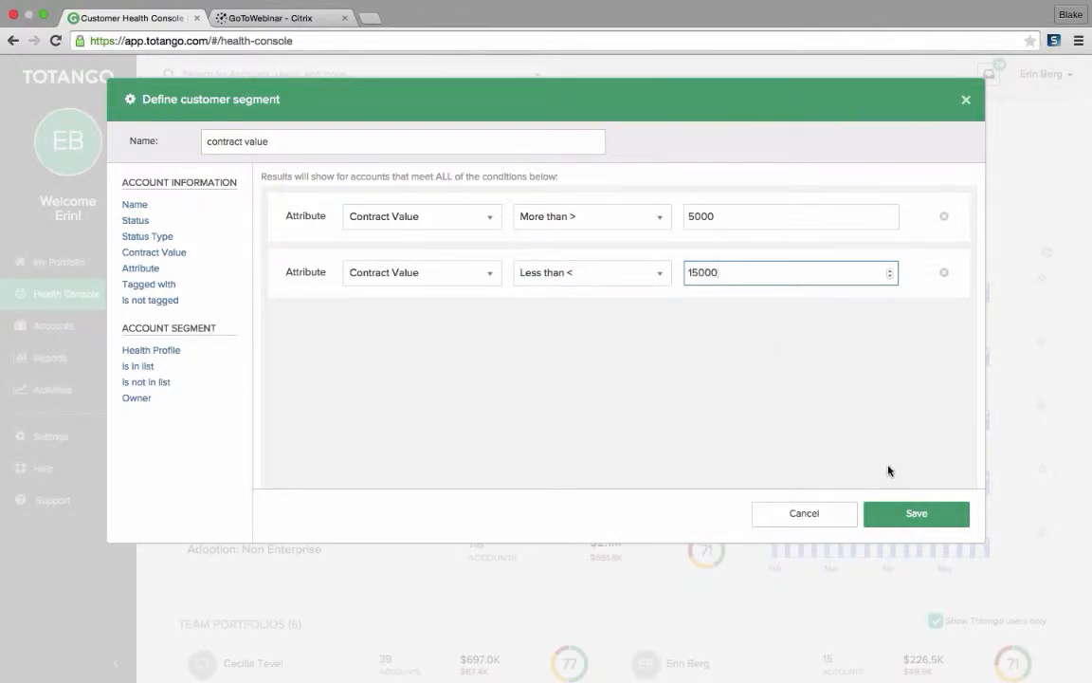
pyautogui.click(916, 513)
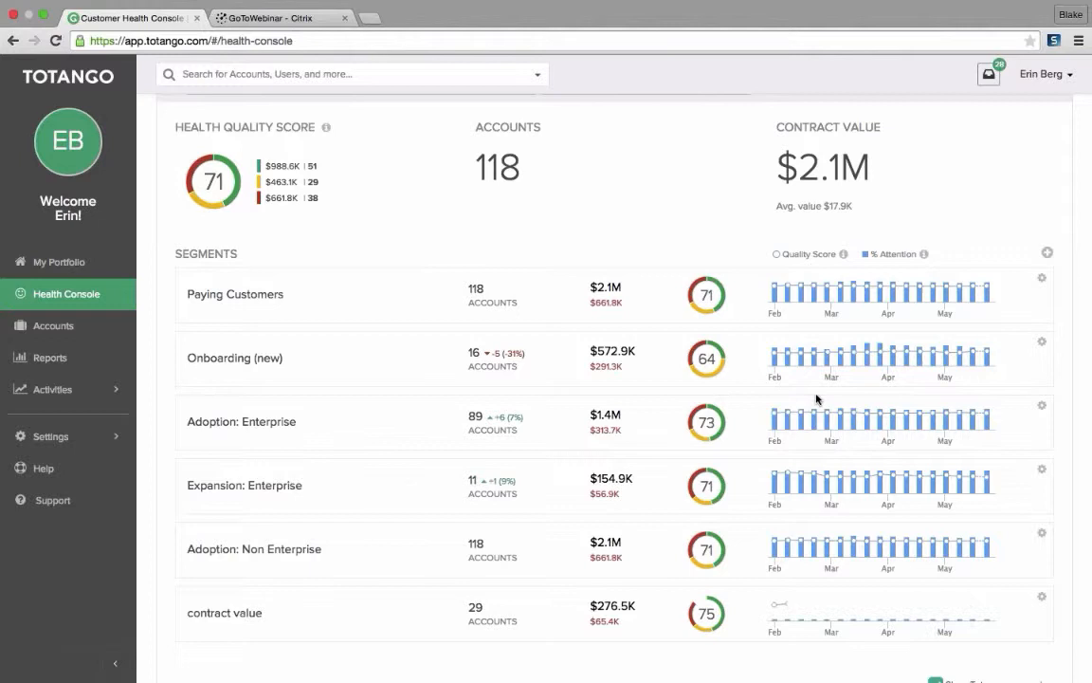
pyautogui.scroll(-3)
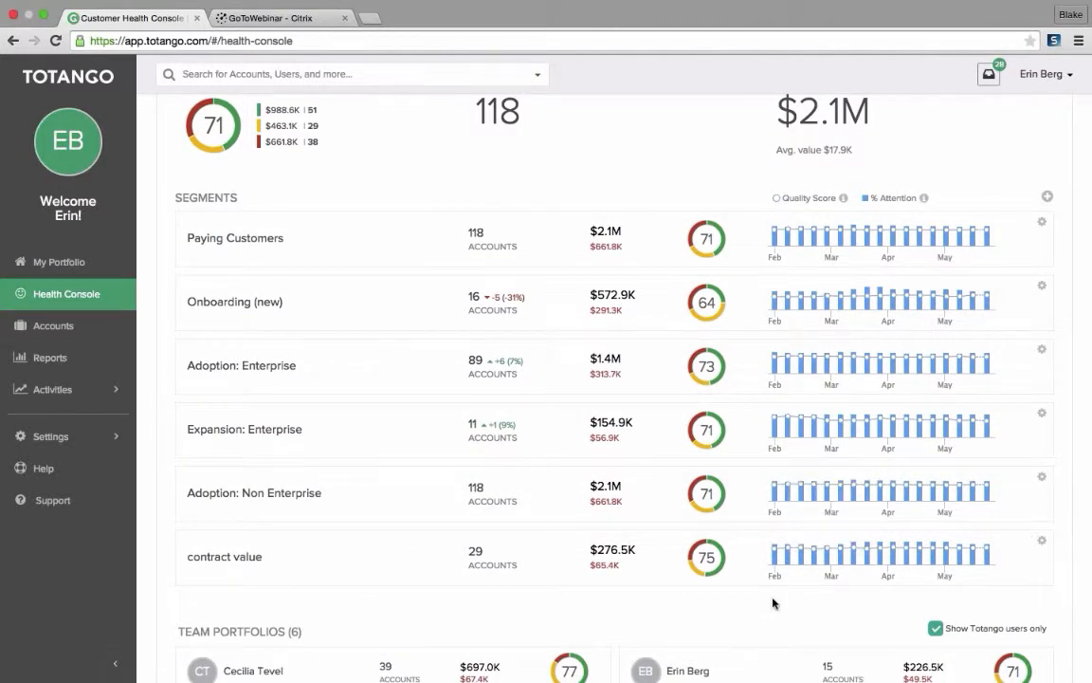
pyautogui.moveTo(226, 565)
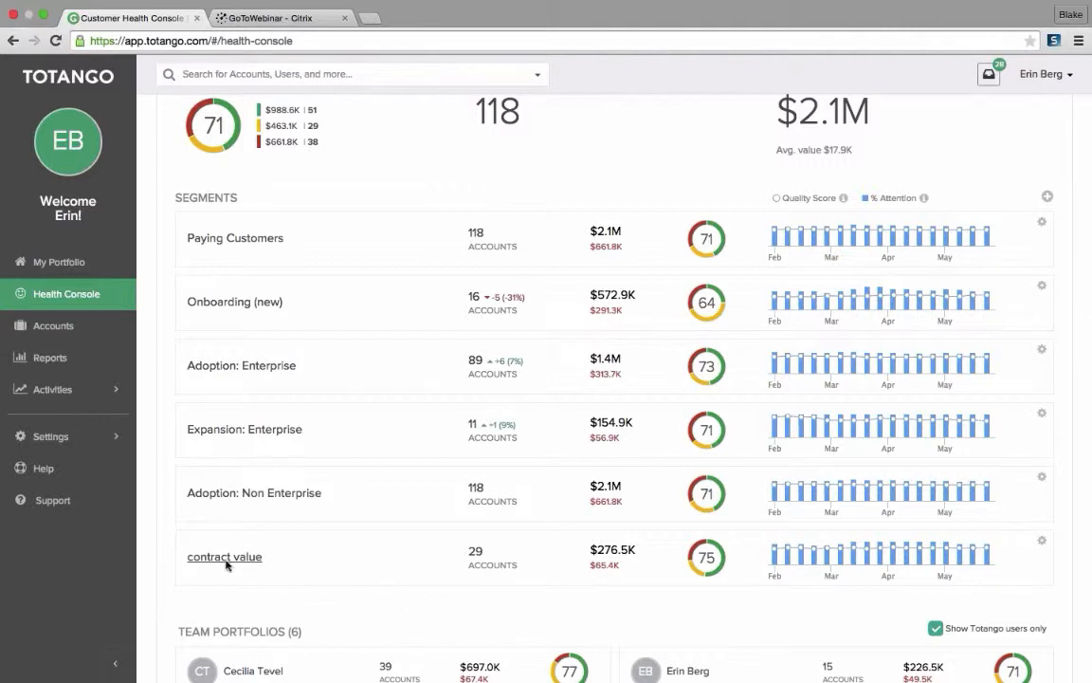
pyautogui.moveTo(480, 561)
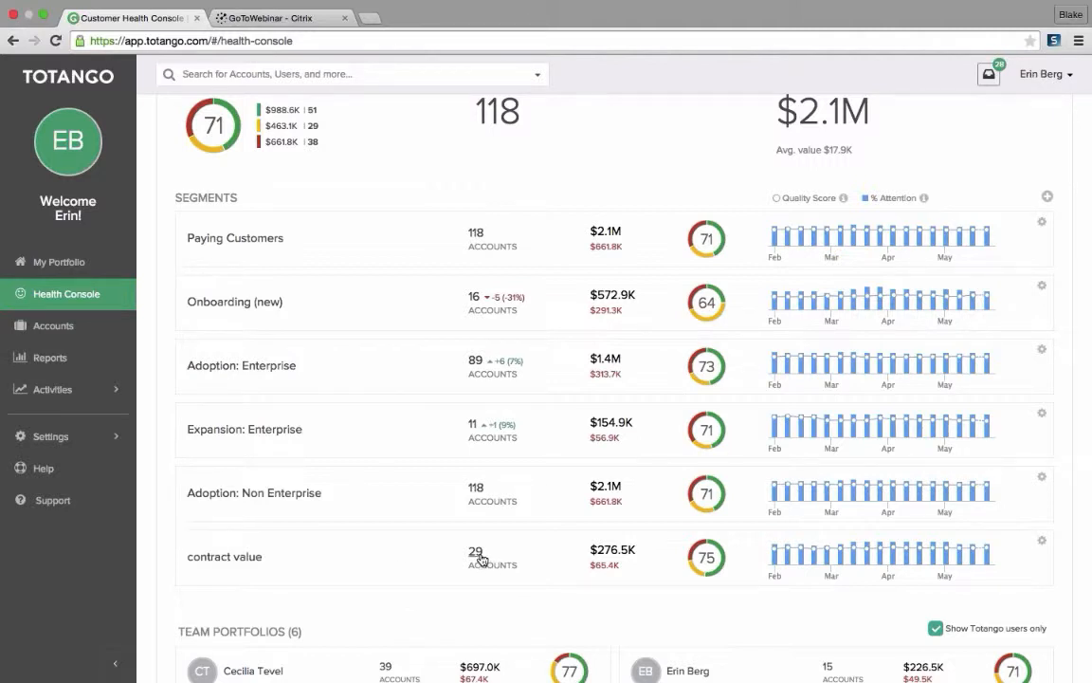
pyautogui.moveTo(477, 561)
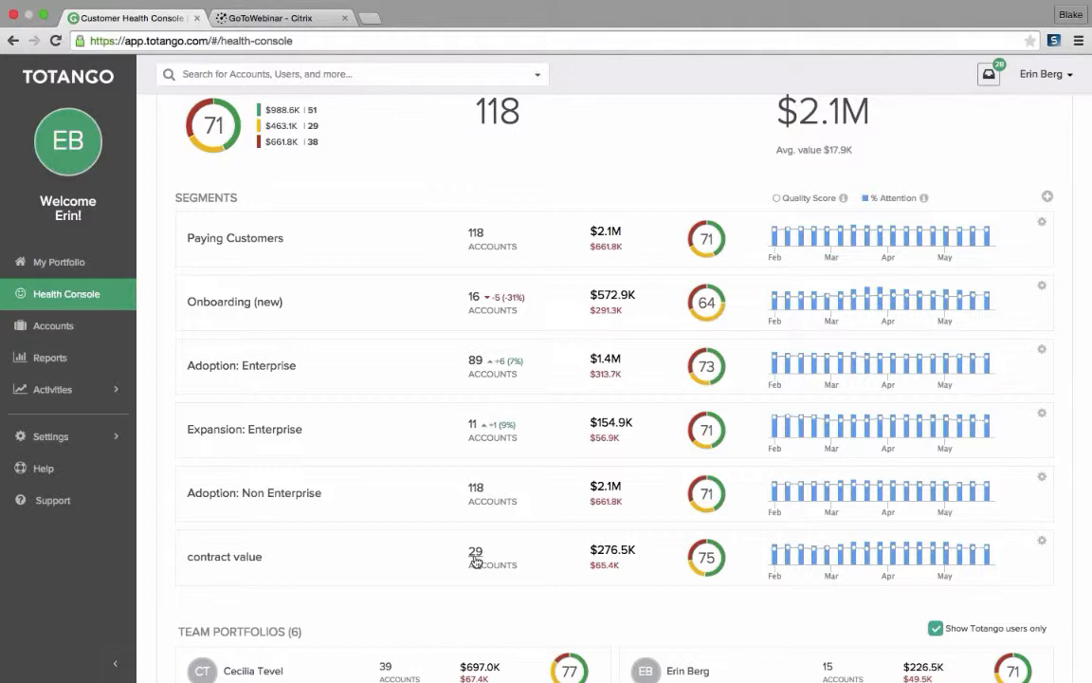
pyautogui.moveTo(1088, 562)
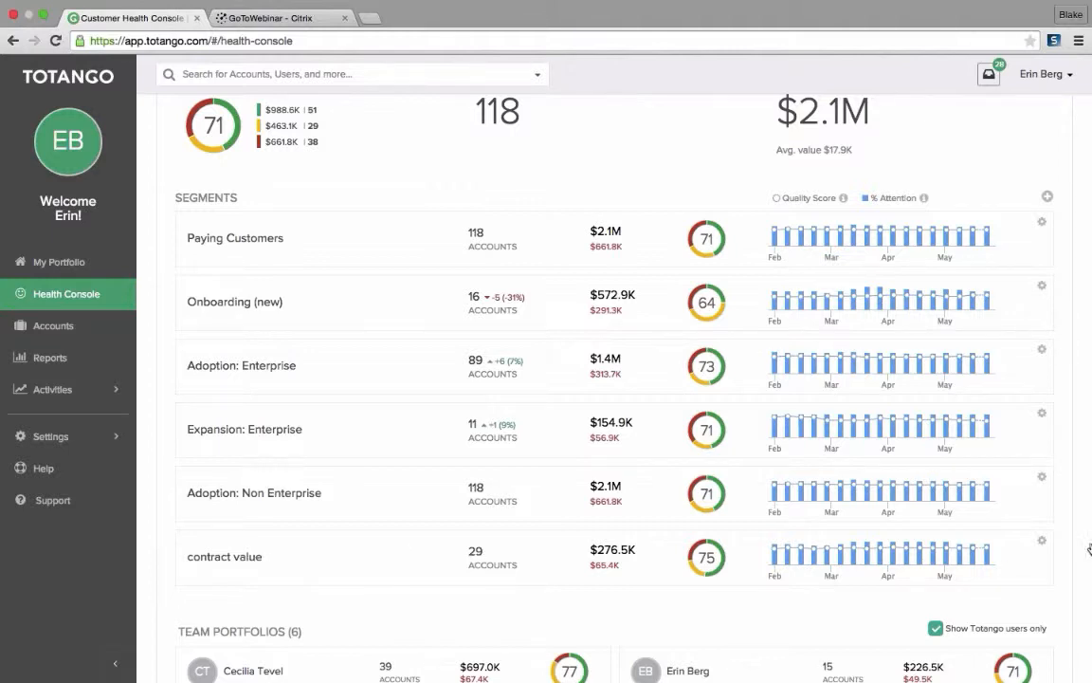
pyautogui.click(1041, 553)
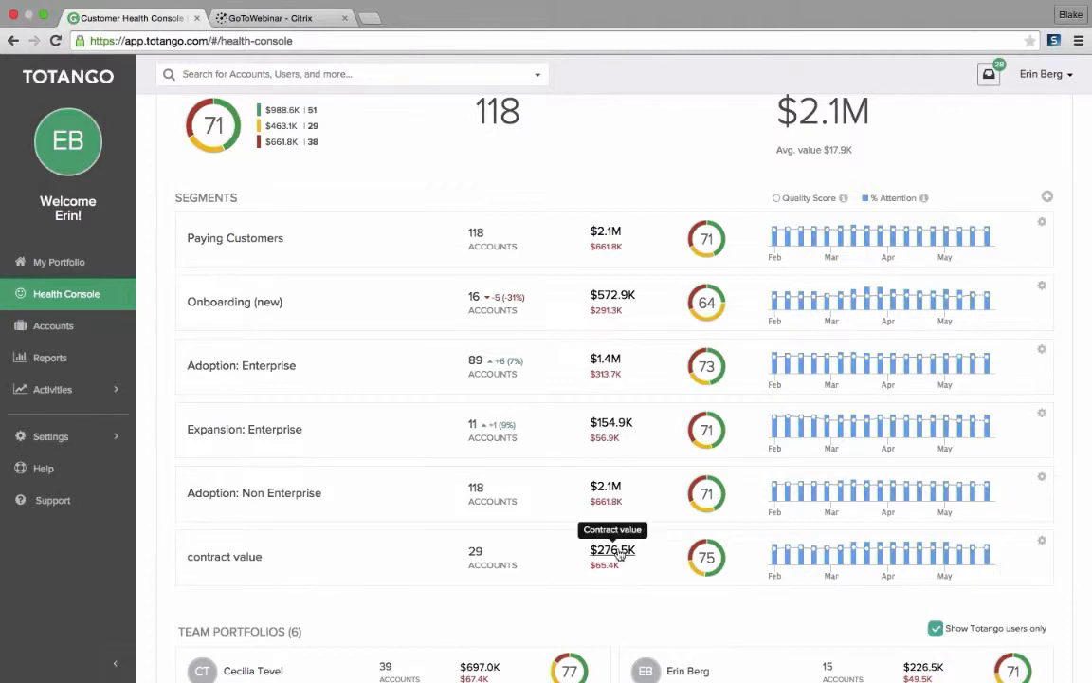
pyautogui.moveTo(617, 563)
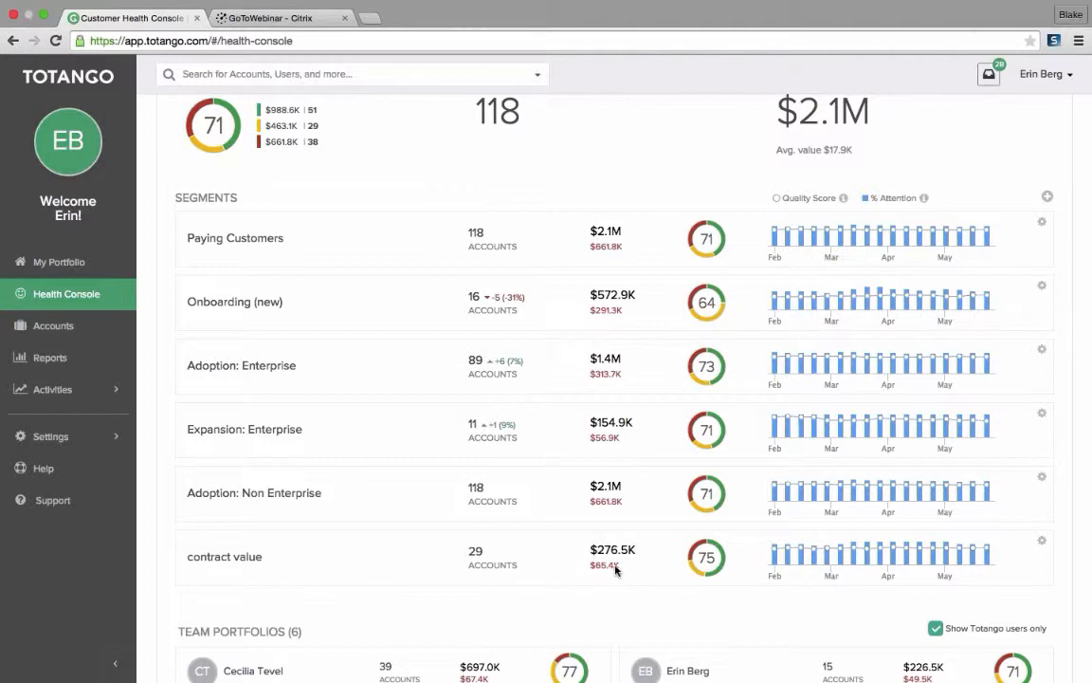
pyautogui.moveTo(700, 554)
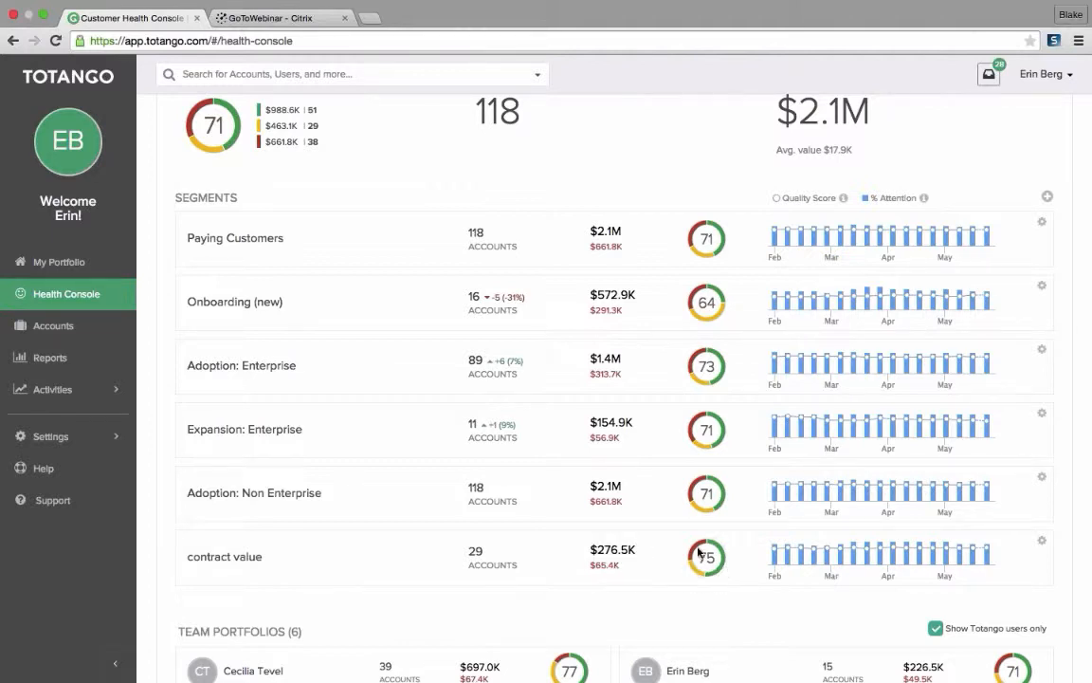
pyautogui.moveTo(718, 572)
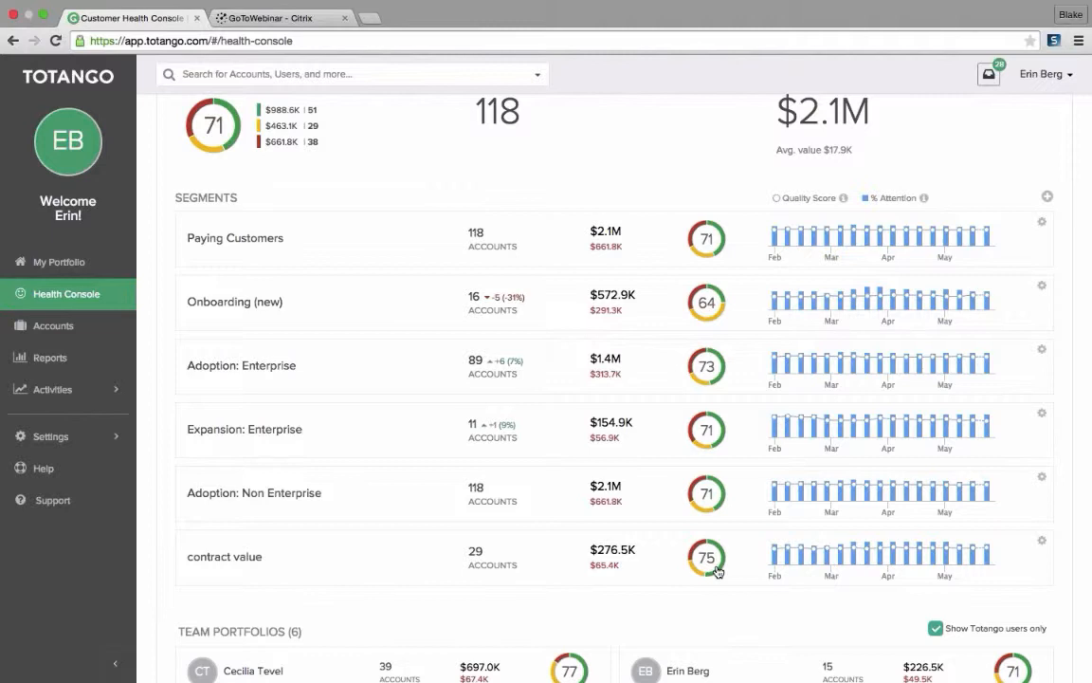
pyautogui.moveTo(717, 576)
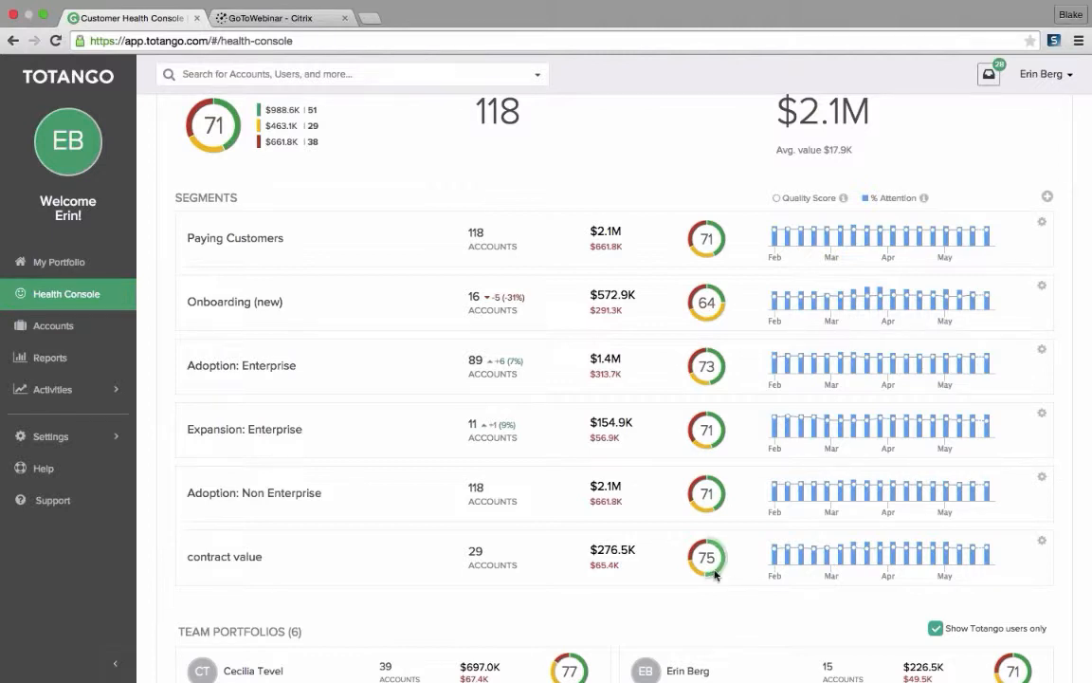
pyautogui.moveTo(1010, 567)
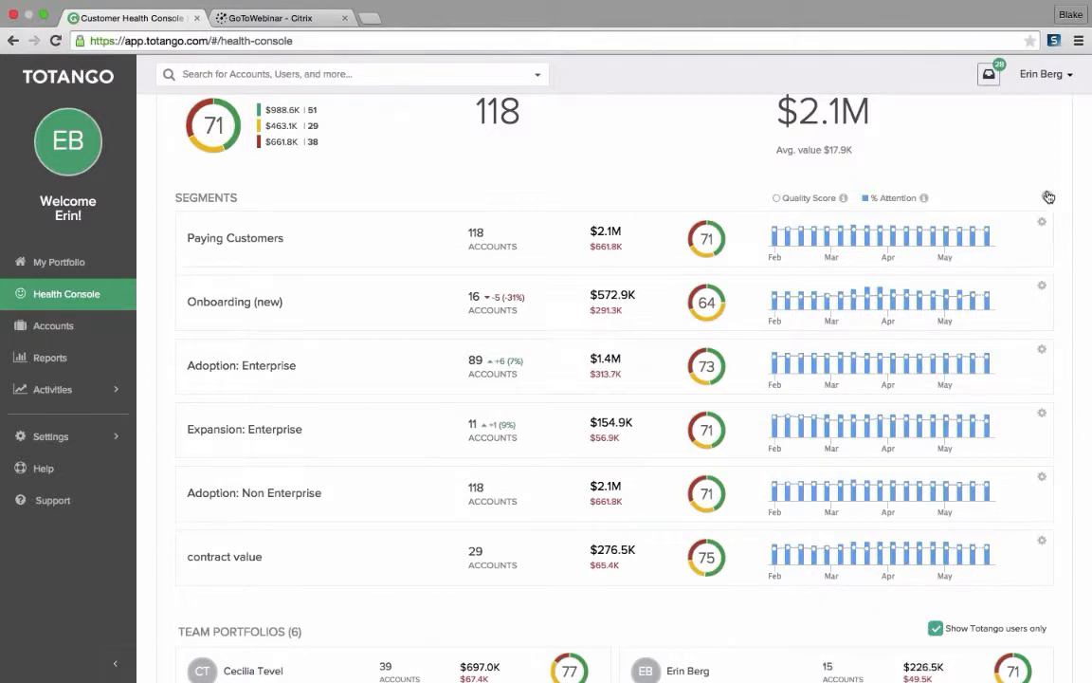
# Start a new segment and name it 'contract renewal 90 days'.
pyautogui.click(1047, 197)
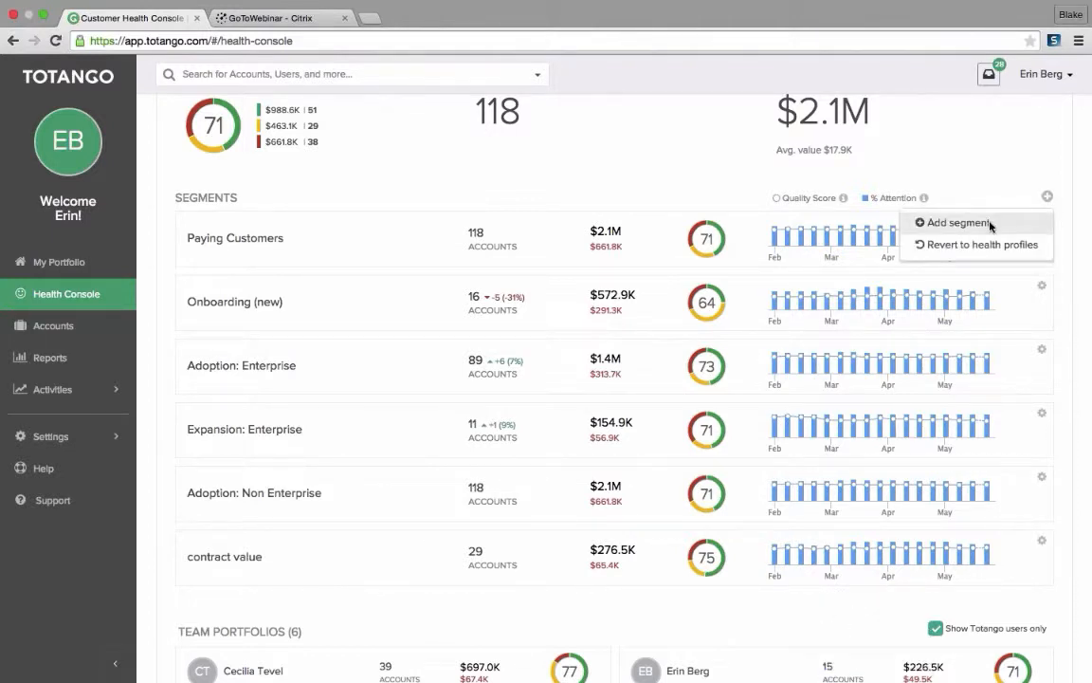
pyautogui.click(960, 222)
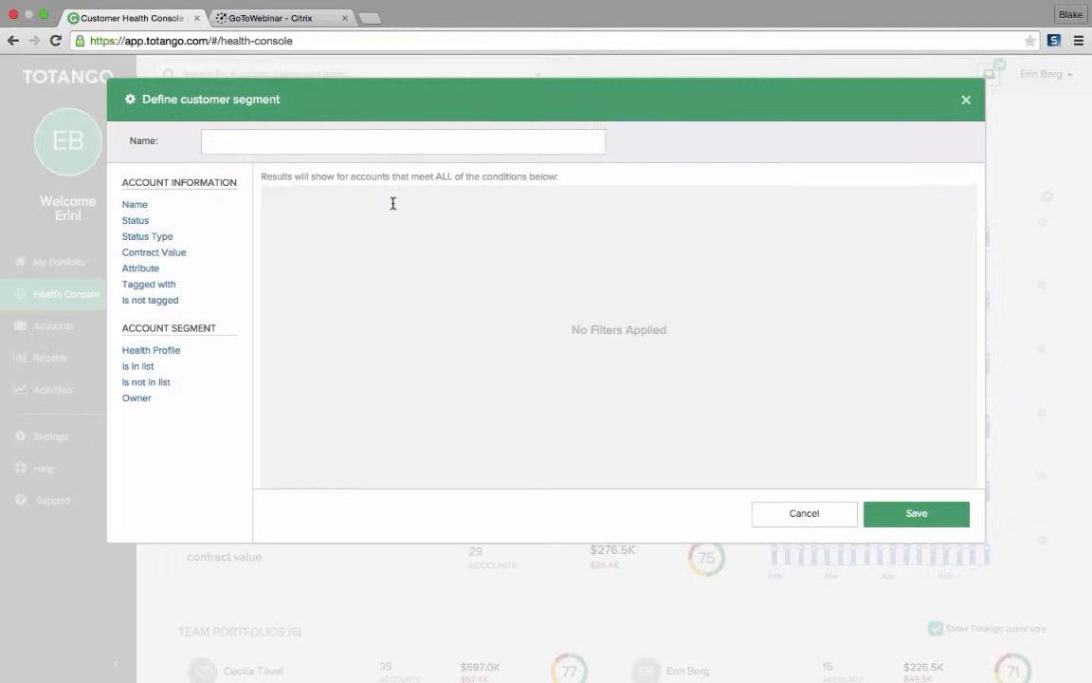
pyautogui.write('contract')
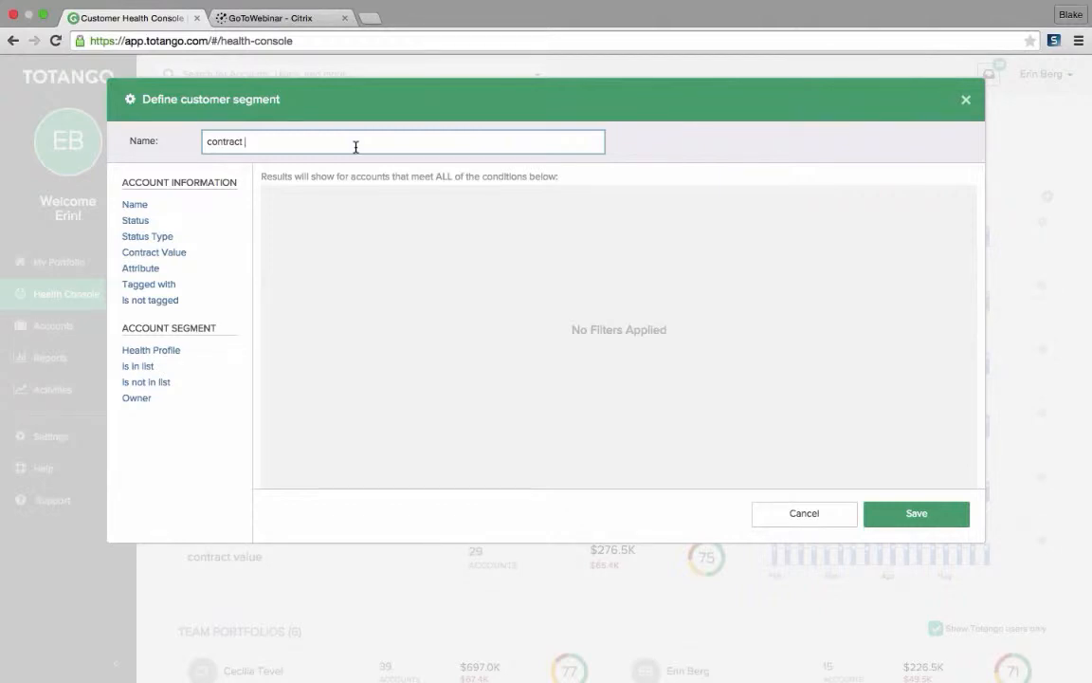
pyautogui.write('renea')
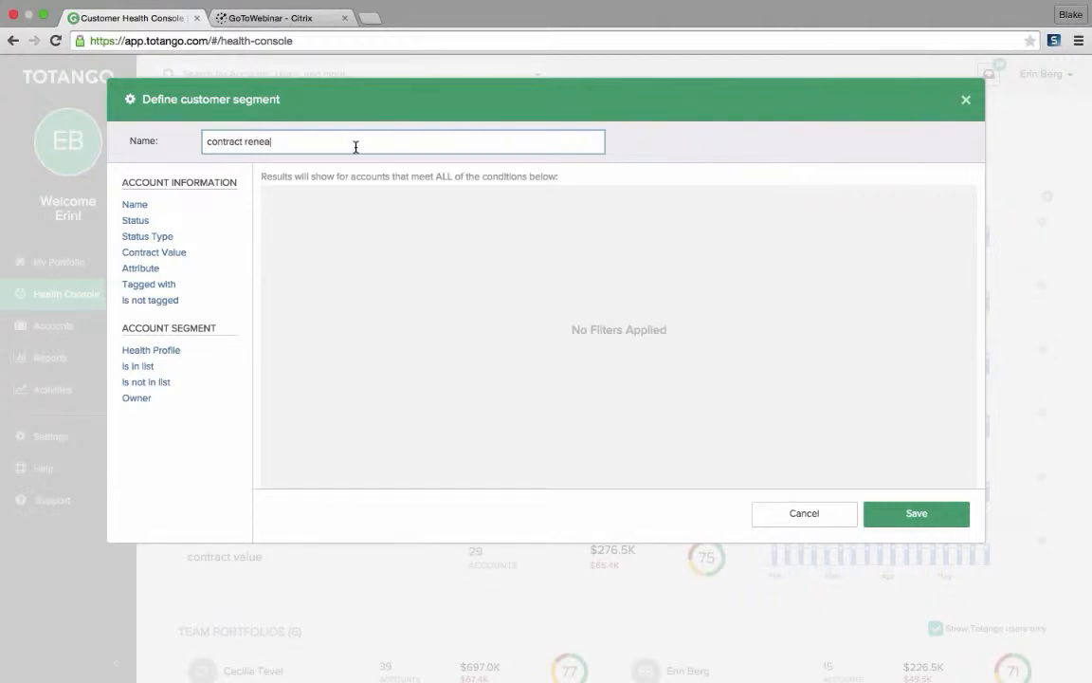
pyautogui.press('Backspace')
pyautogui.write('wal 90 day')
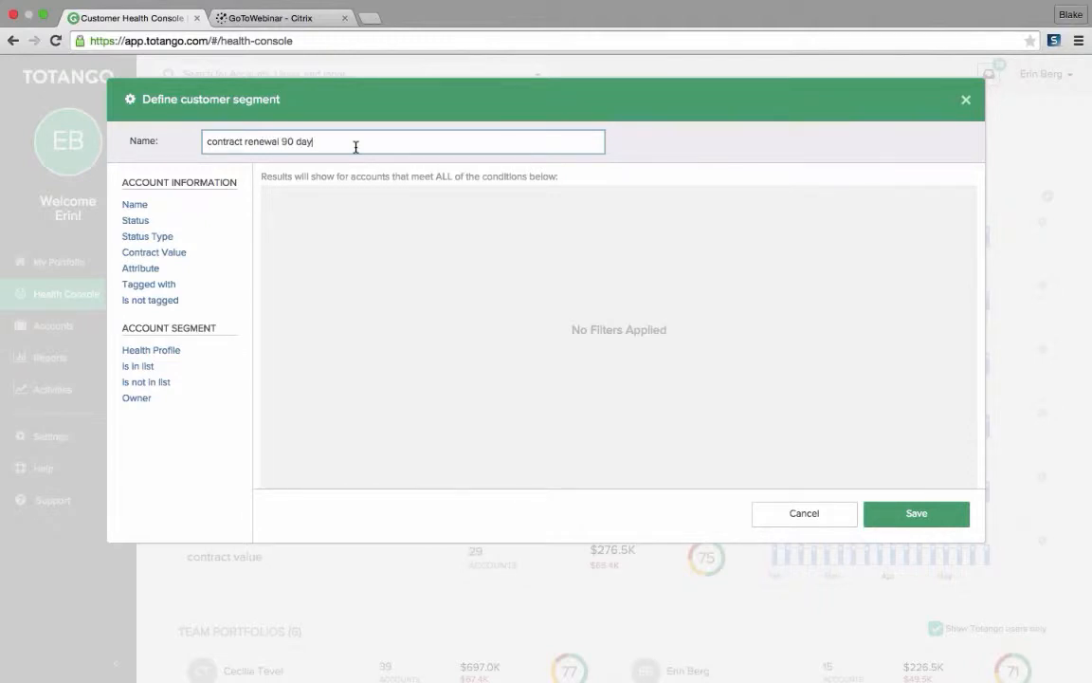
pyautogui.write('s')
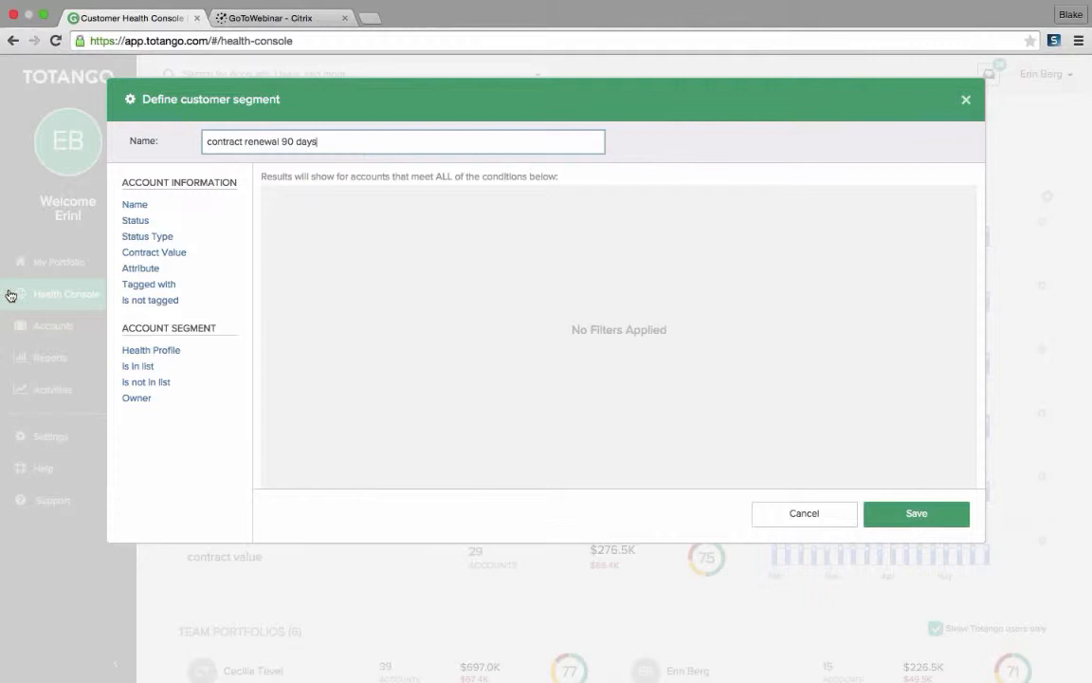
# Filter on Contract Renewal Date in the next 90 days and save the segment.
pyautogui.click(140, 267)
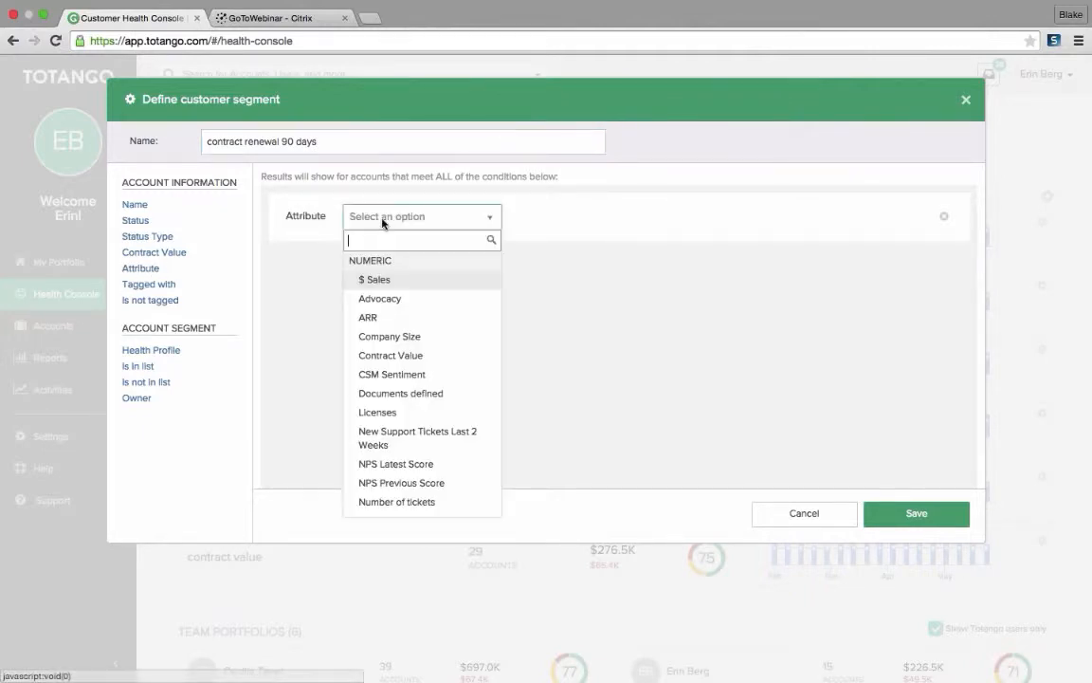
pyautogui.write('renew')
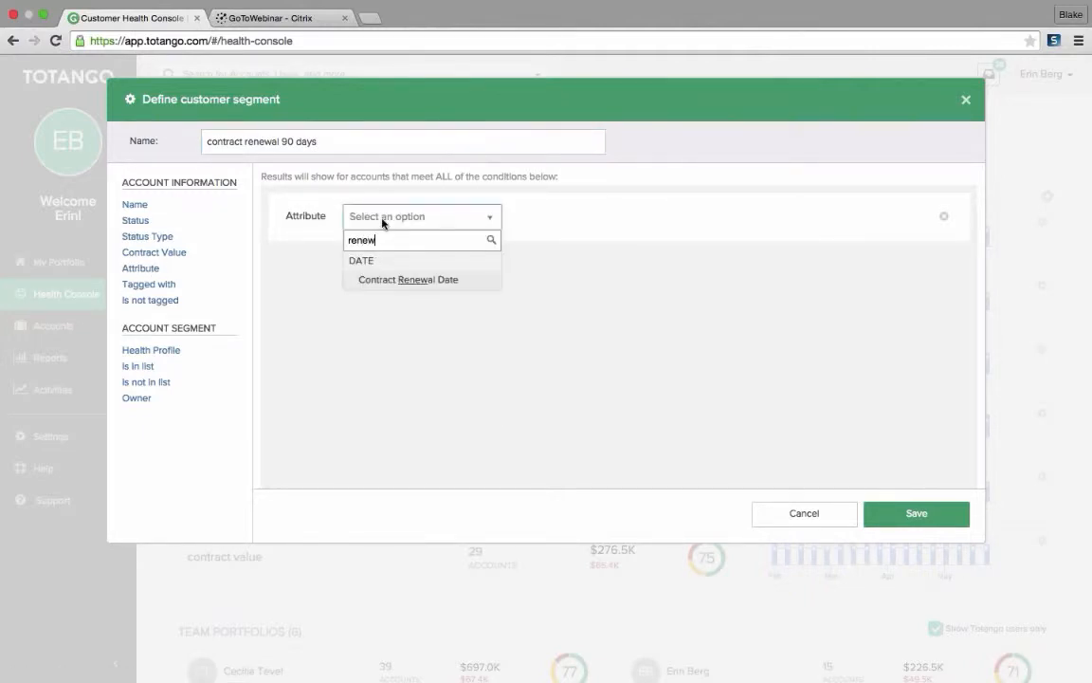
pyautogui.click(408, 279)
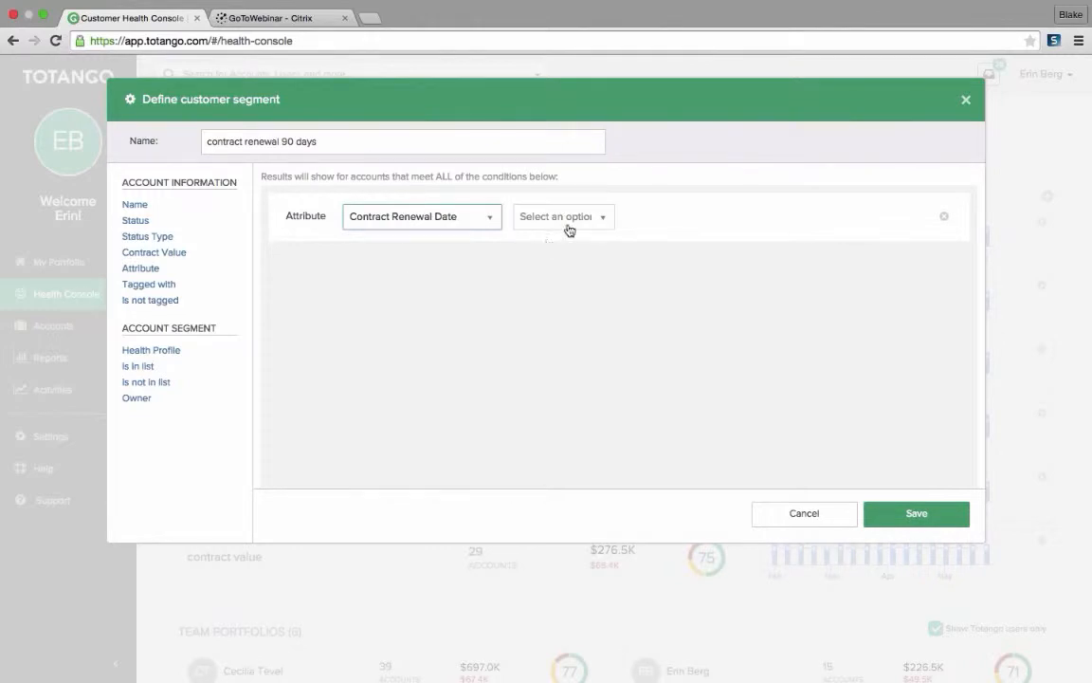
pyautogui.click(562, 216)
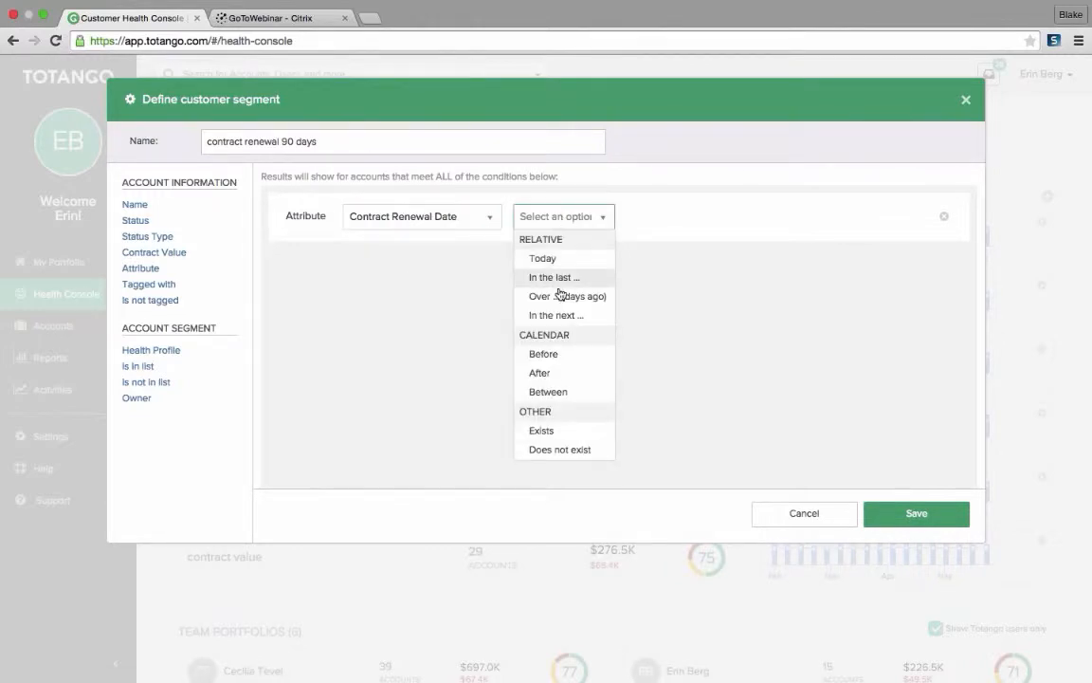
pyautogui.click(555, 315)
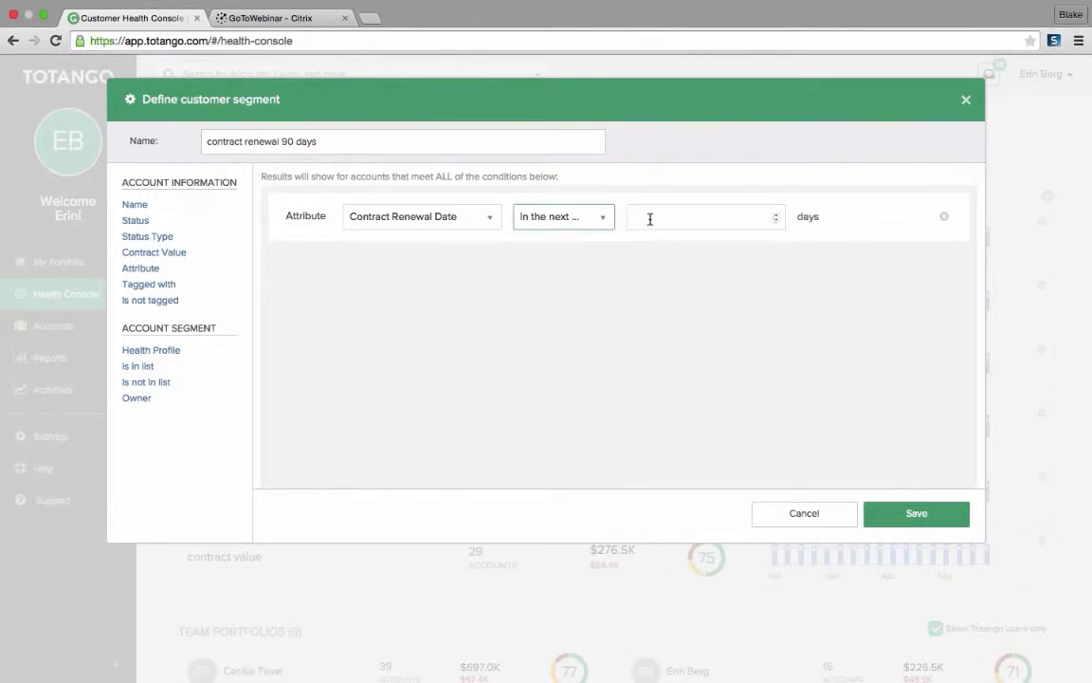
pyautogui.write('90')
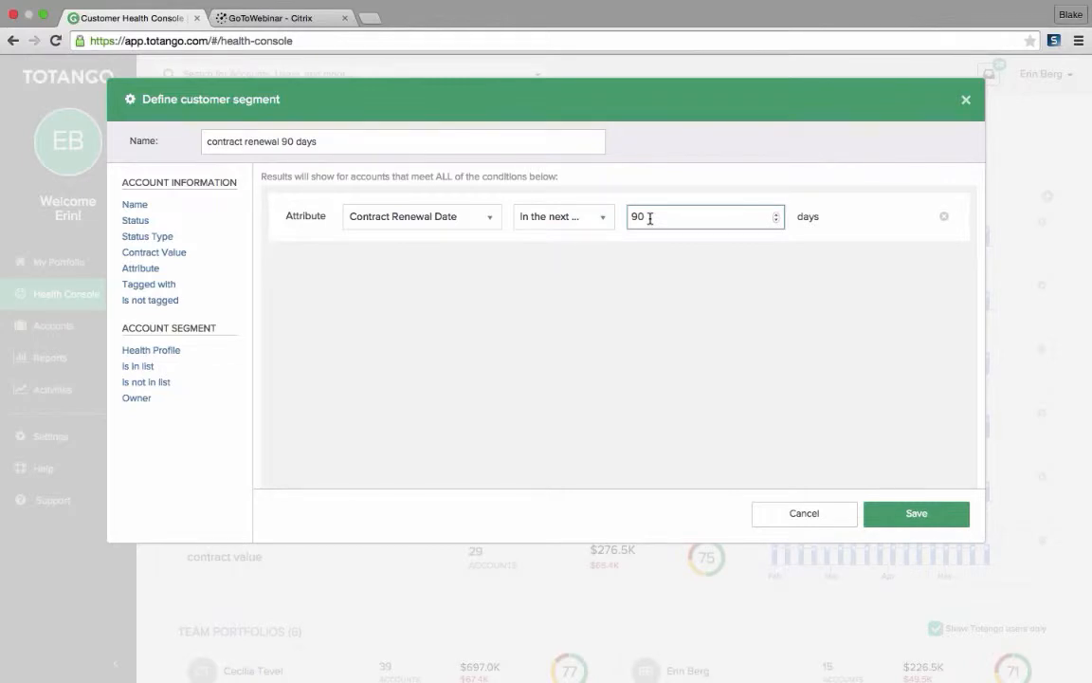
pyautogui.click(916, 513)
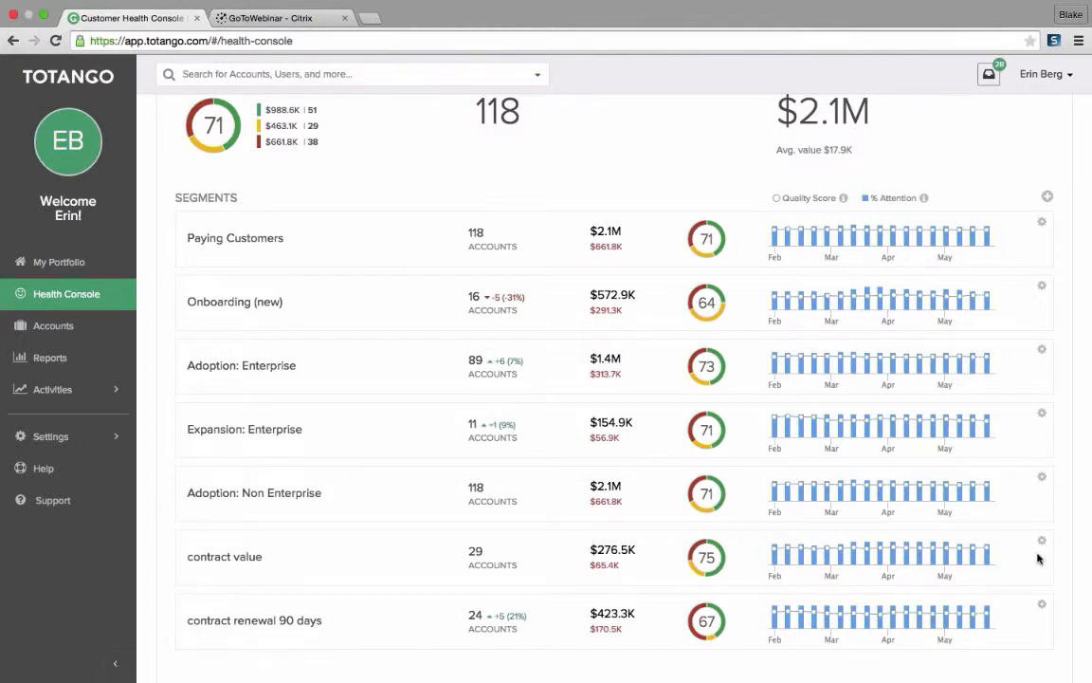
pyautogui.scroll(-3)
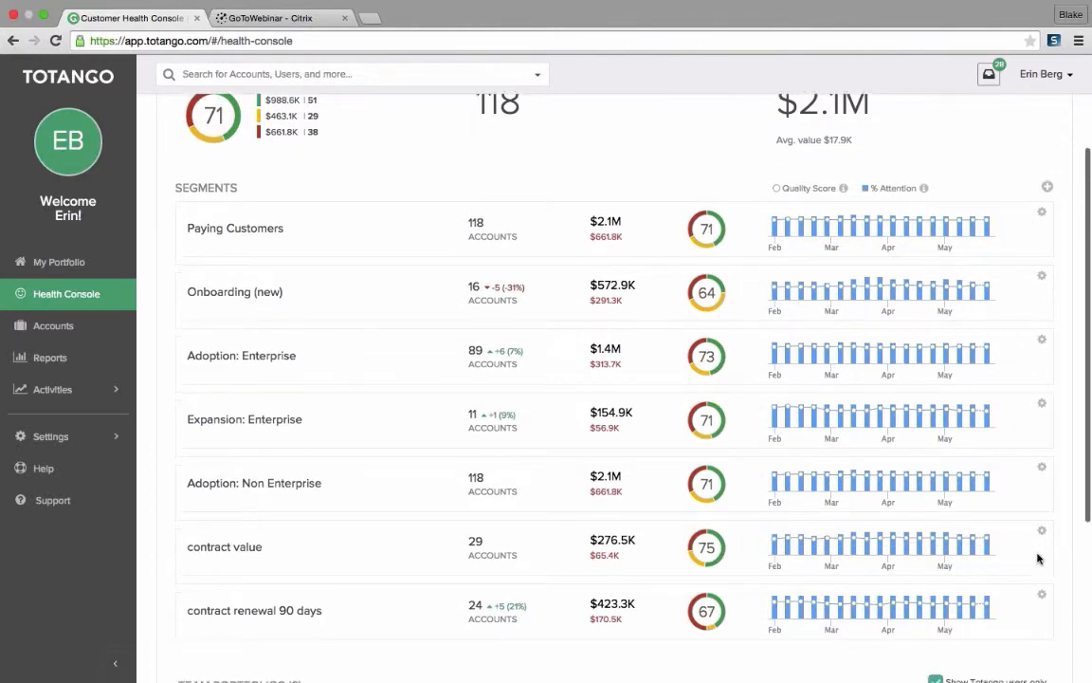
pyautogui.scroll(-3)
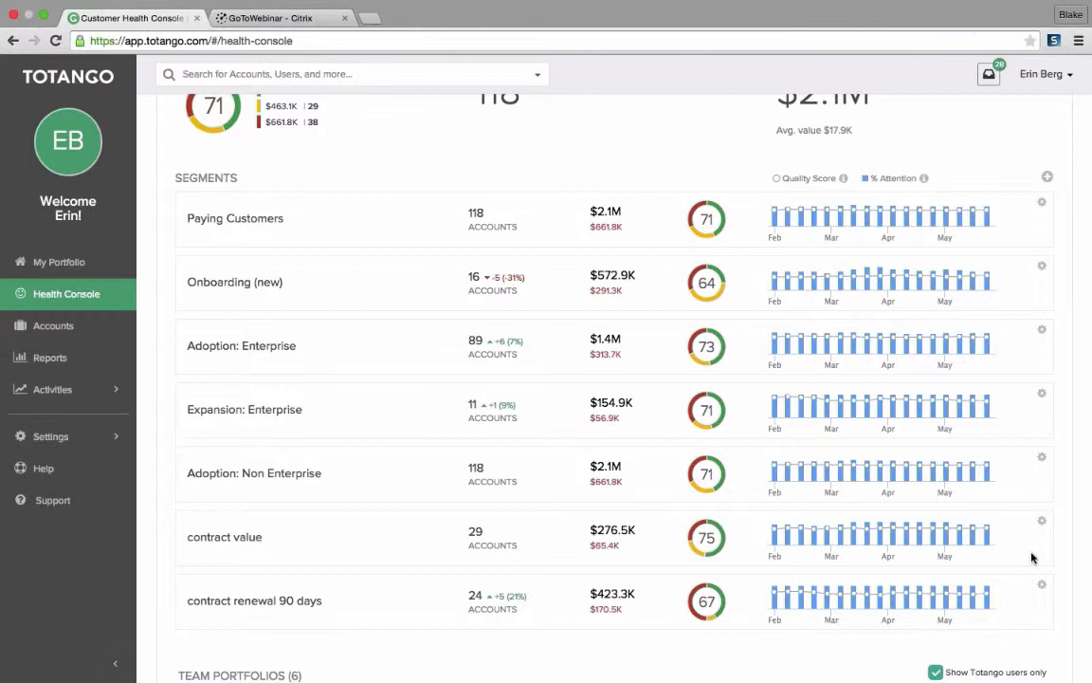
pyautogui.moveTo(1037, 553)
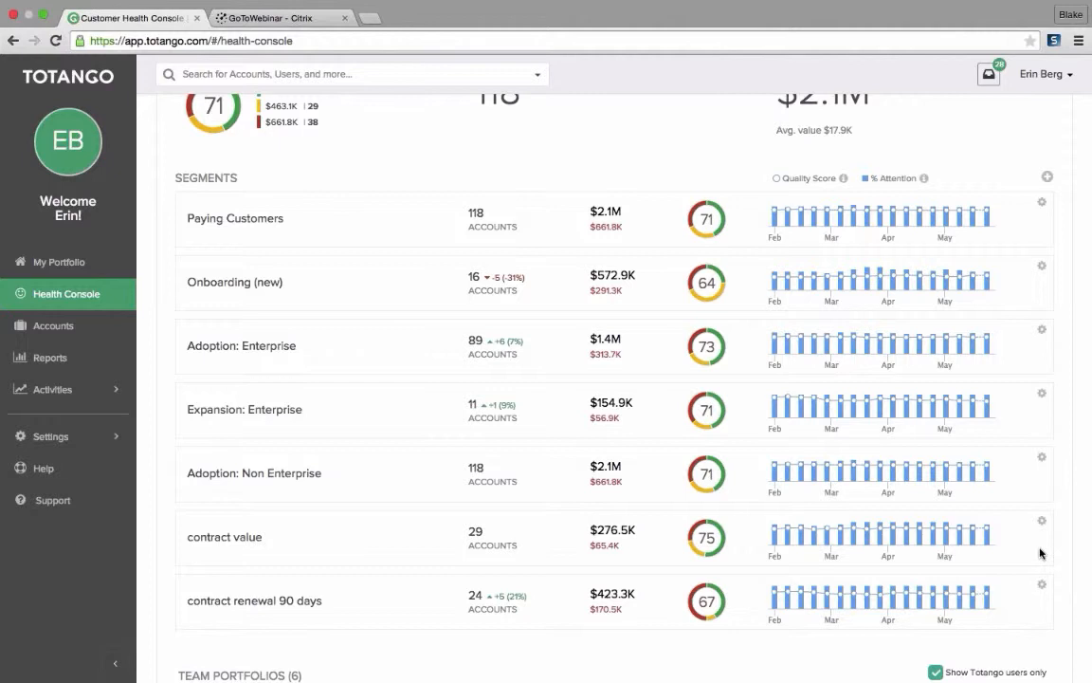
pyautogui.moveTo(1029, 553)
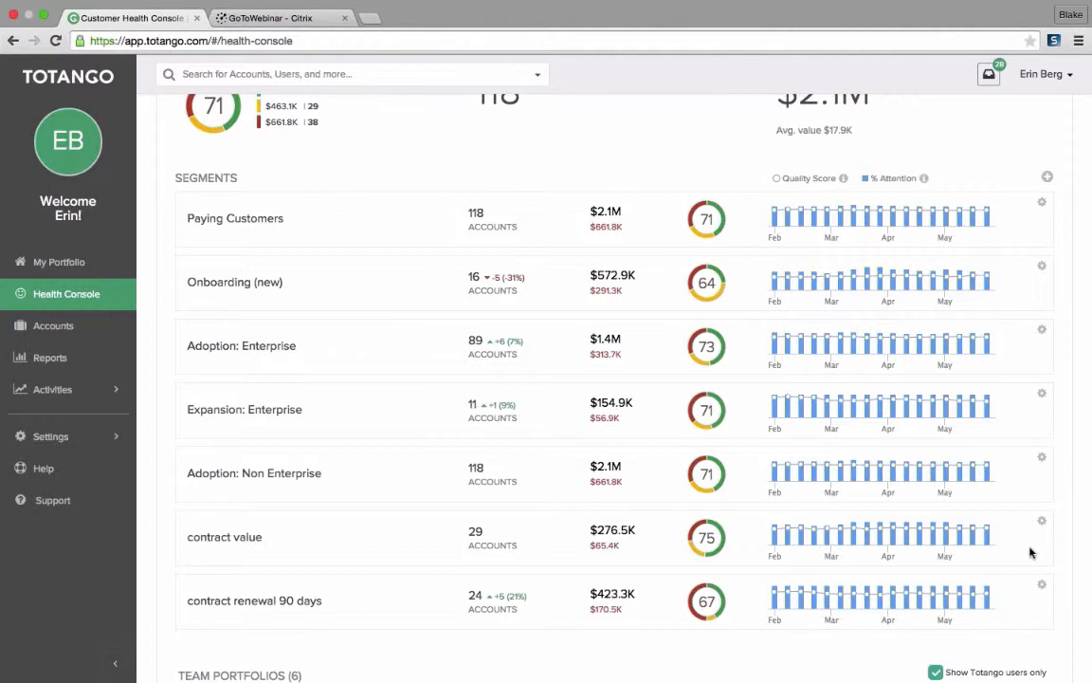
pyautogui.moveTo(752, 586)
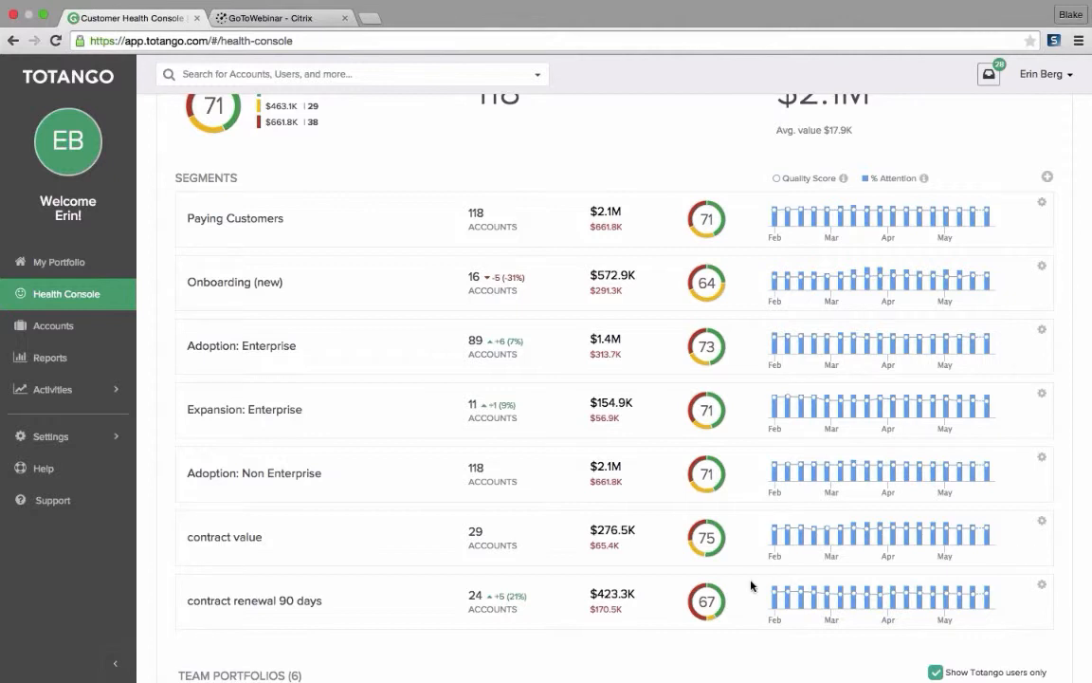
pyautogui.moveTo(696, 296)
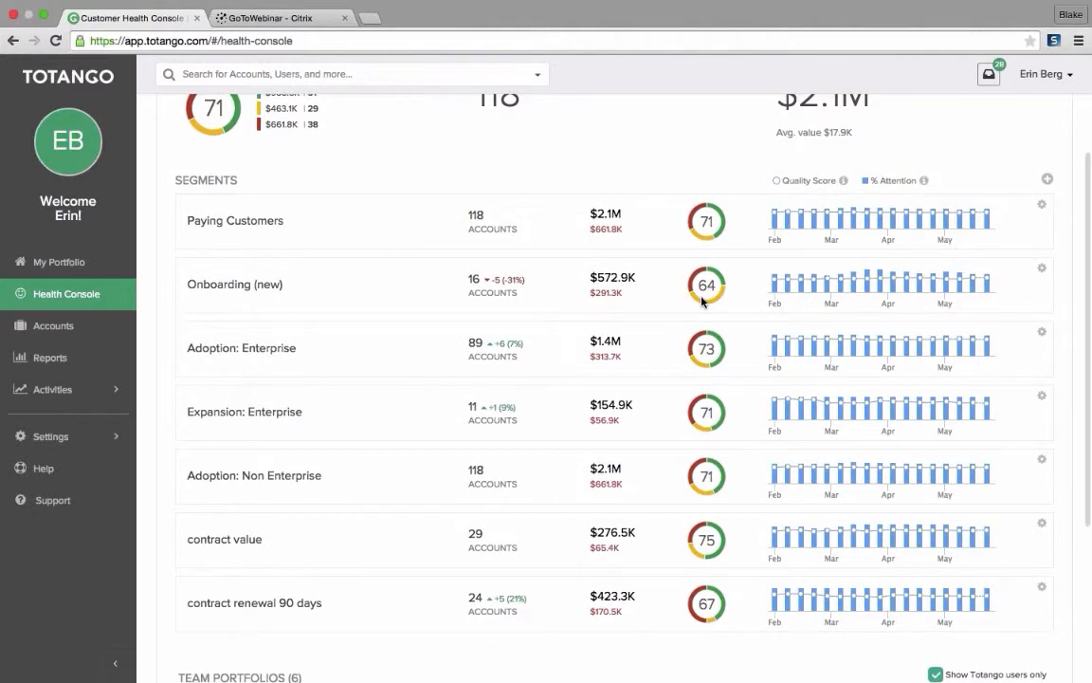
pyautogui.moveTo(716, 307)
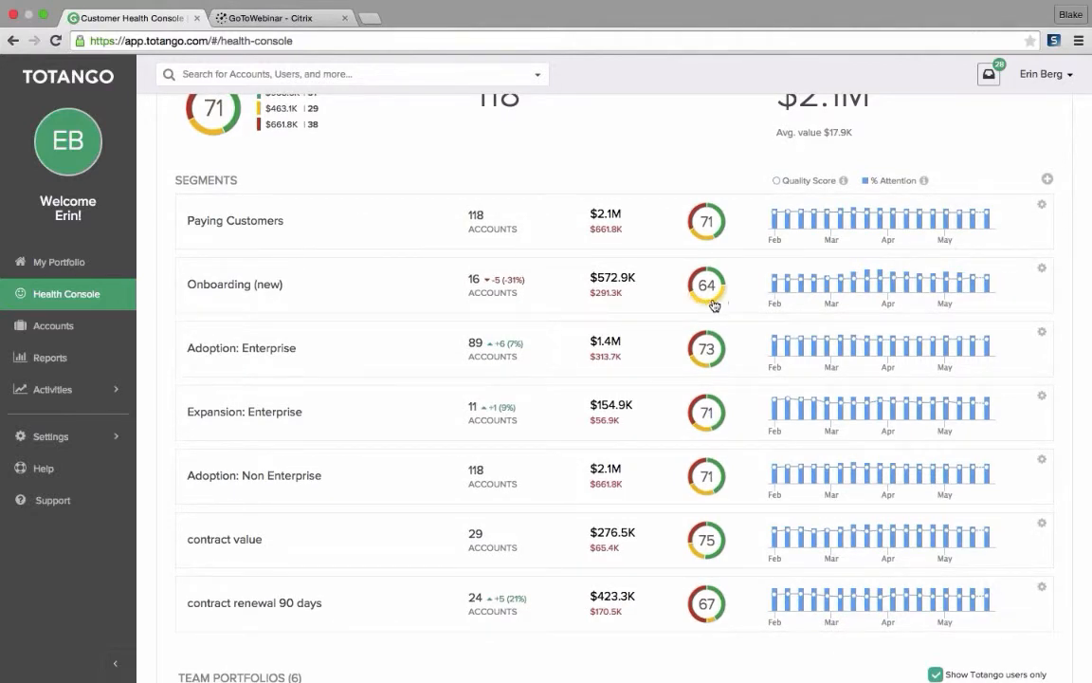
pyautogui.moveTo(703, 307)
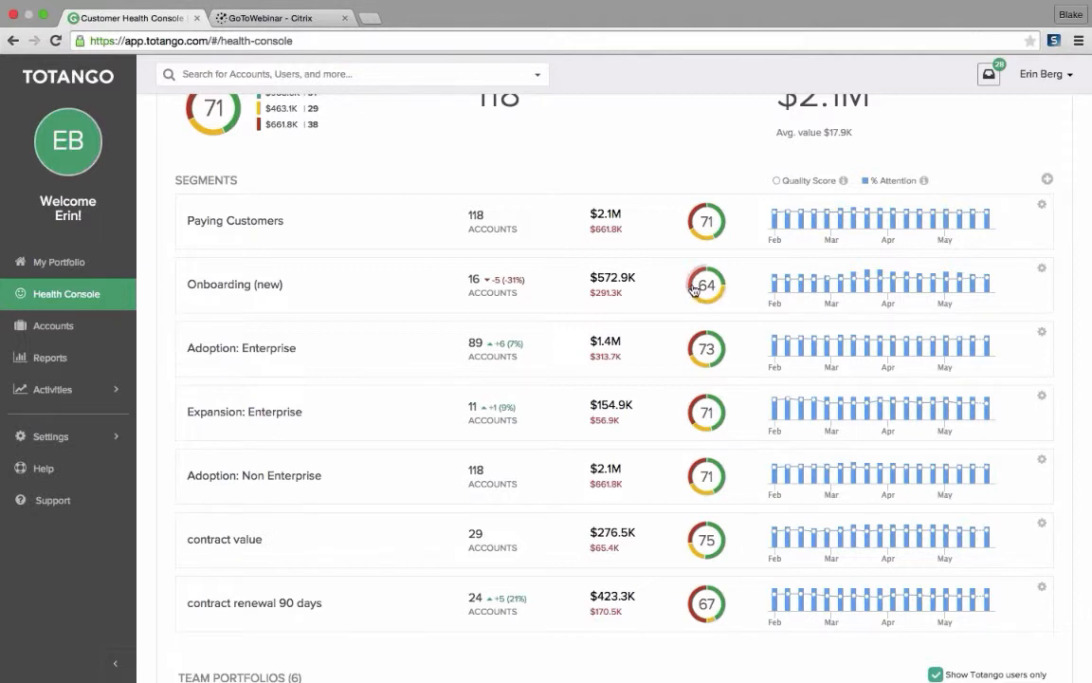
pyautogui.moveTo(631, 301)
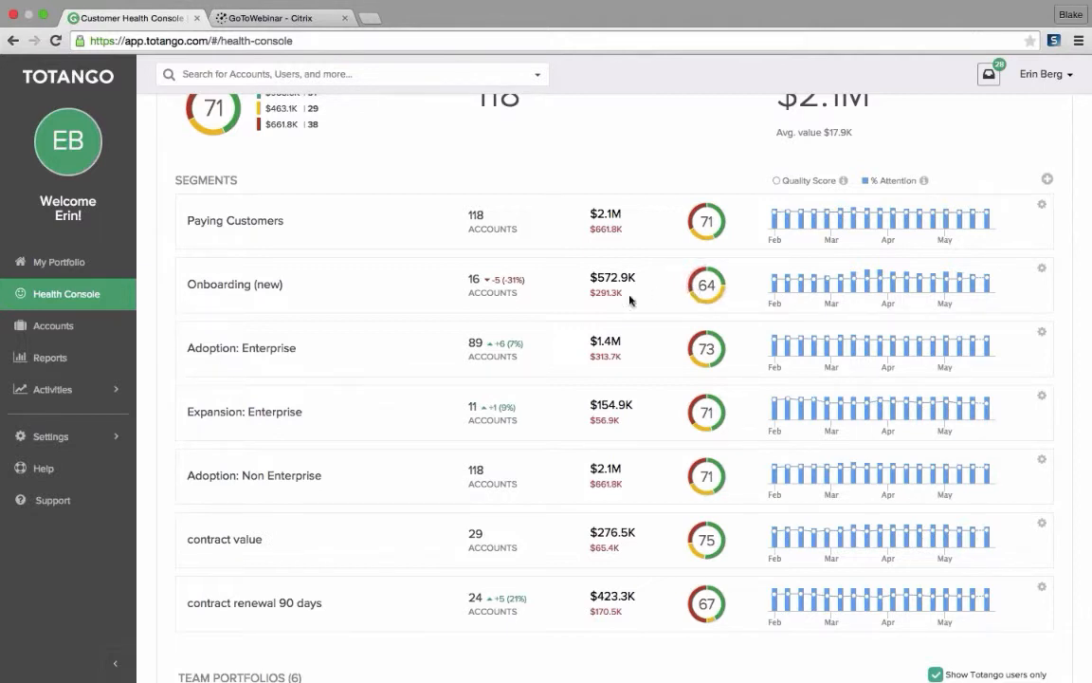
pyautogui.moveTo(613, 298)
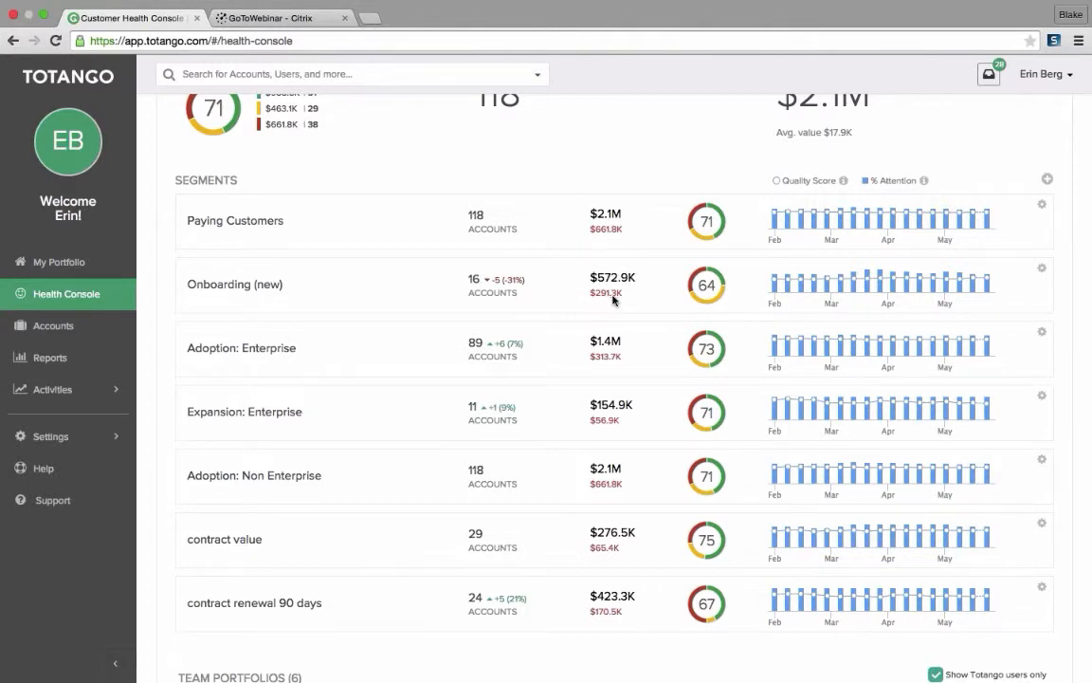
pyautogui.moveTo(822, 289)
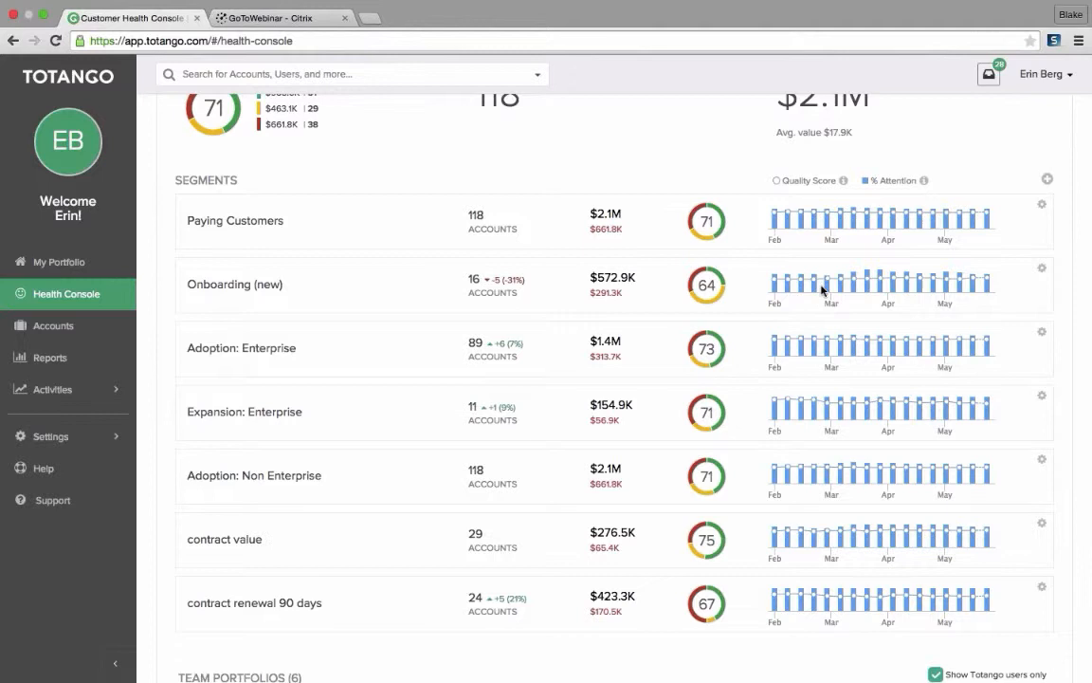
pyautogui.moveTo(868, 289)
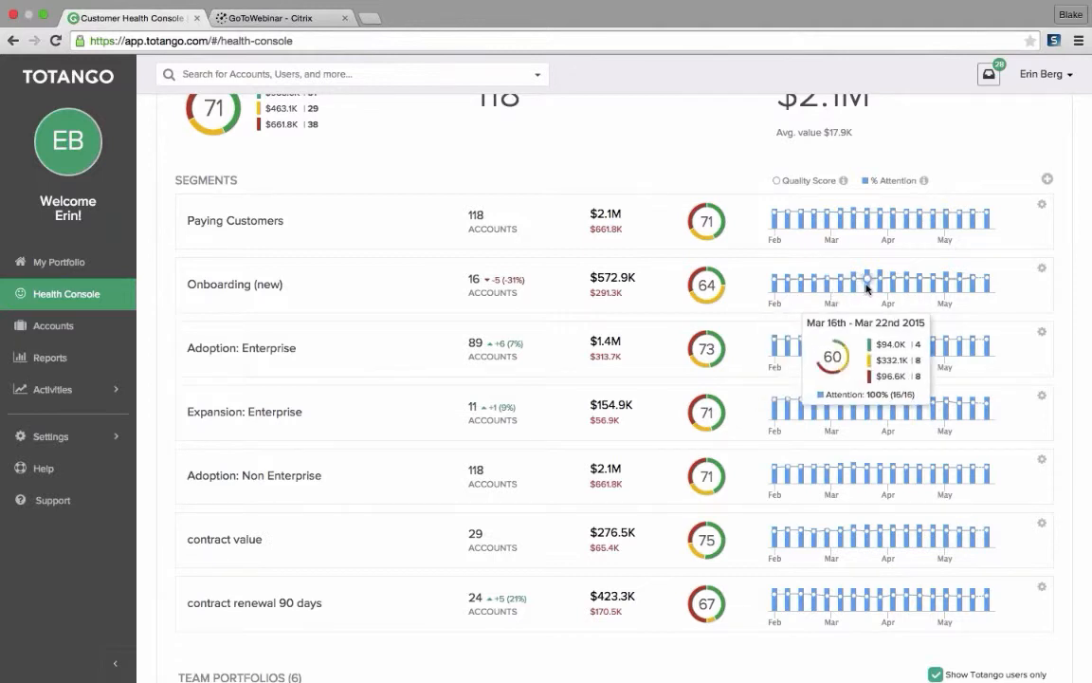
pyautogui.moveTo(896, 285)
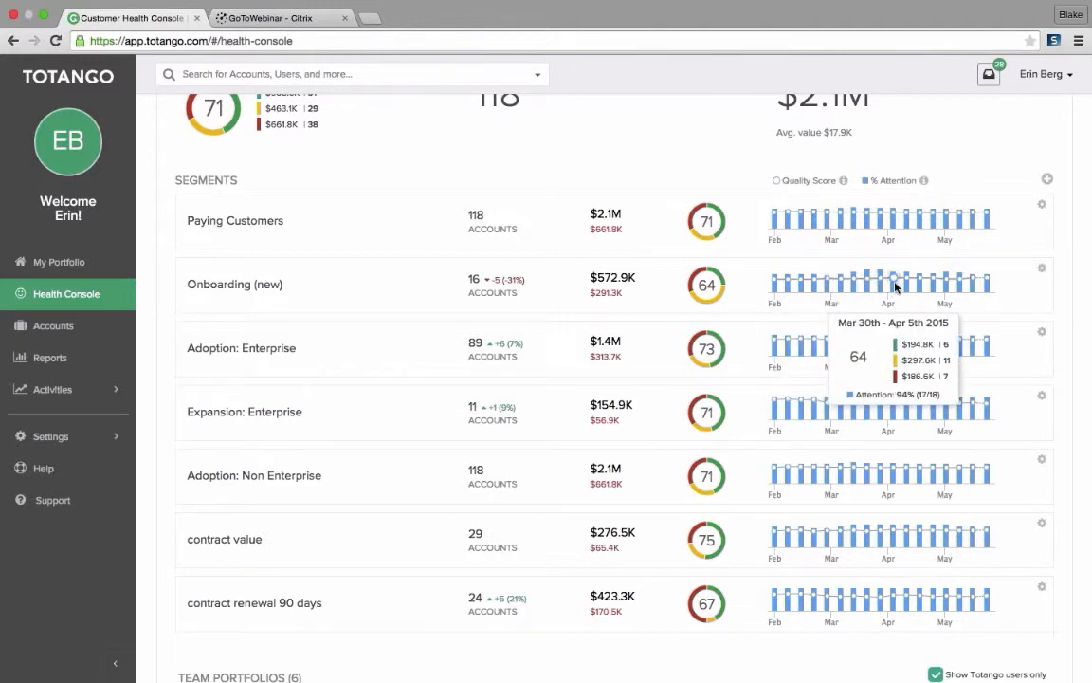
pyautogui.moveTo(908, 284)
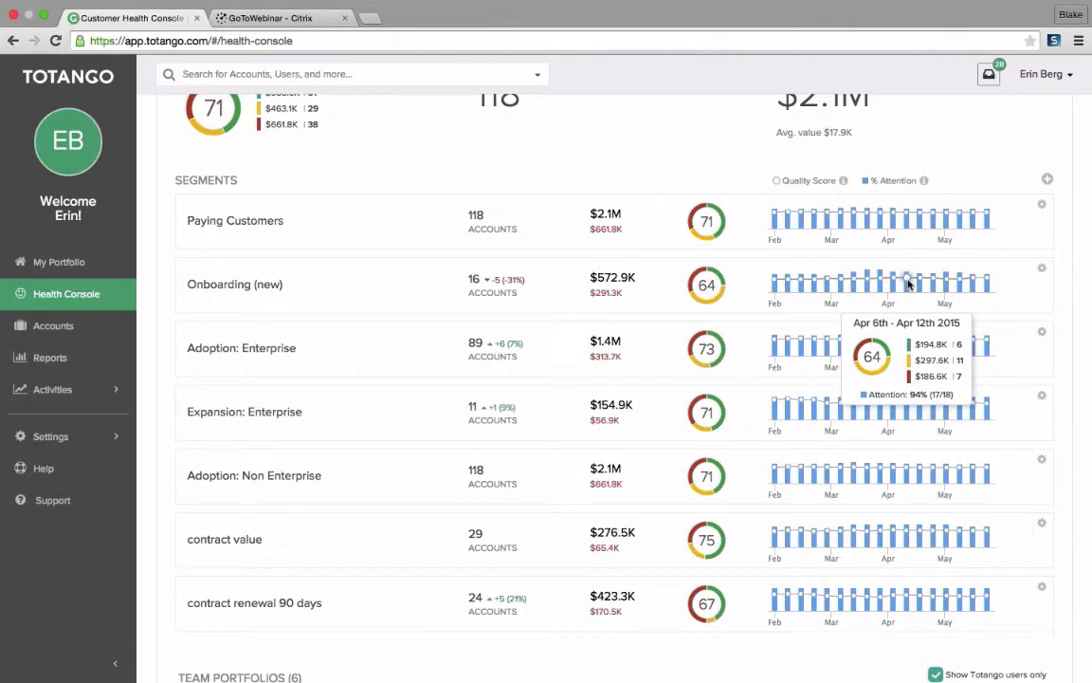
pyautogui.moveTo(922, 283)
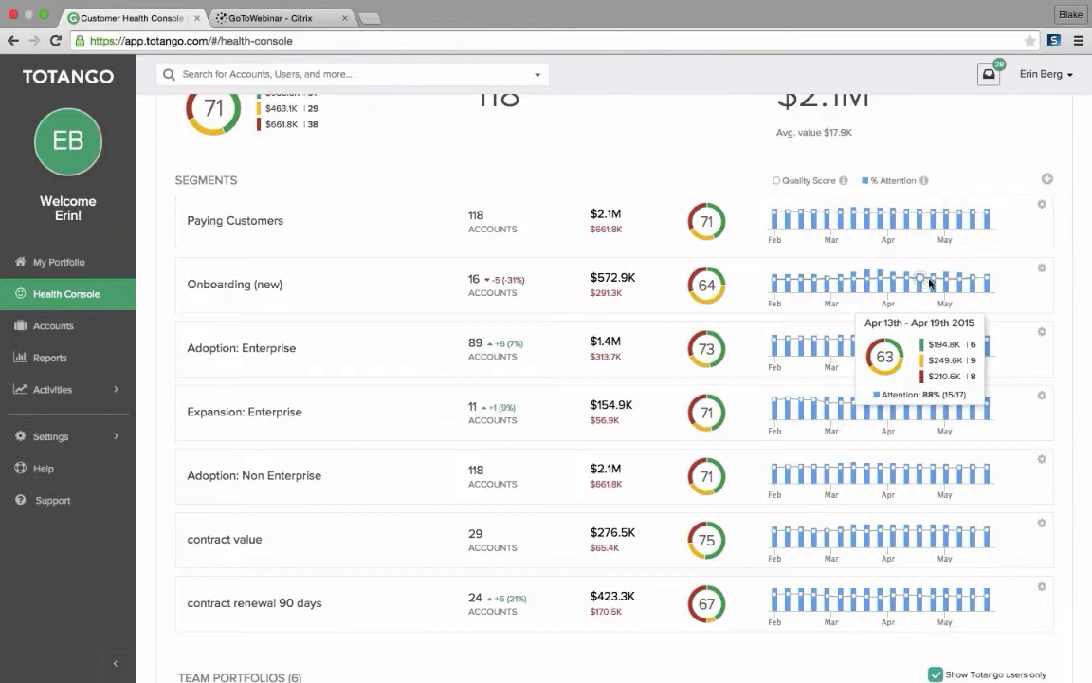
pyautogui.moveTo(974, 282)
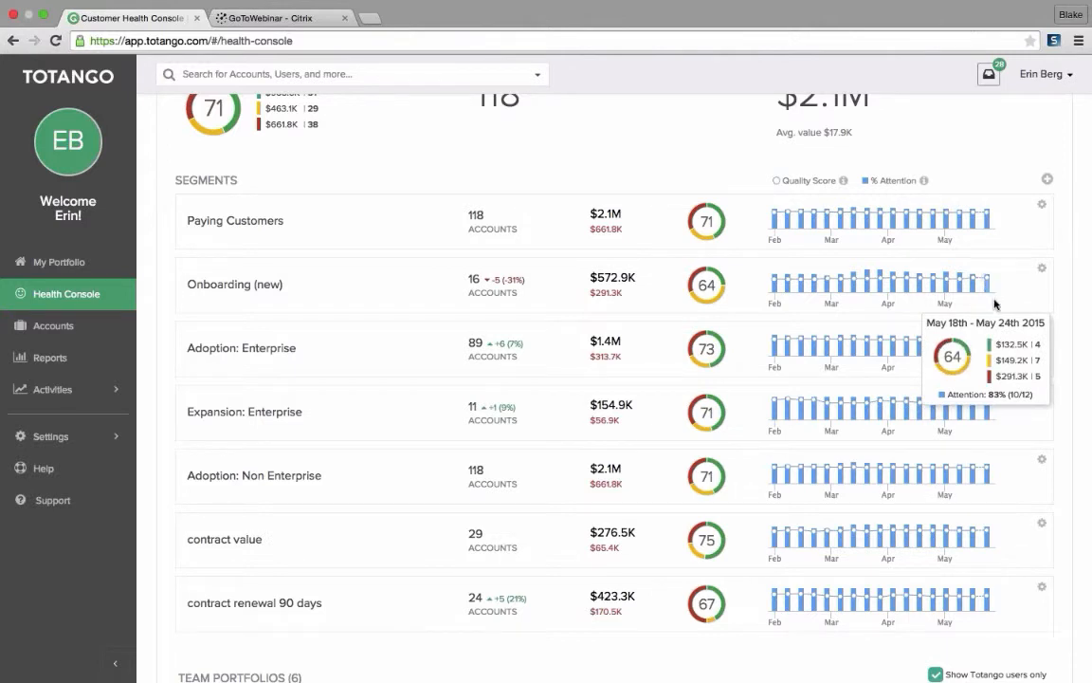
pyautogui.moveTo(987, 282)
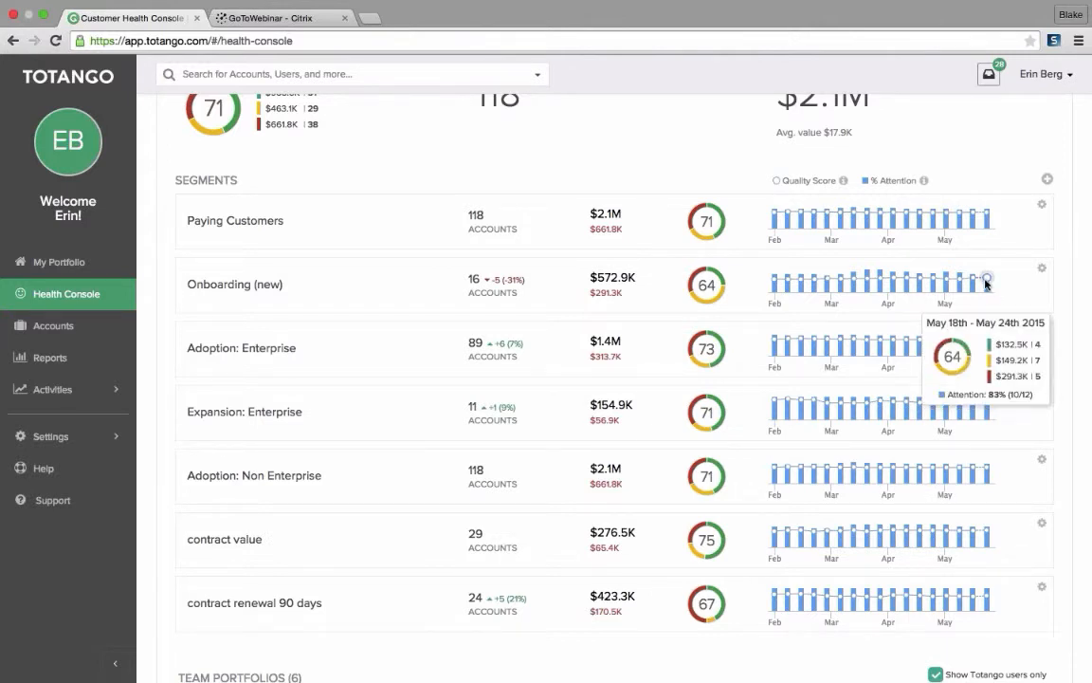